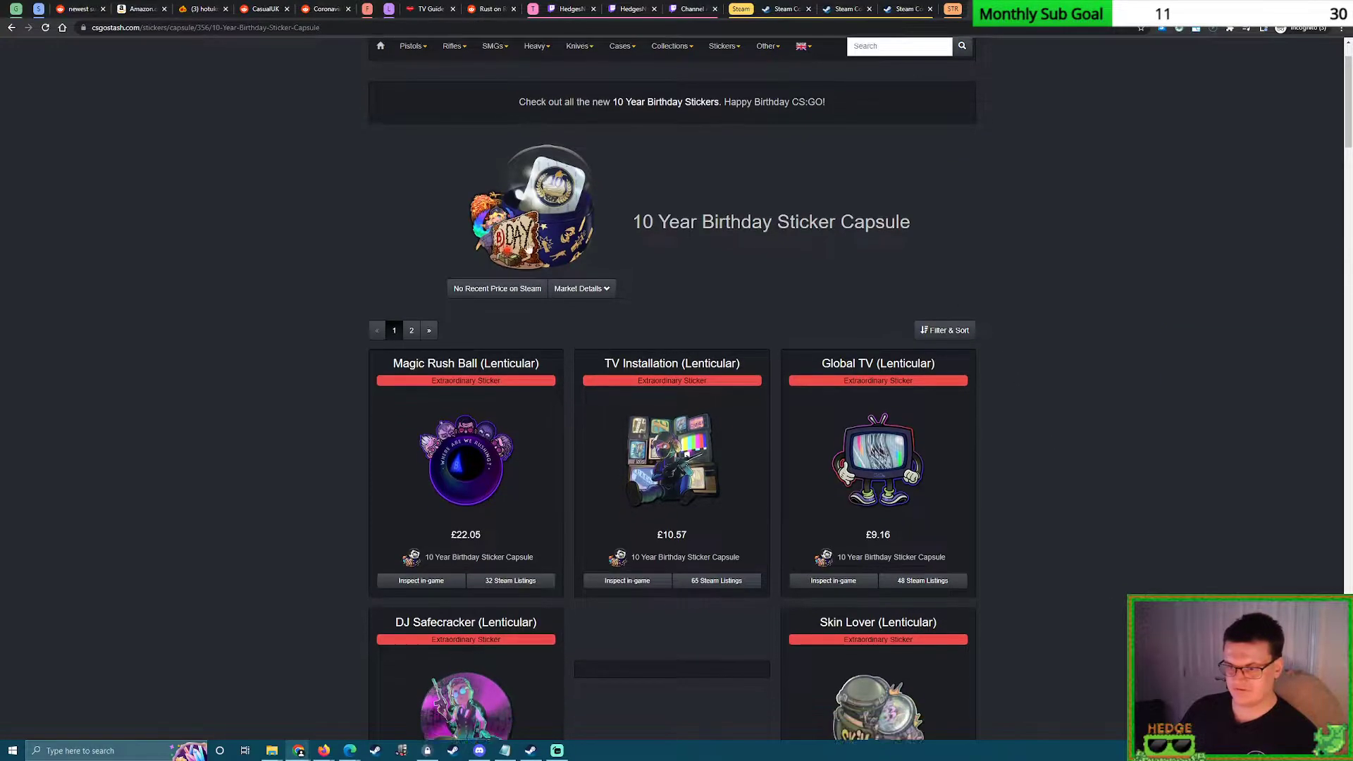
Scroll through the empty 10 Year Birthday Sticker Capsule listing, which shows no orders yet.
scroll("down", 3)
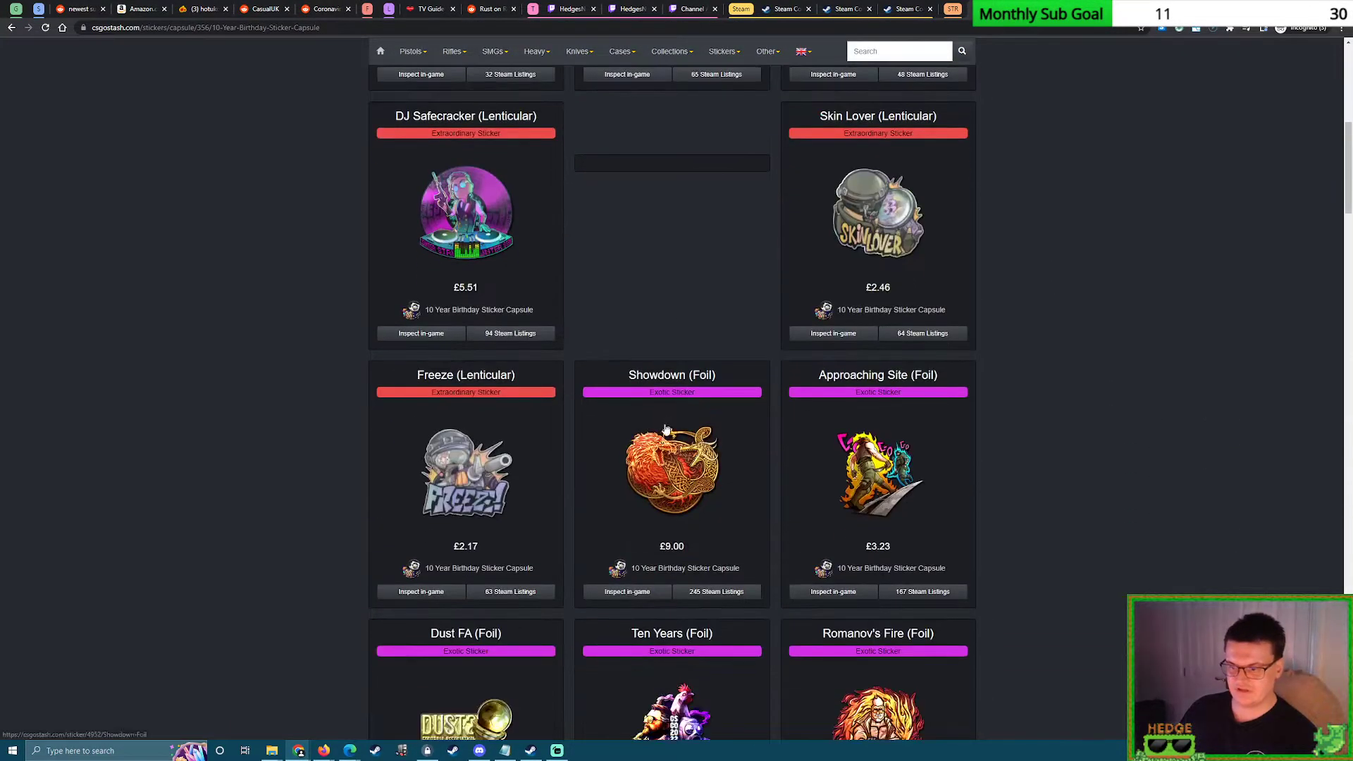
scroll("down", 3)
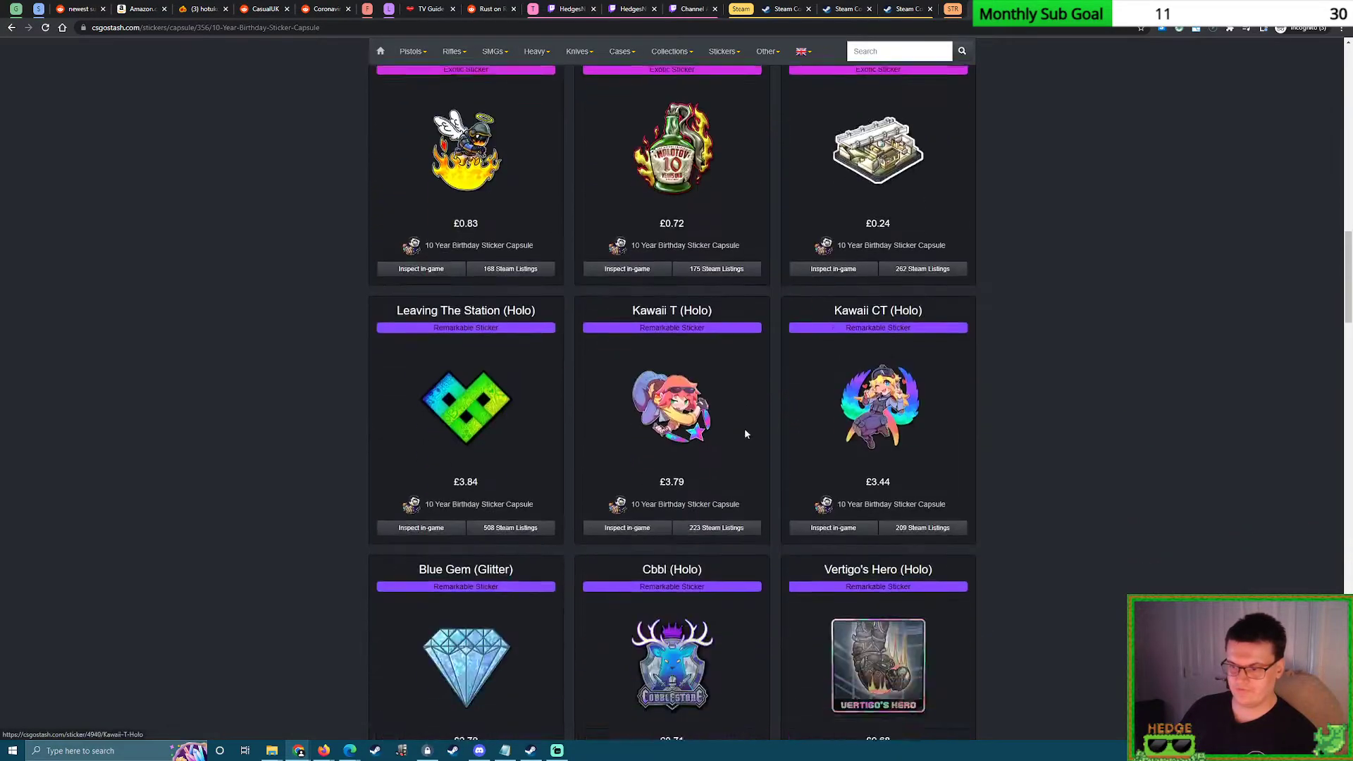
scroll("down", 3)
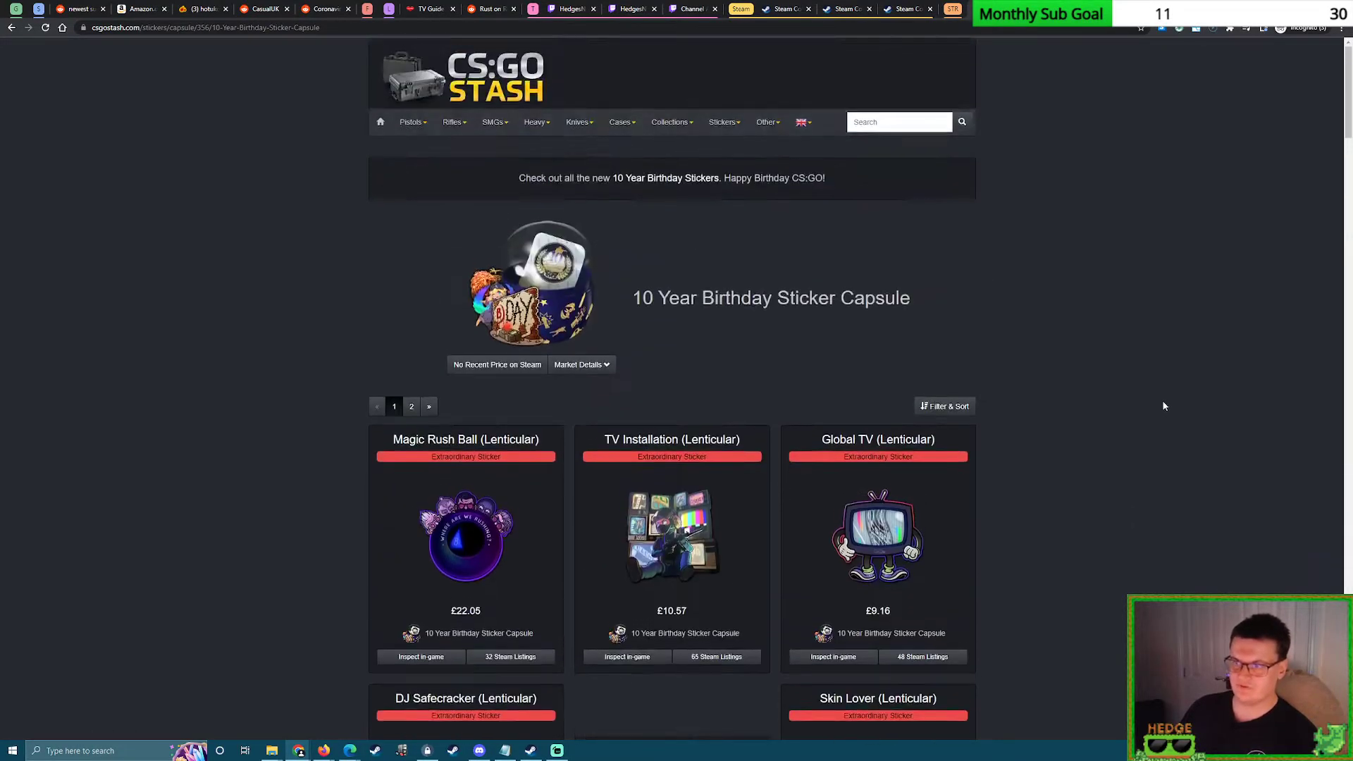
mouse_move(1256, 394)
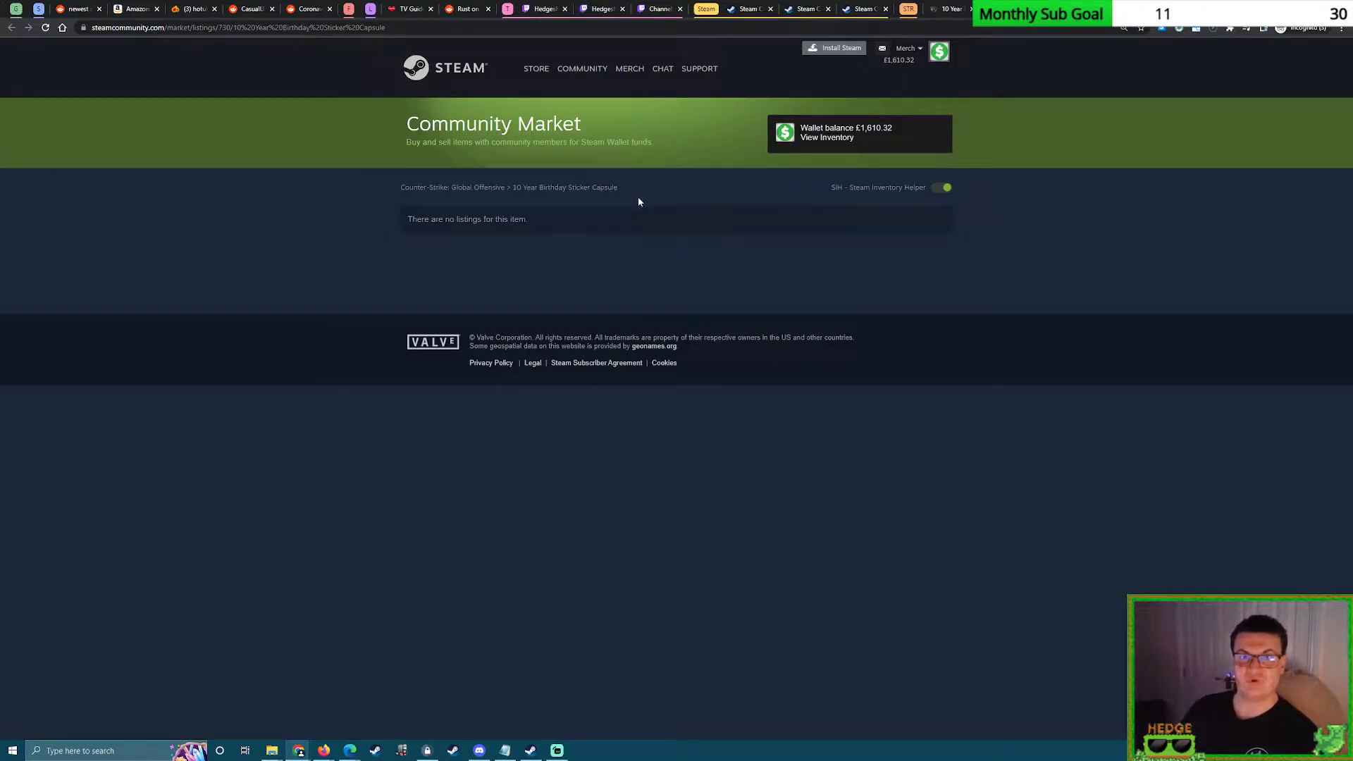
mouse_move(593, 286)
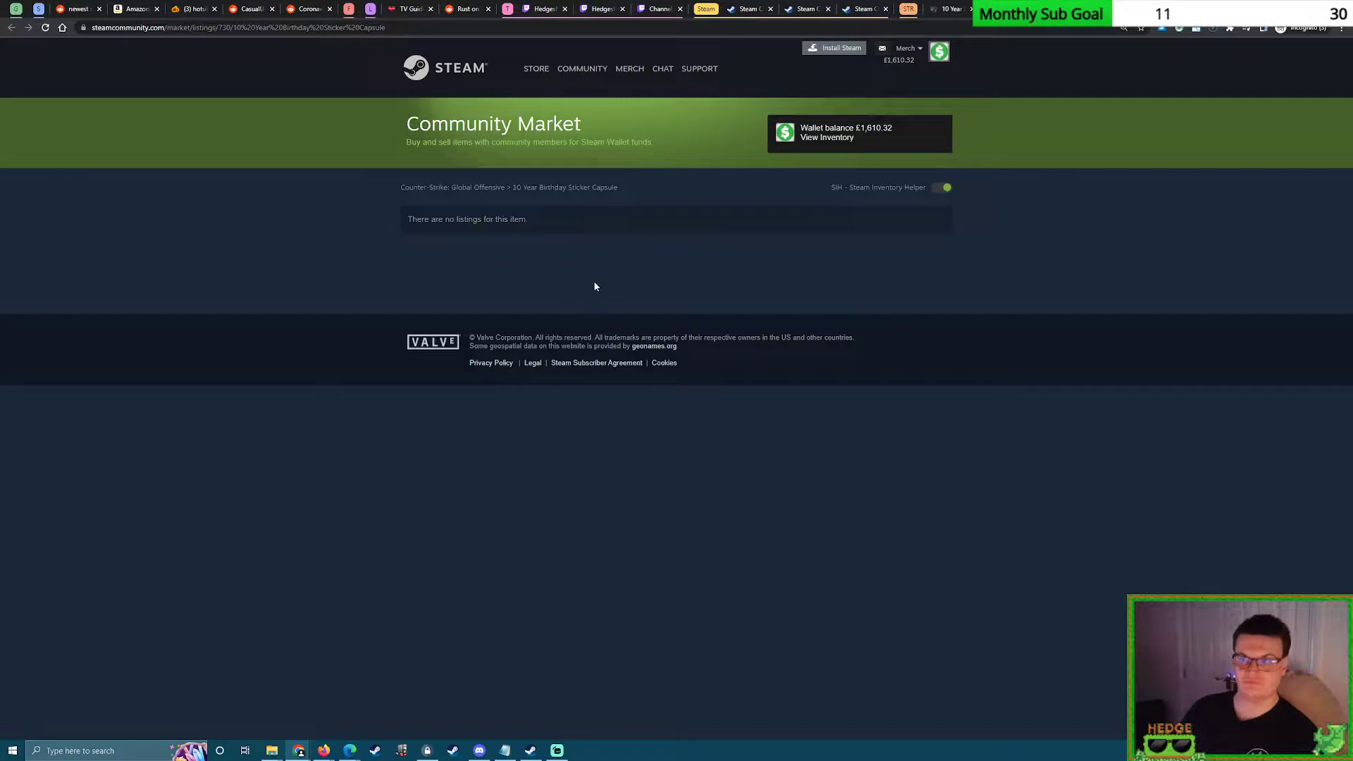
mouse_move(531, 206)
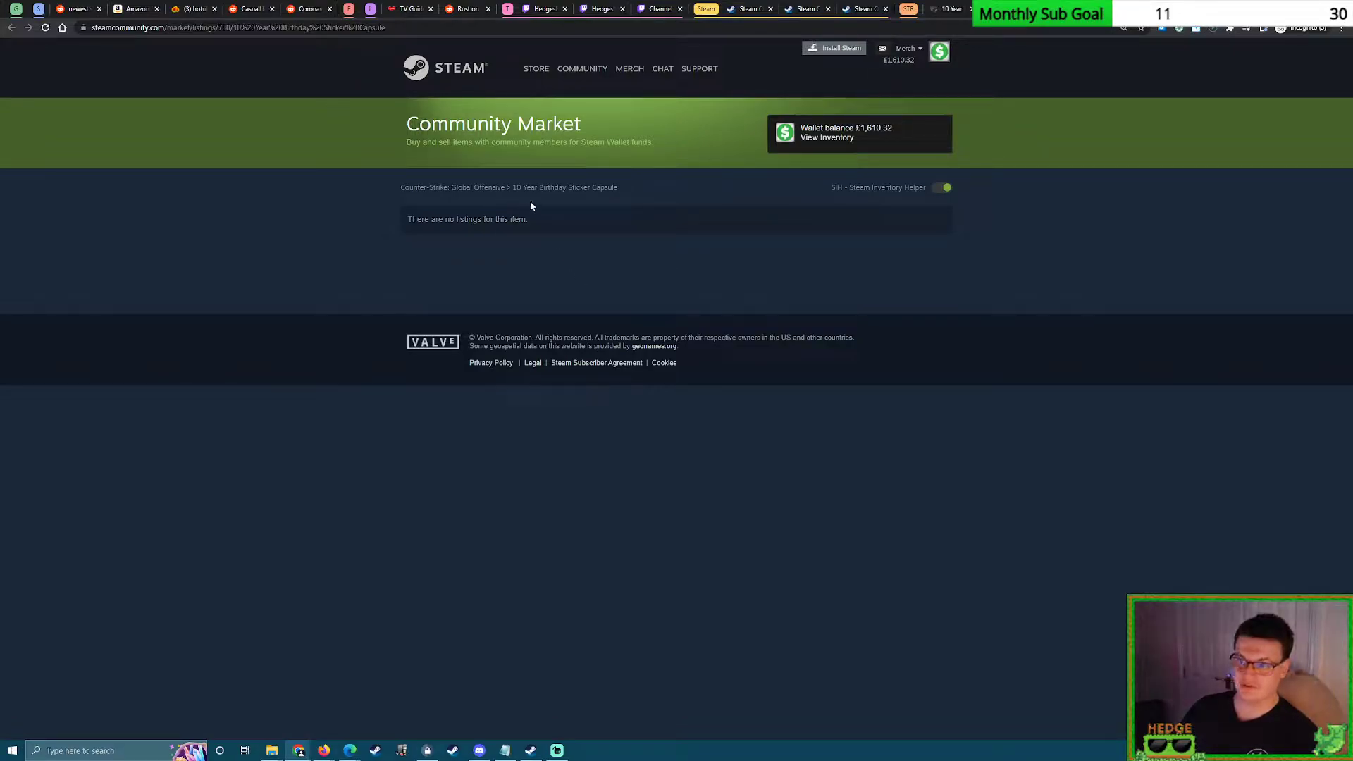
mouse_move(341, 91)
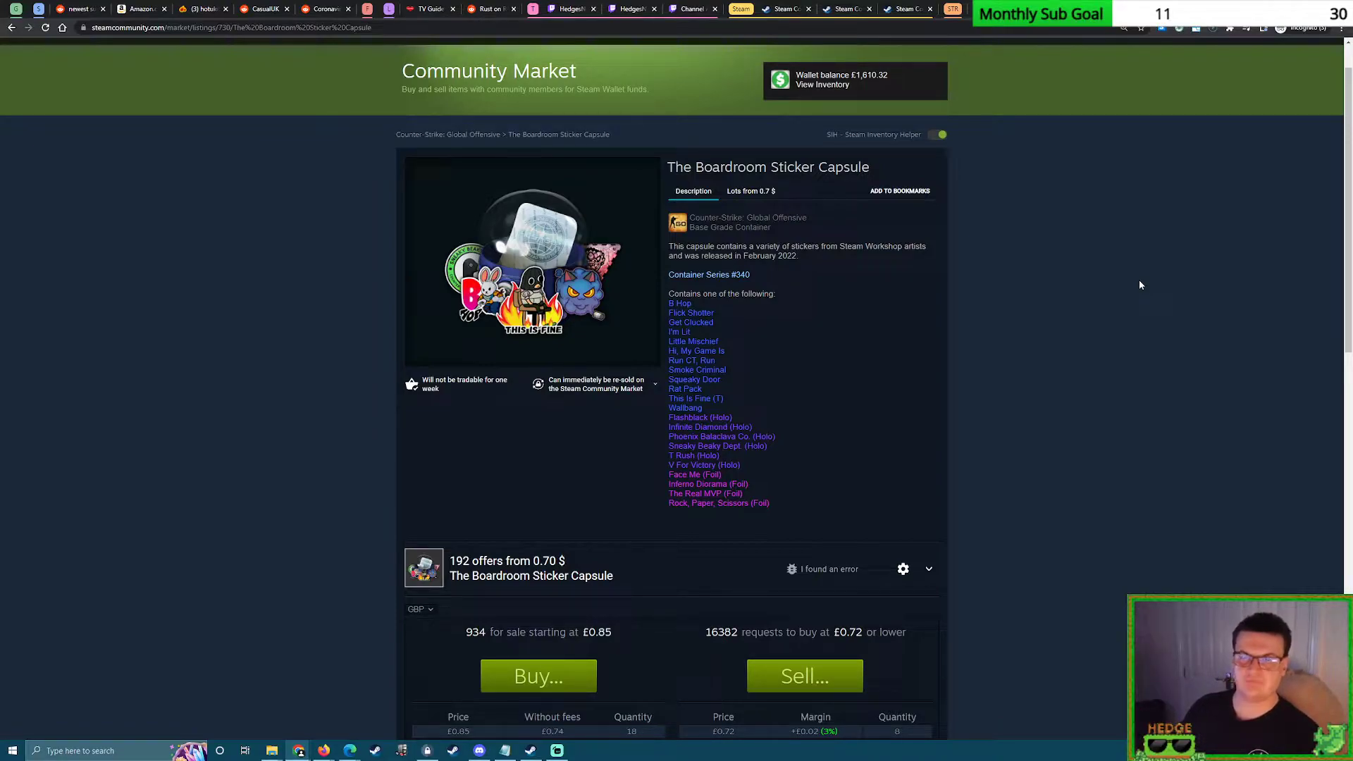
Switch The Boardroom Sticker Capsule's order prices to US dollars, then to euros.
scroll("down", 3)
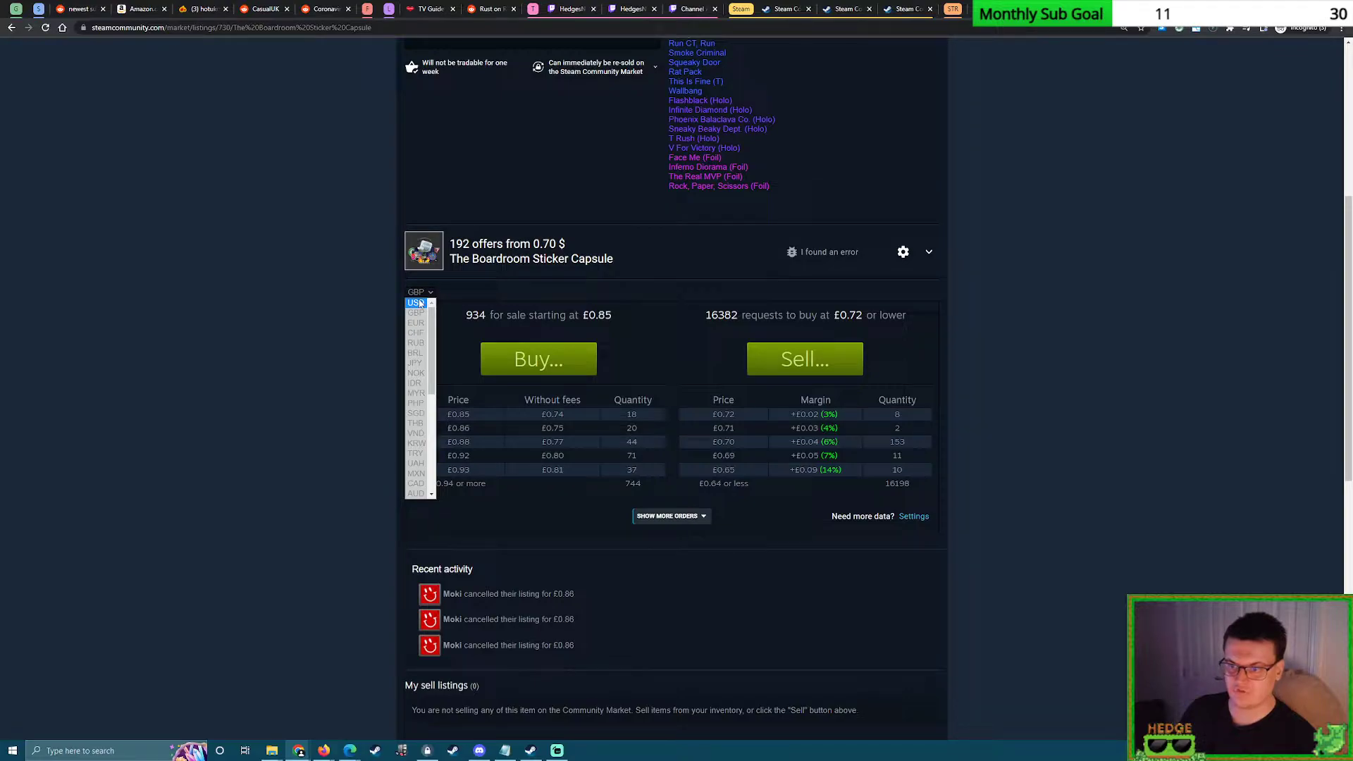
left_click(414, 301)
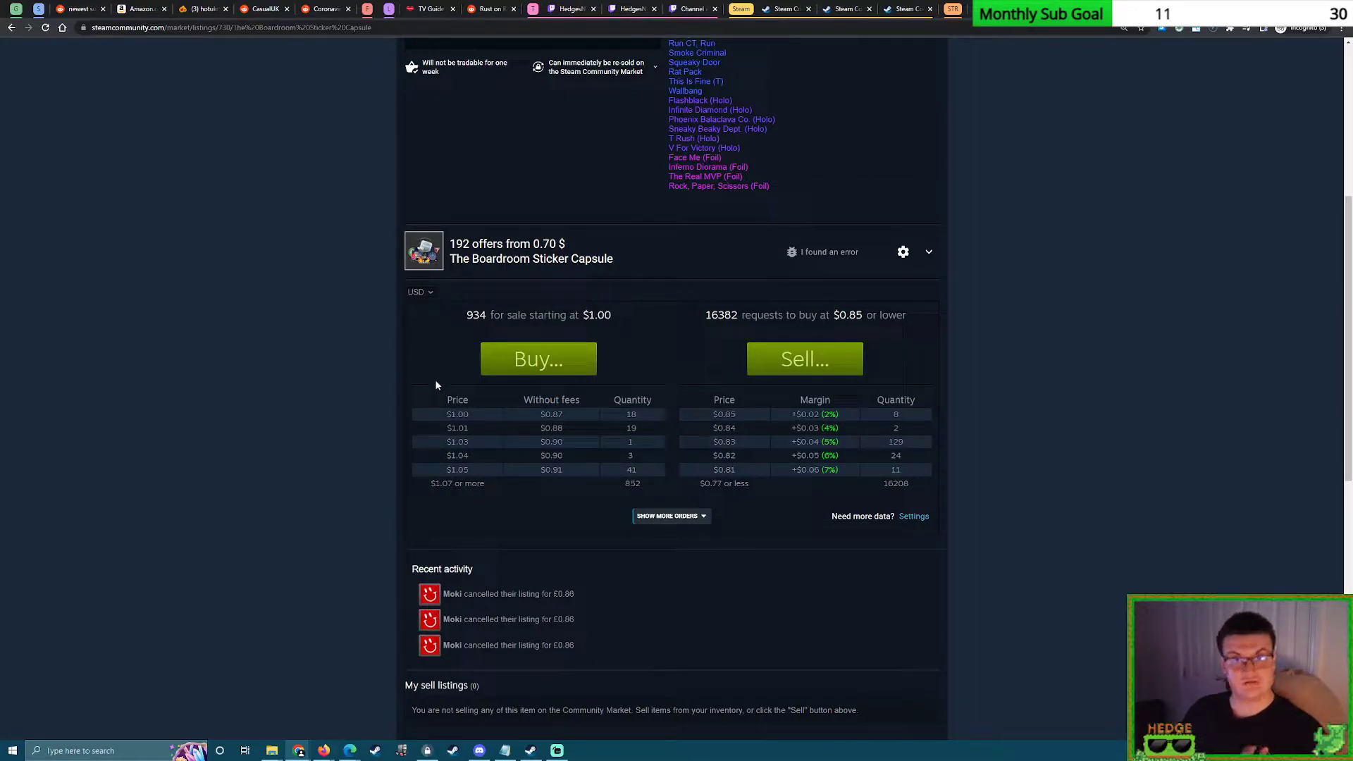
mouse_move(609, 361)
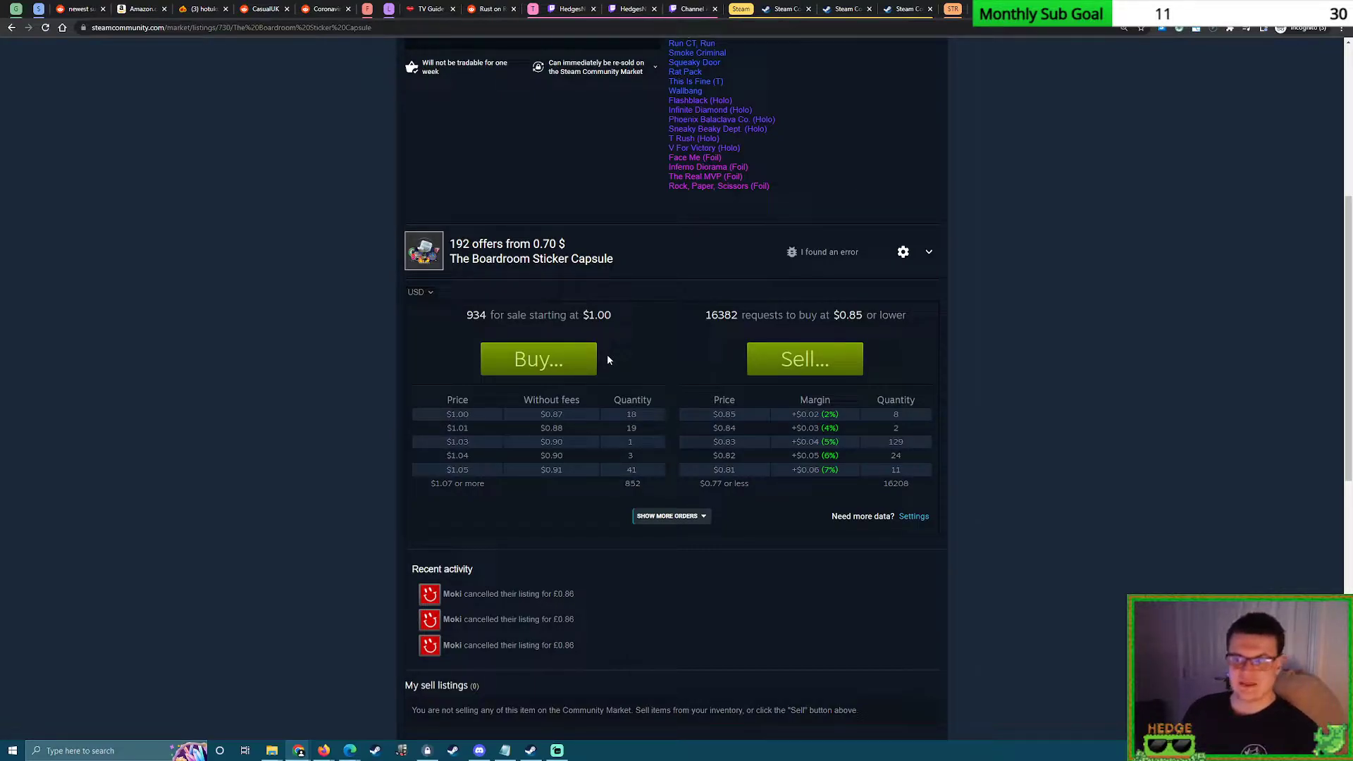
mouse_move(622, 355)
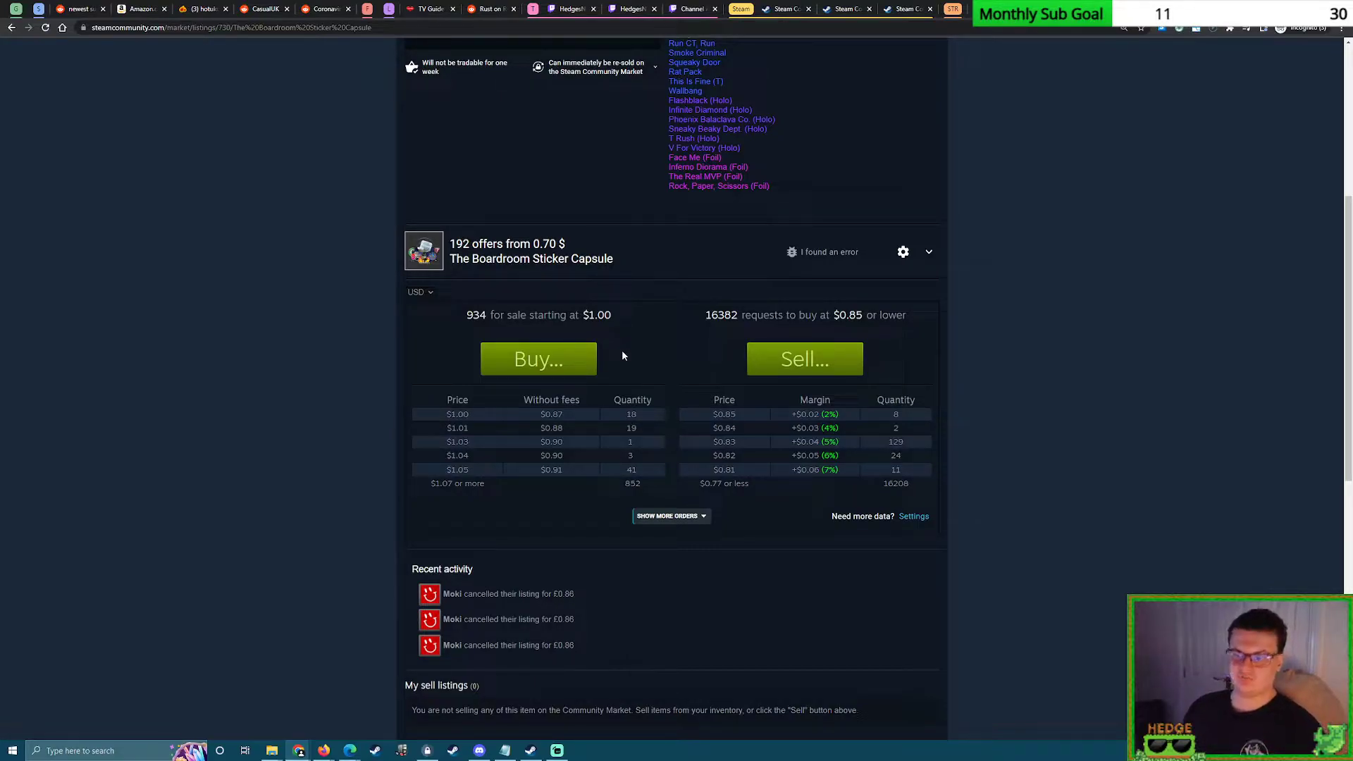
left_click(420, 291)
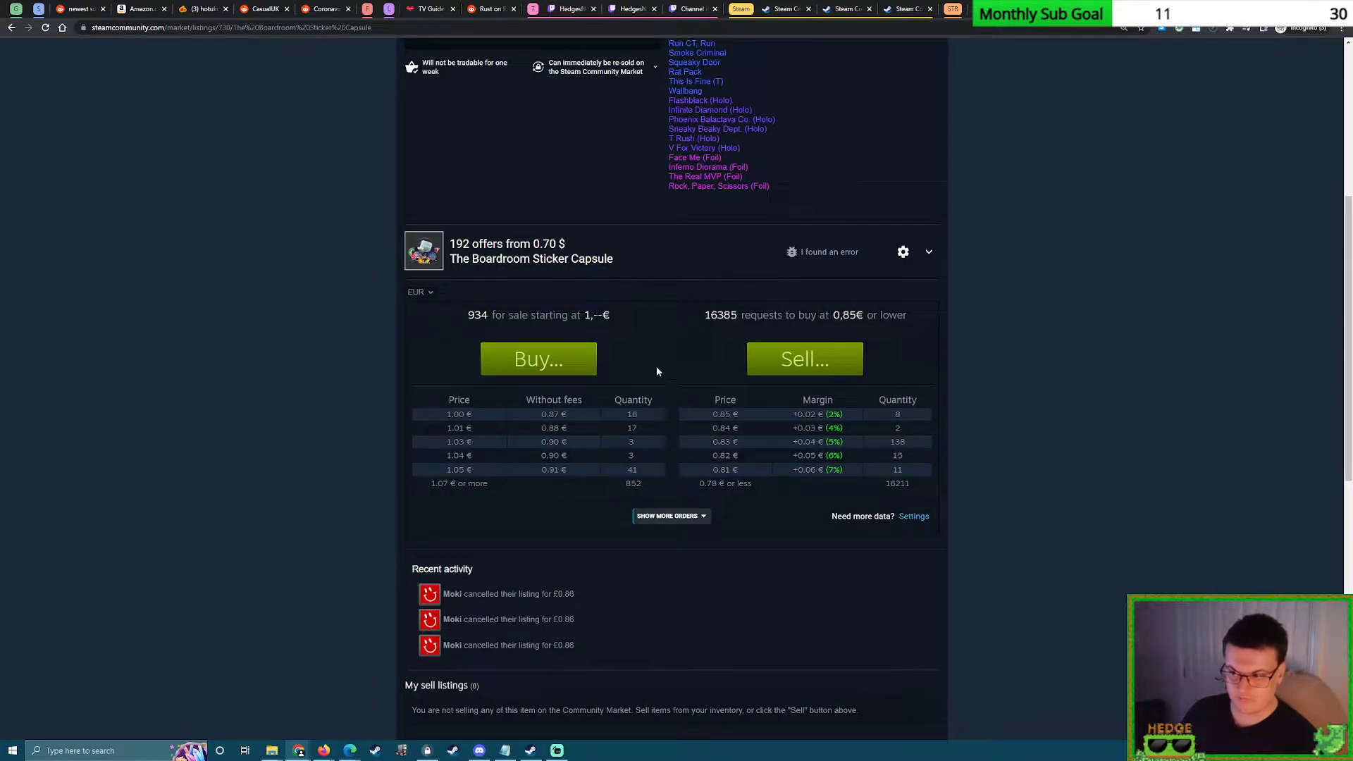
Zoom in on the page and switch the order prices back to British pounds.
key("ctrl+plus")
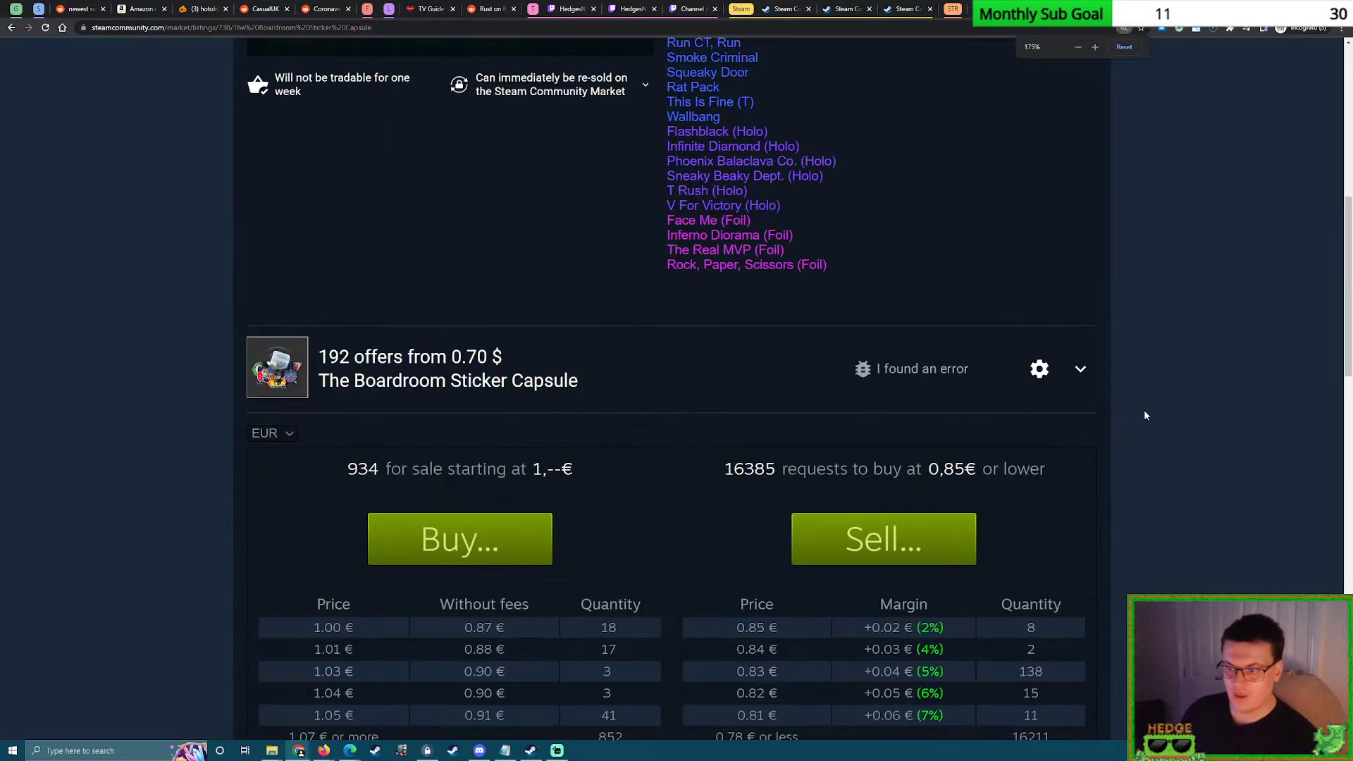
scroll("down", 3)
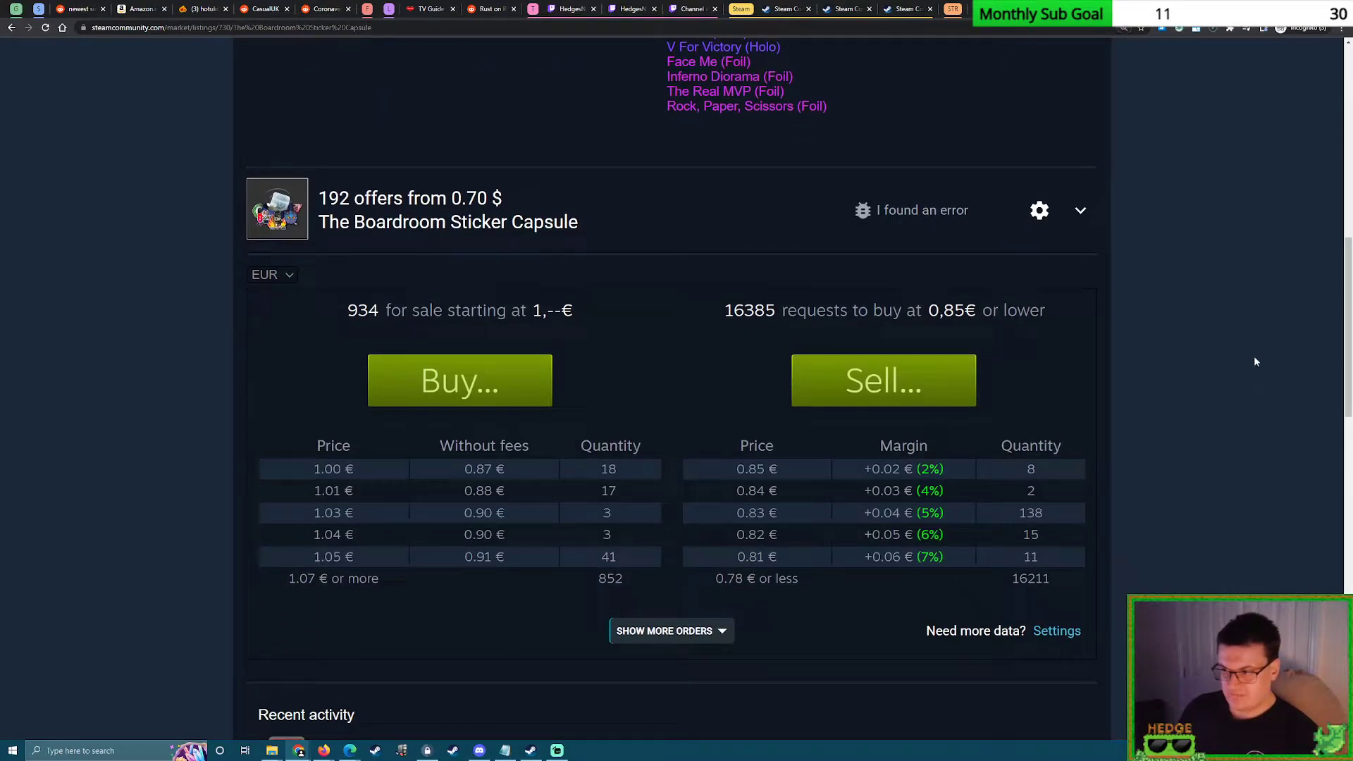
mouse_move(1277, 380)
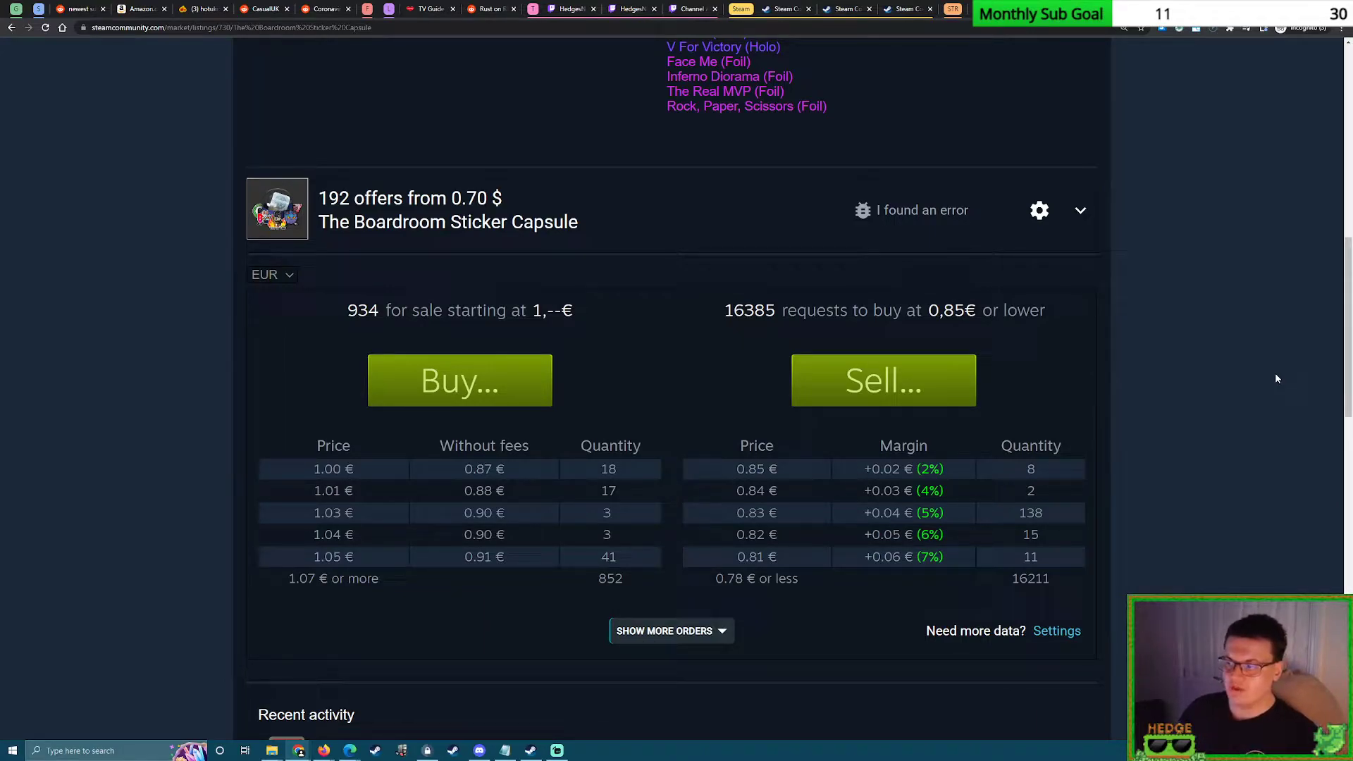
left_click(272, 275)
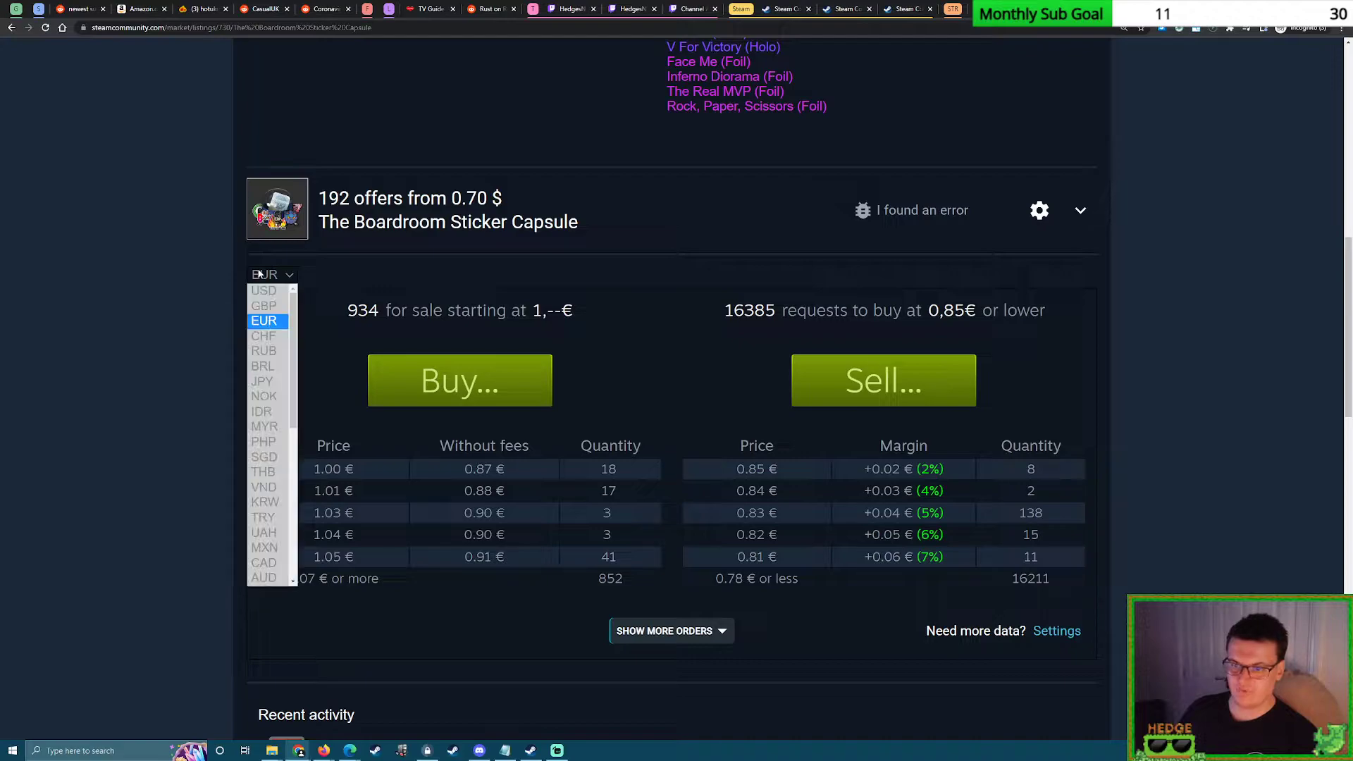
left_click(264, 306)
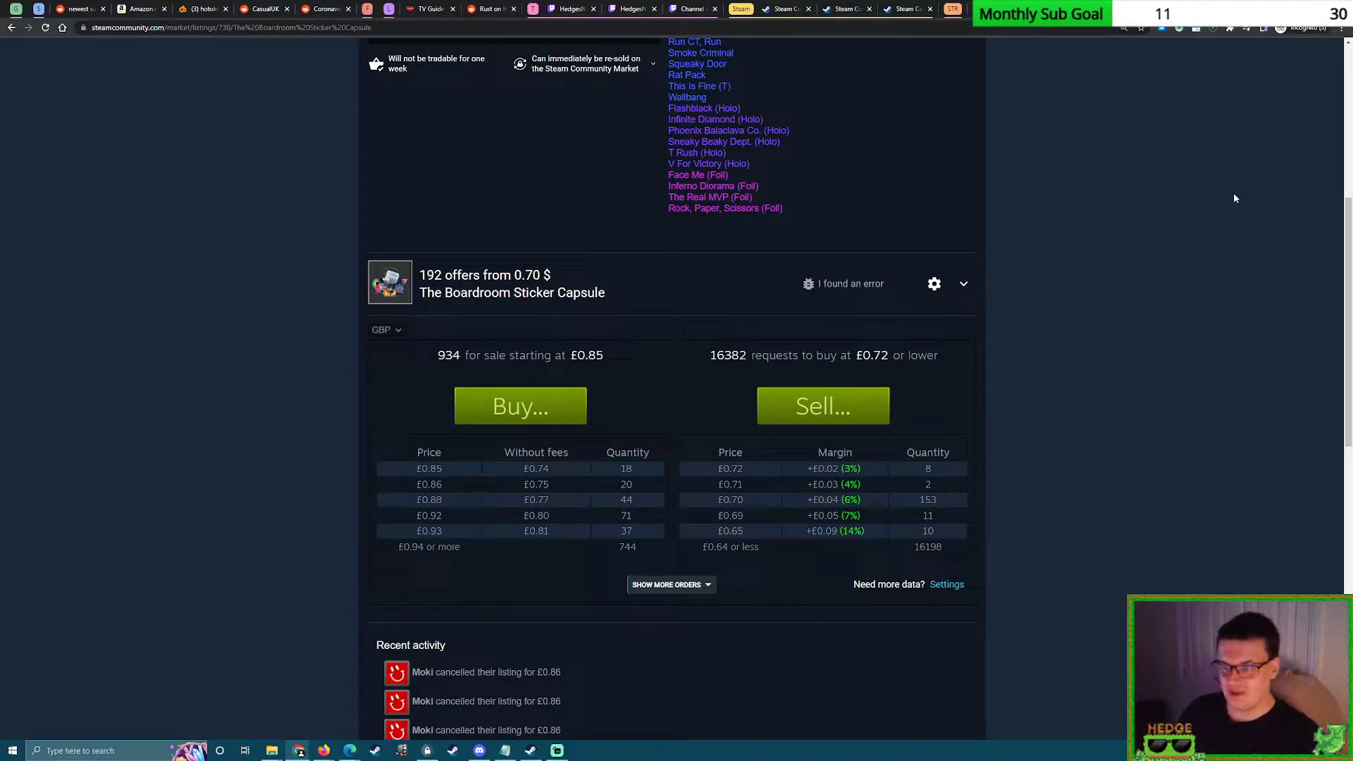
Use 'Show more orders' to list many more buy and sell price levels.
scroll("down", 3)
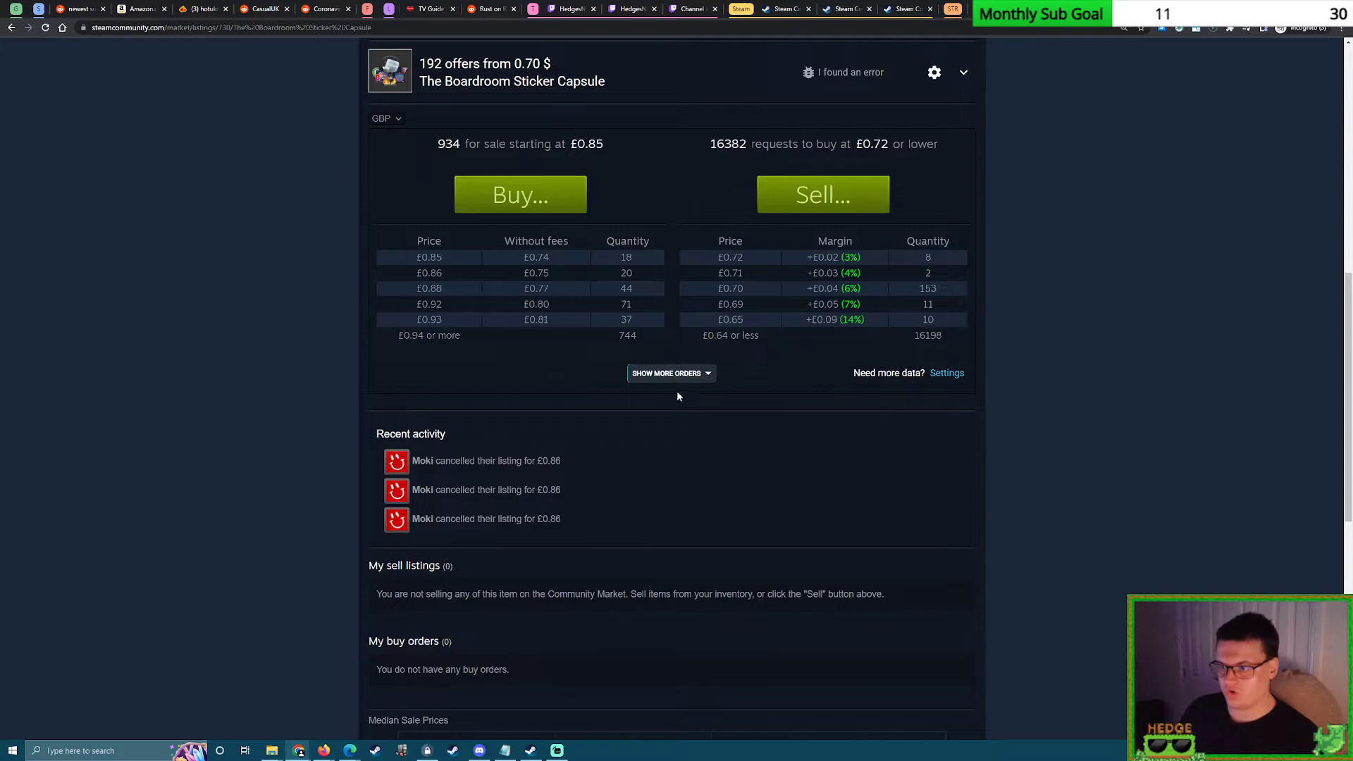
left_click(665, 372)
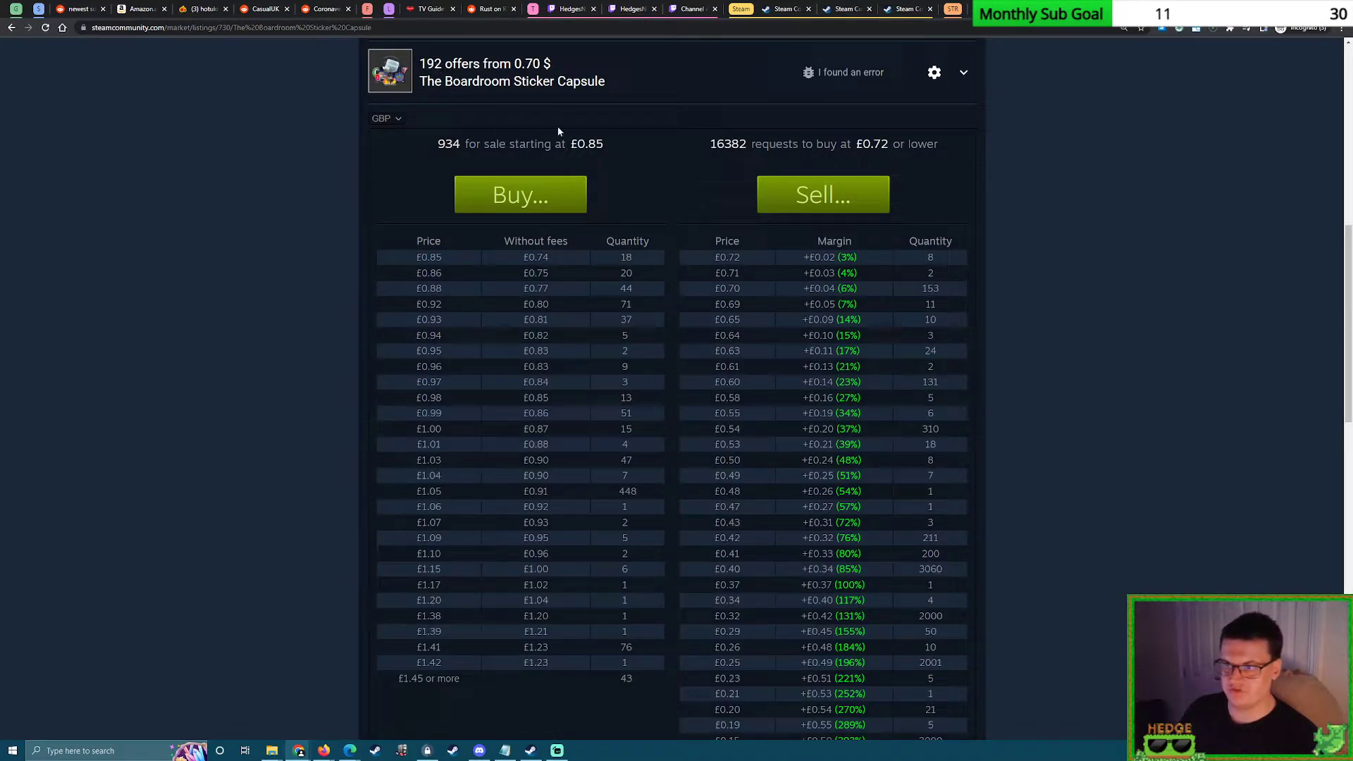
mouse_move(677, 409)
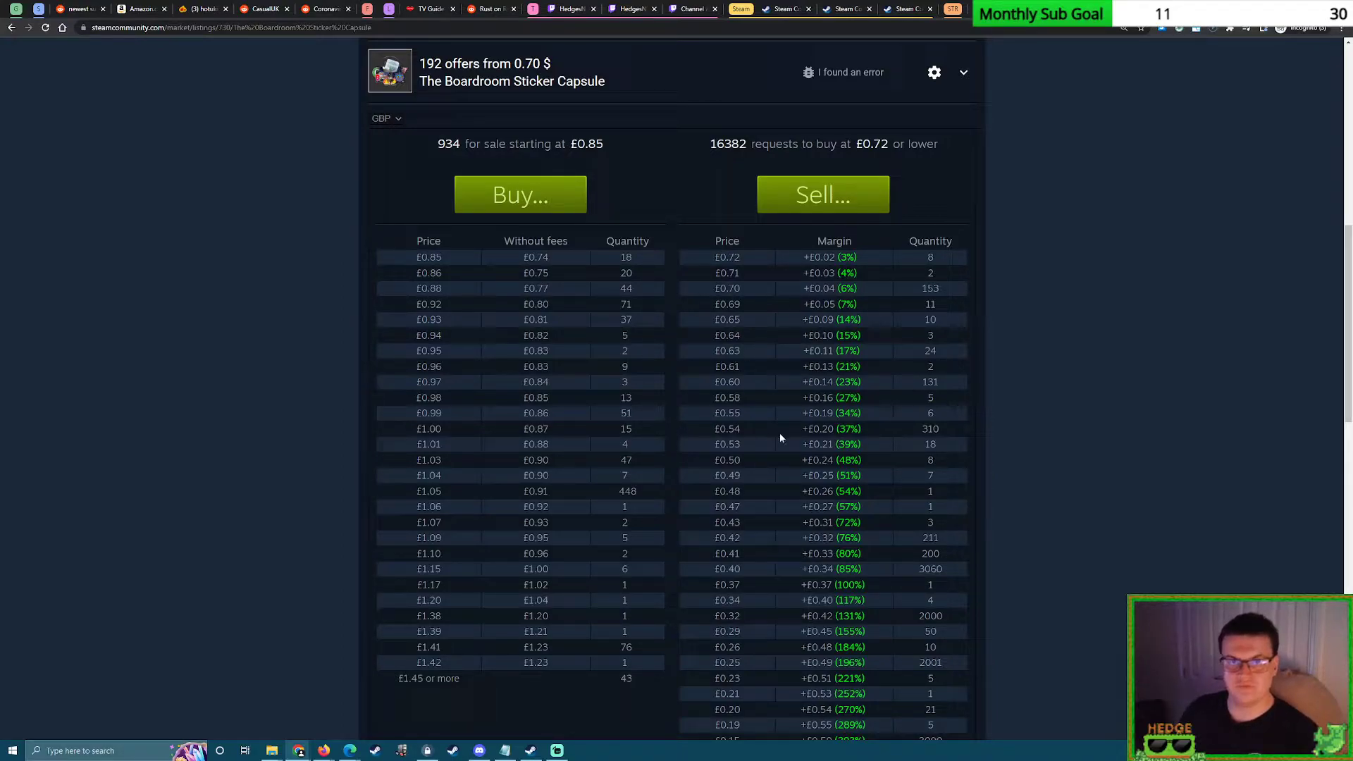
mouse_move(678, 406)
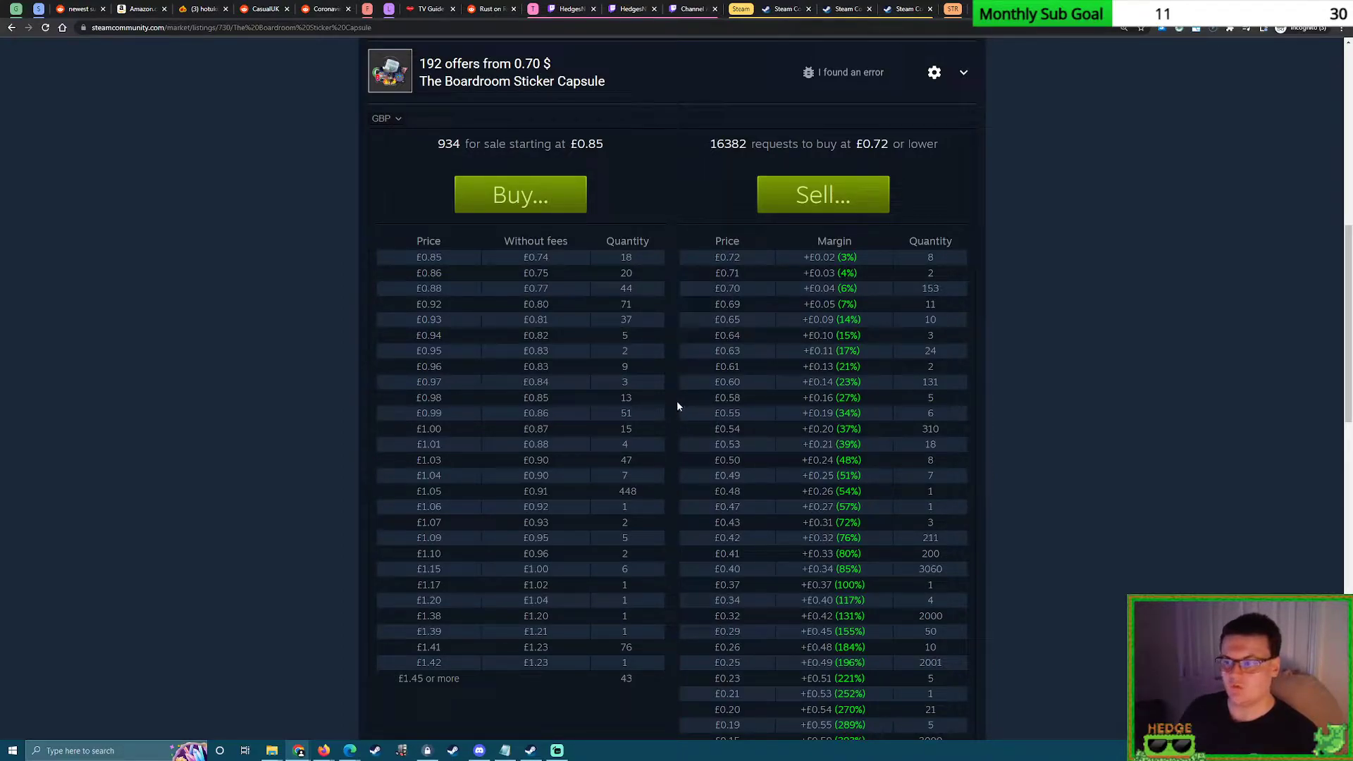
mouse_move(1016, 384)
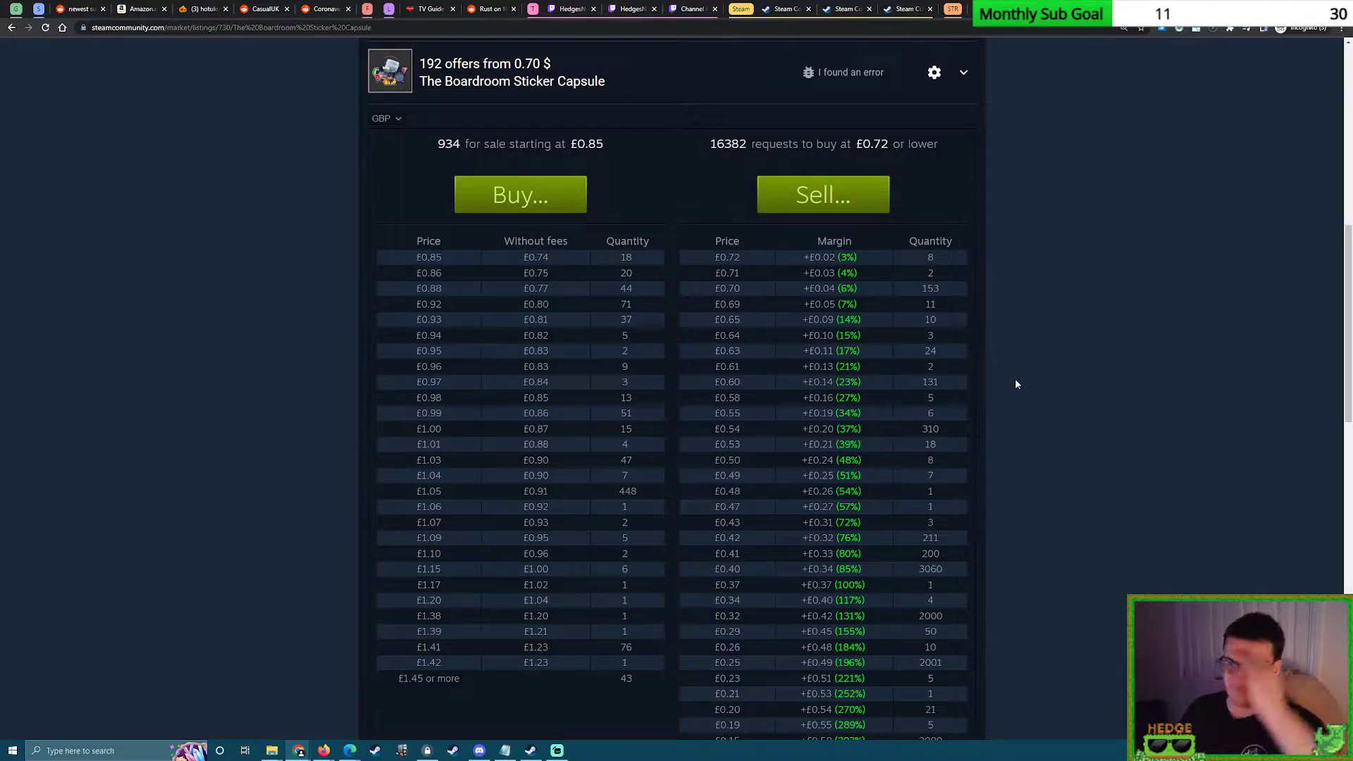
mouse_move(970, 386)
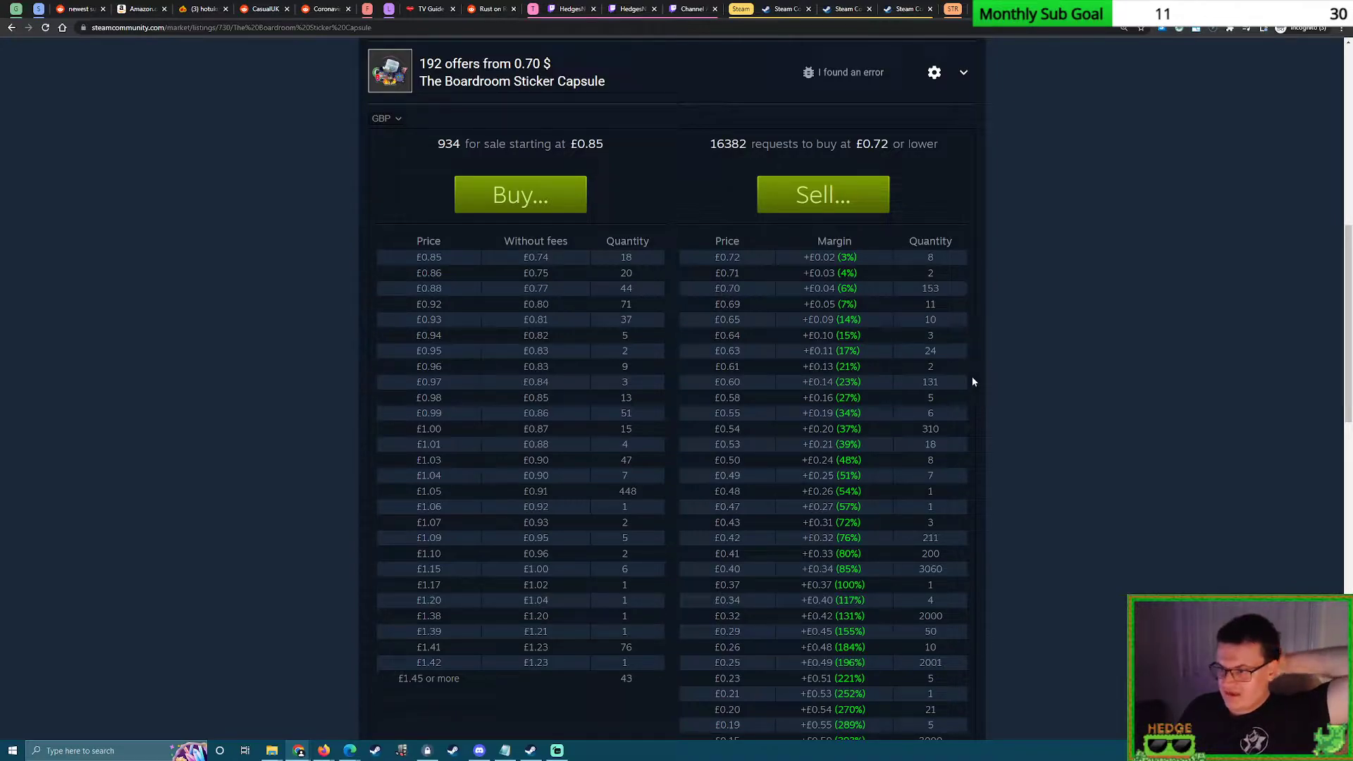
mouse_move(873, 340)
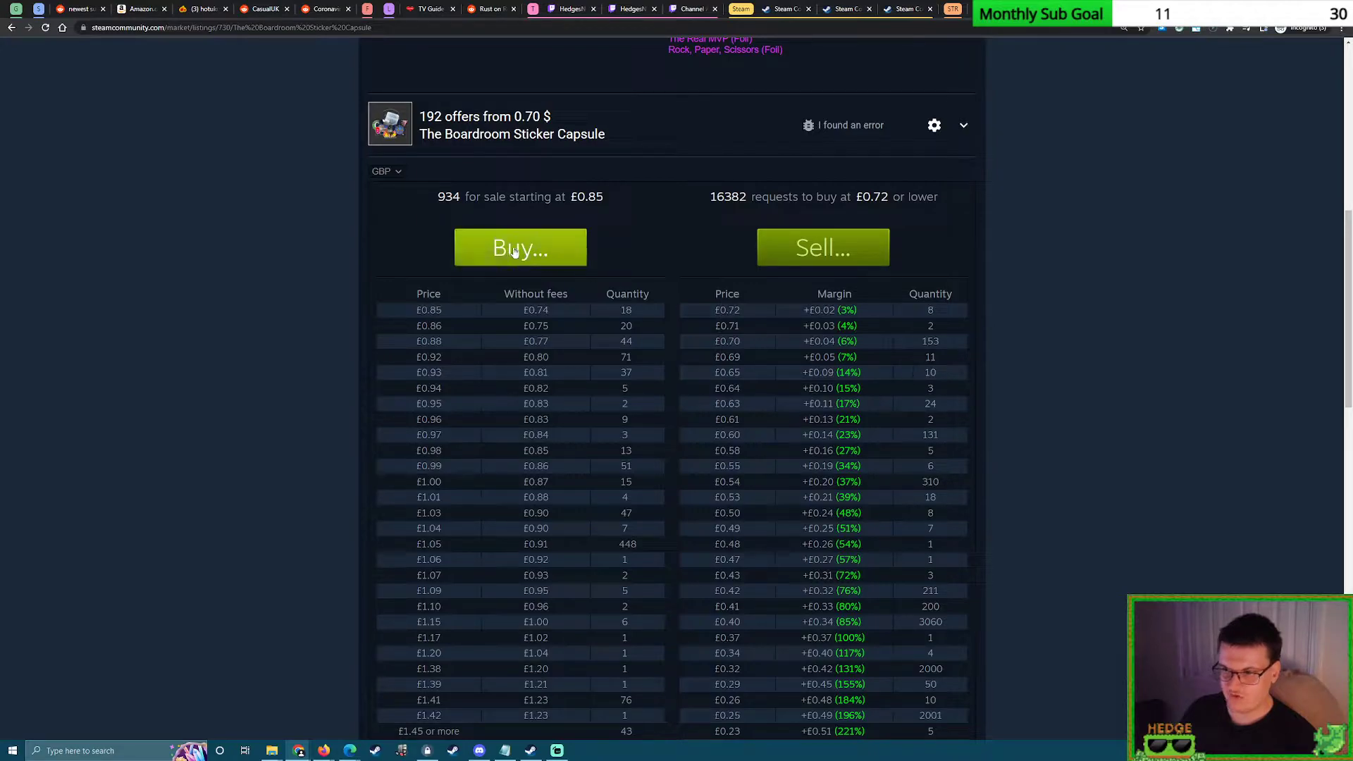
Switch the expanded order tables from pounds to US dollars via the currency dropdown.
left_click(386, 170)
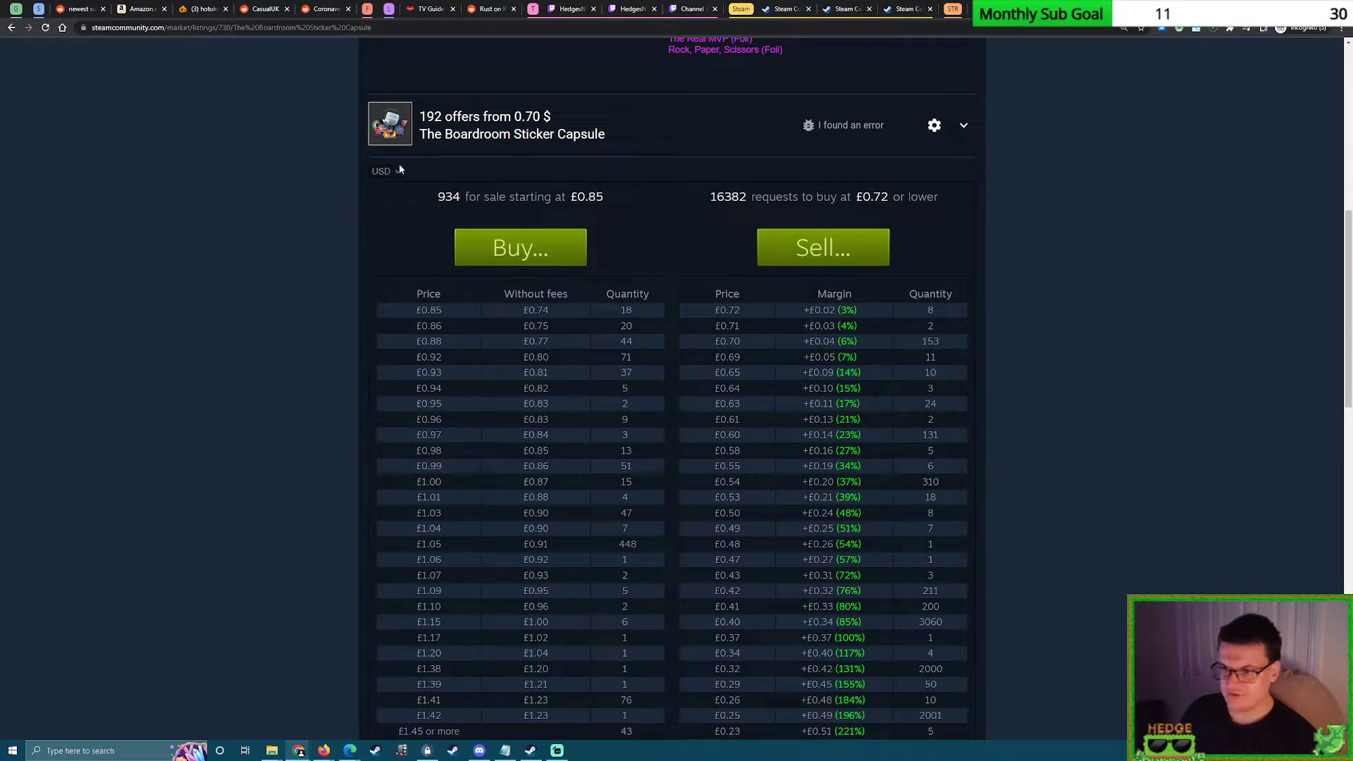
left_click(386, 170)
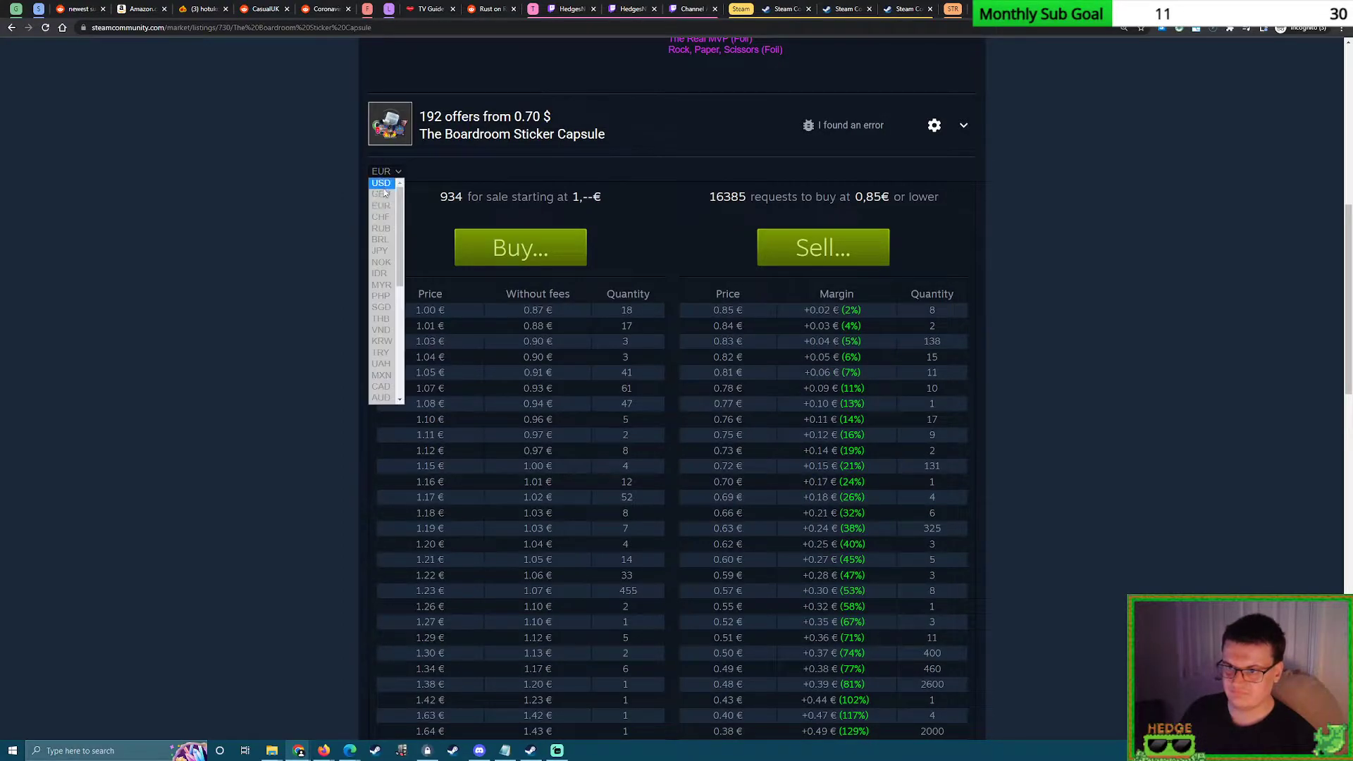
left_click(381, 183)
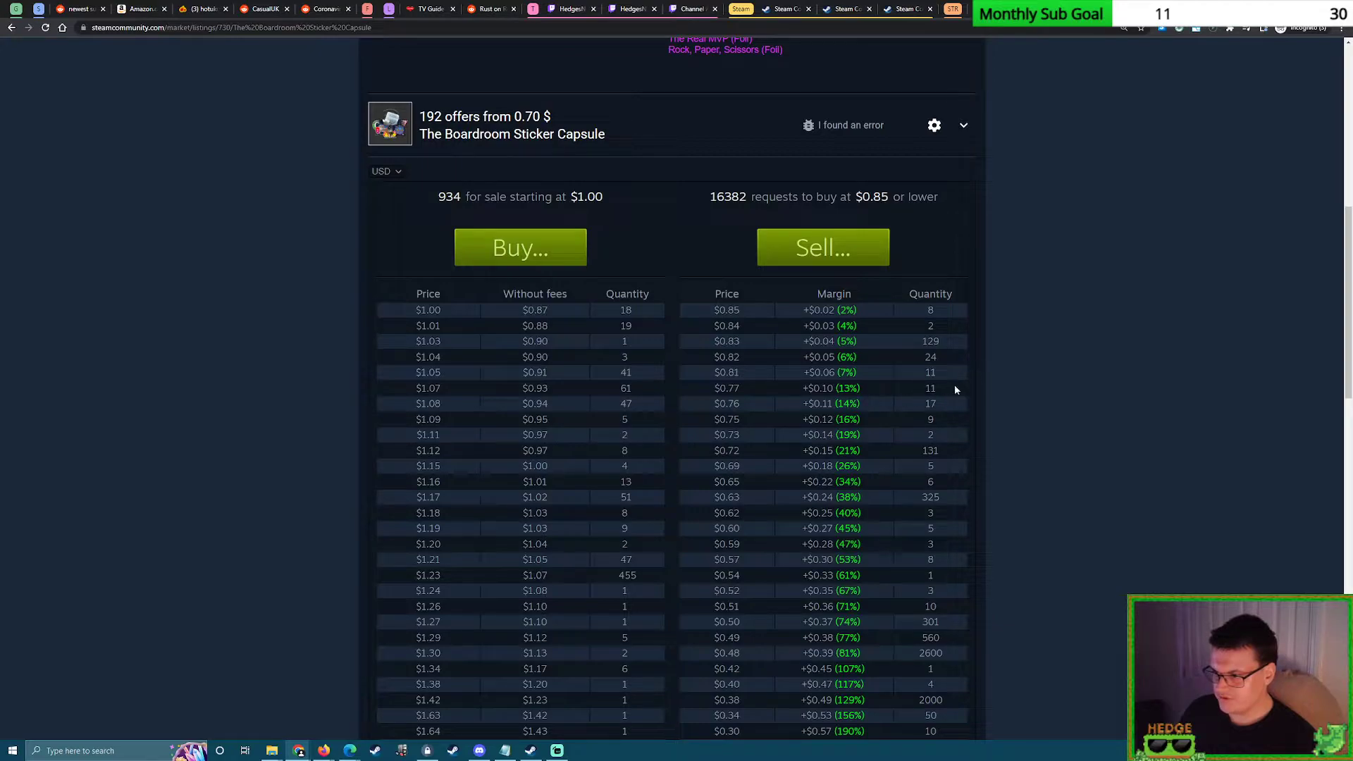
mouse_move(1042, 399)
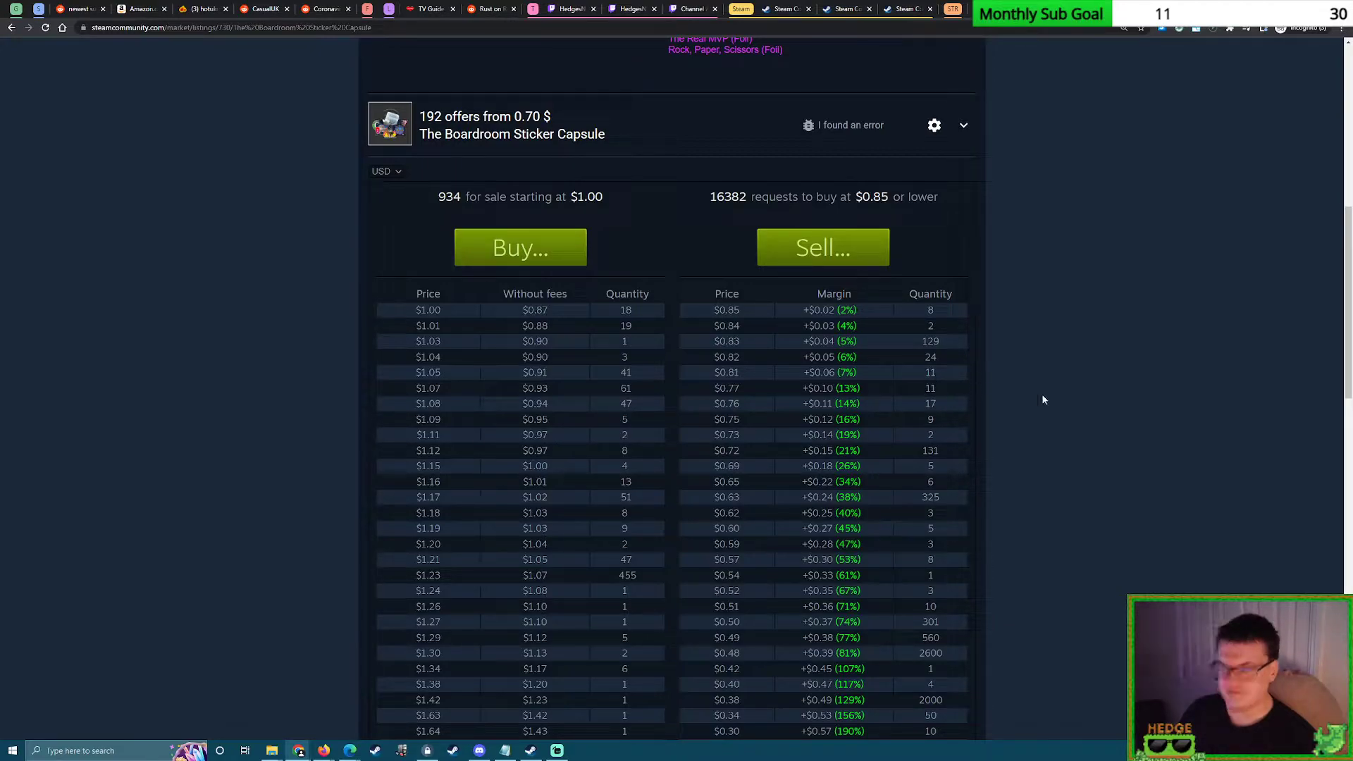
mouse_move(1108, 371)
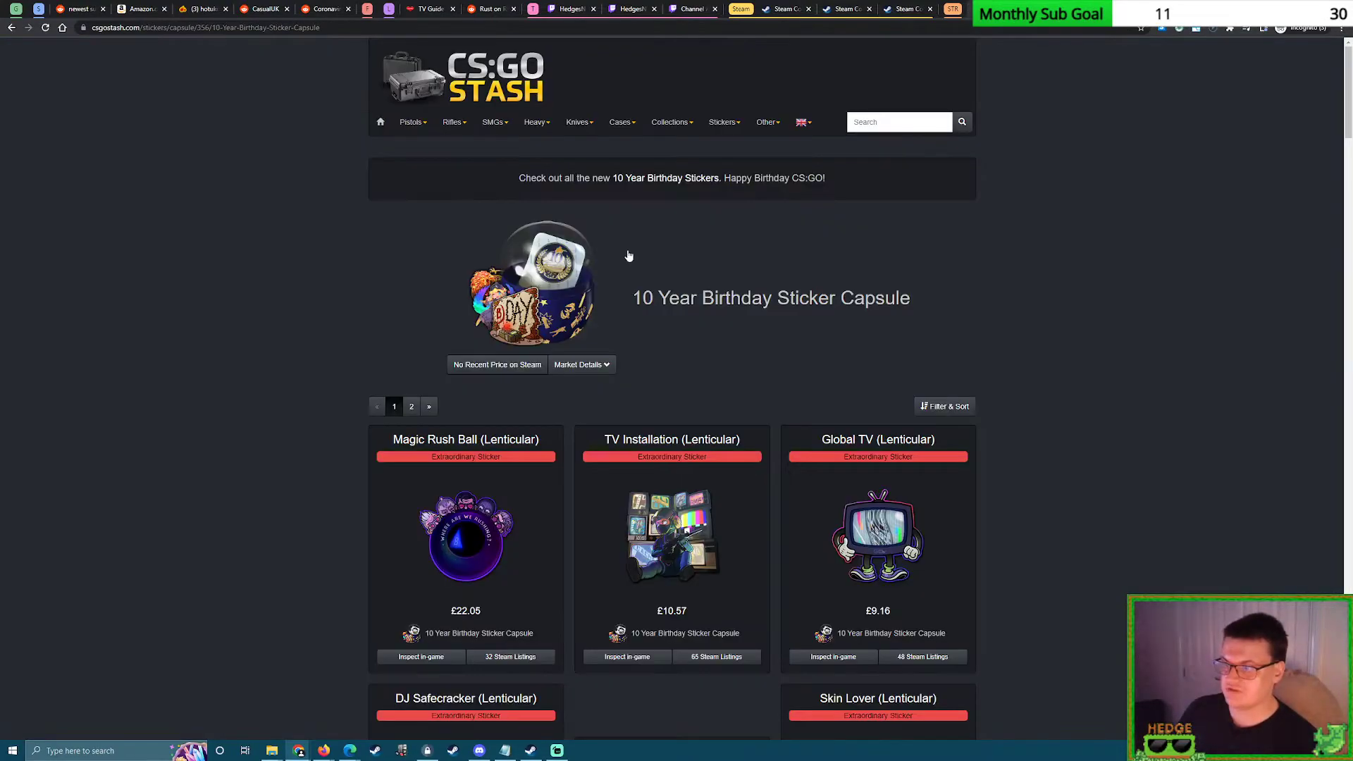
Scroll through the 10 Year Birthday capsule's sticker list and prices on CS:GO Stash.
scroll("down", 3)
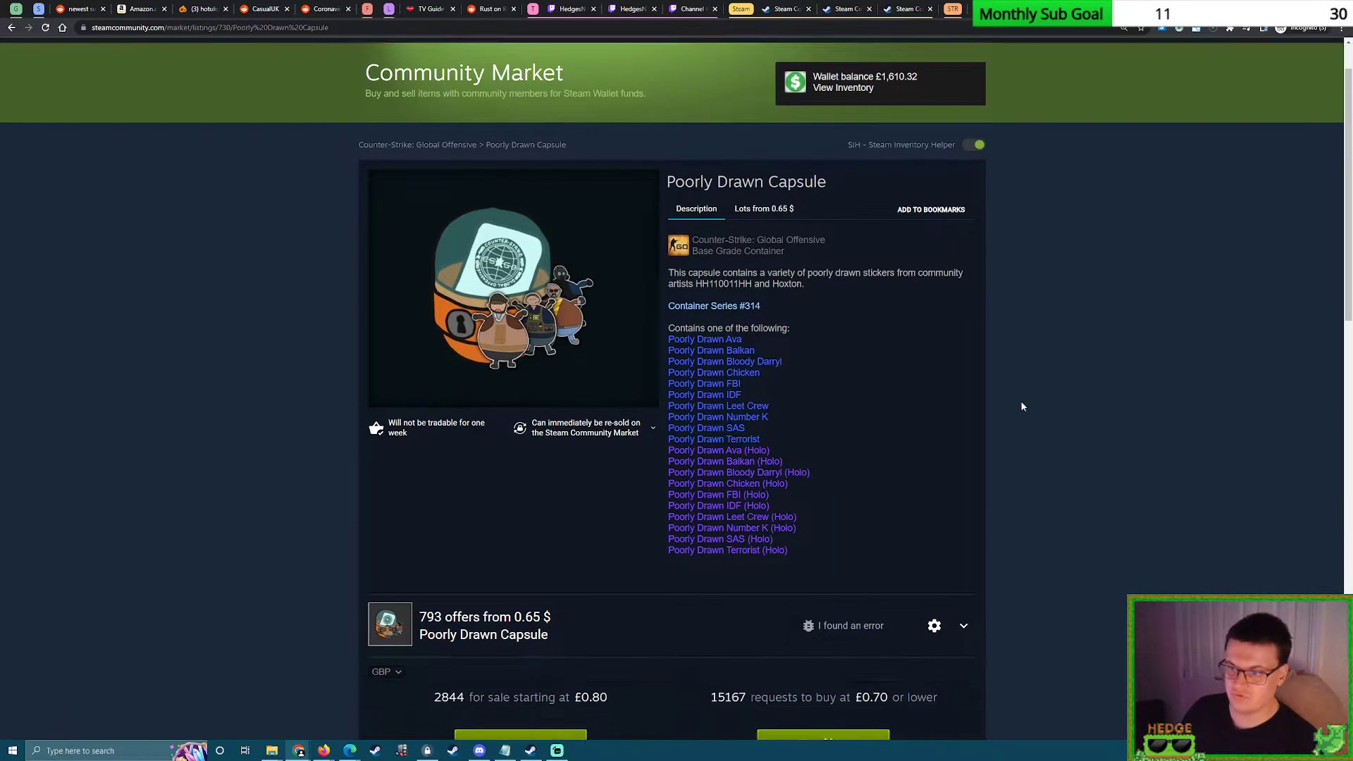
Scroll to the Median Sale Prices graph and zoom it to Lifetime.
scroll("down", 3)
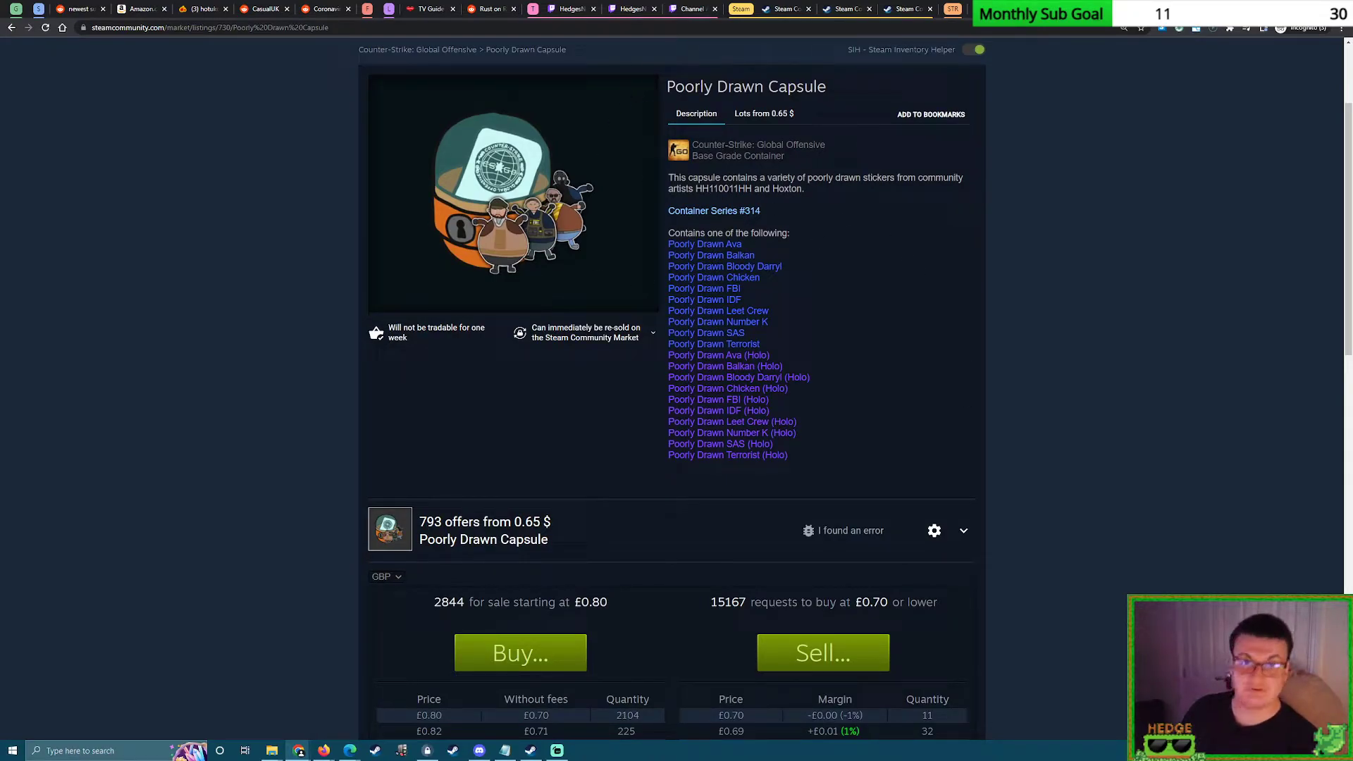
scroll("down", 3)
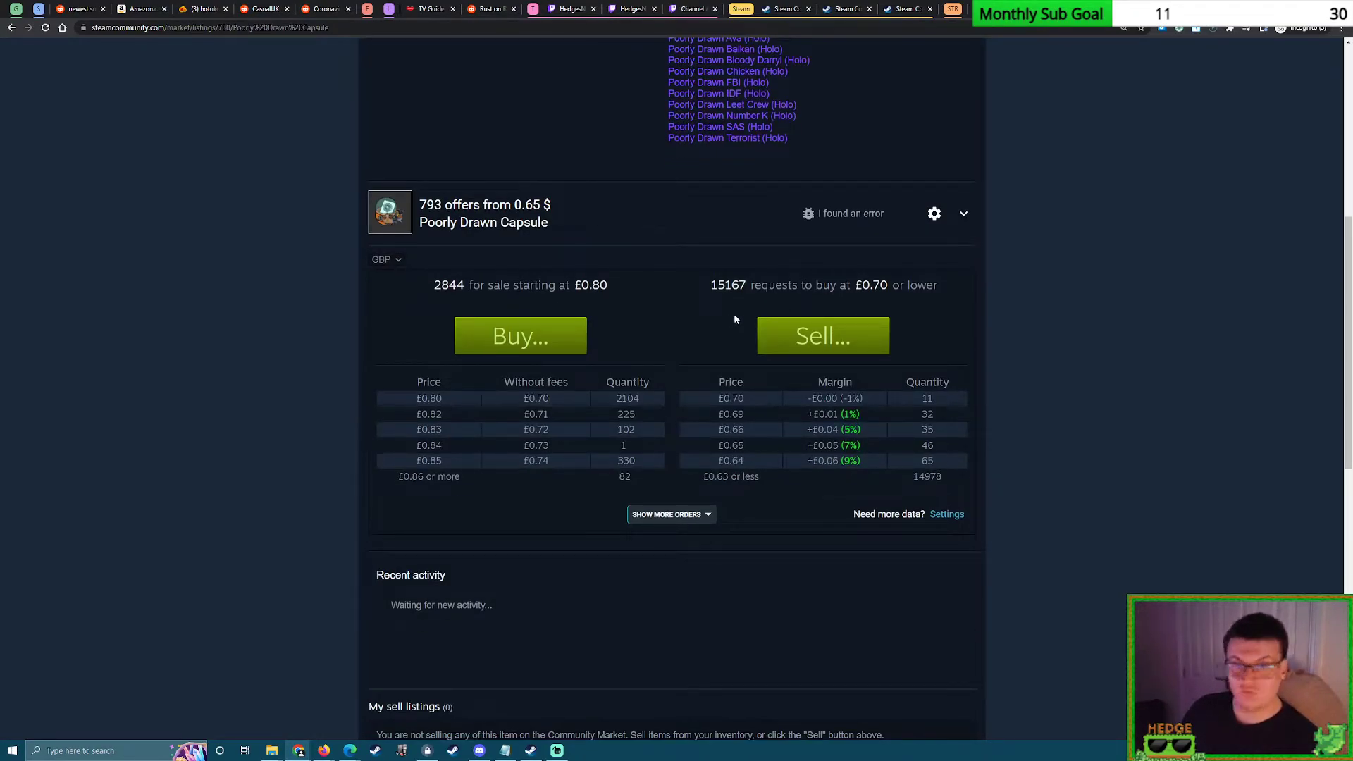
scroll("down", 3)
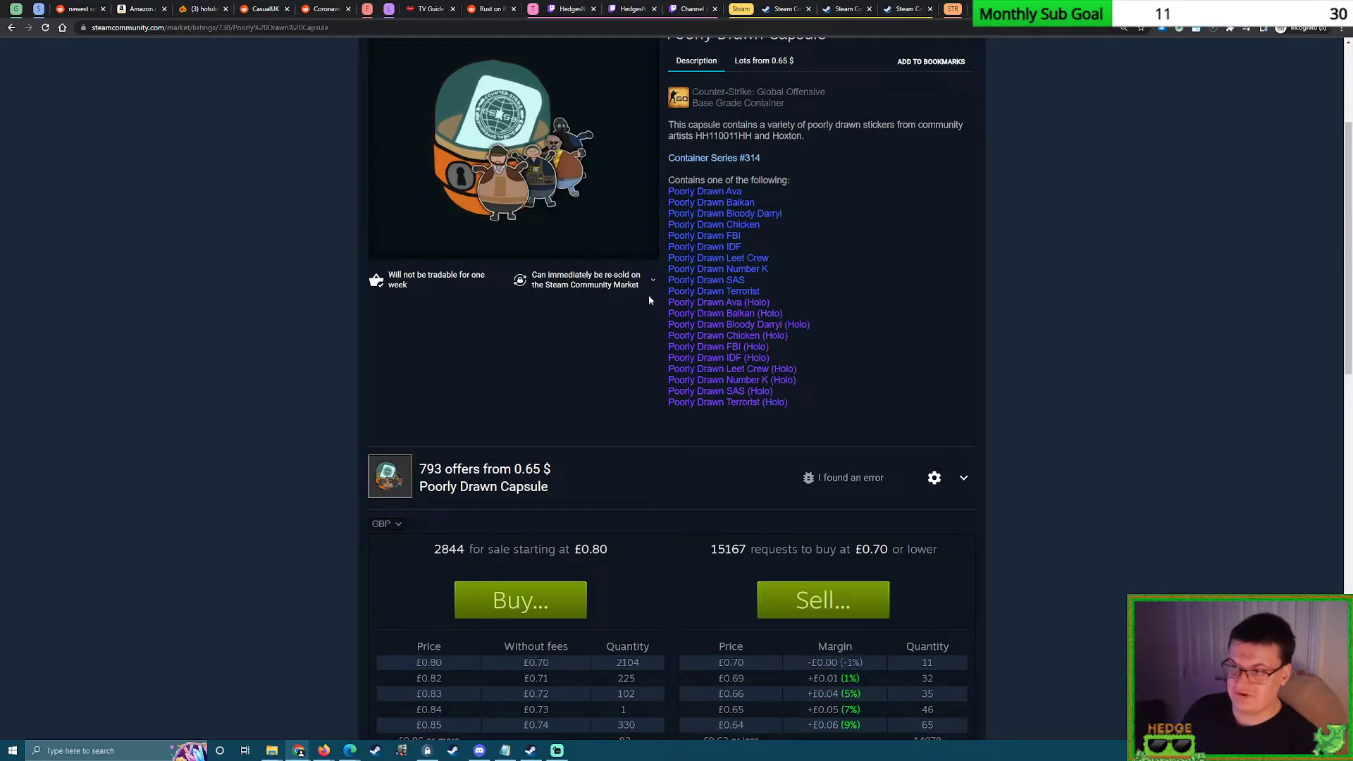
scroll("down", 3)
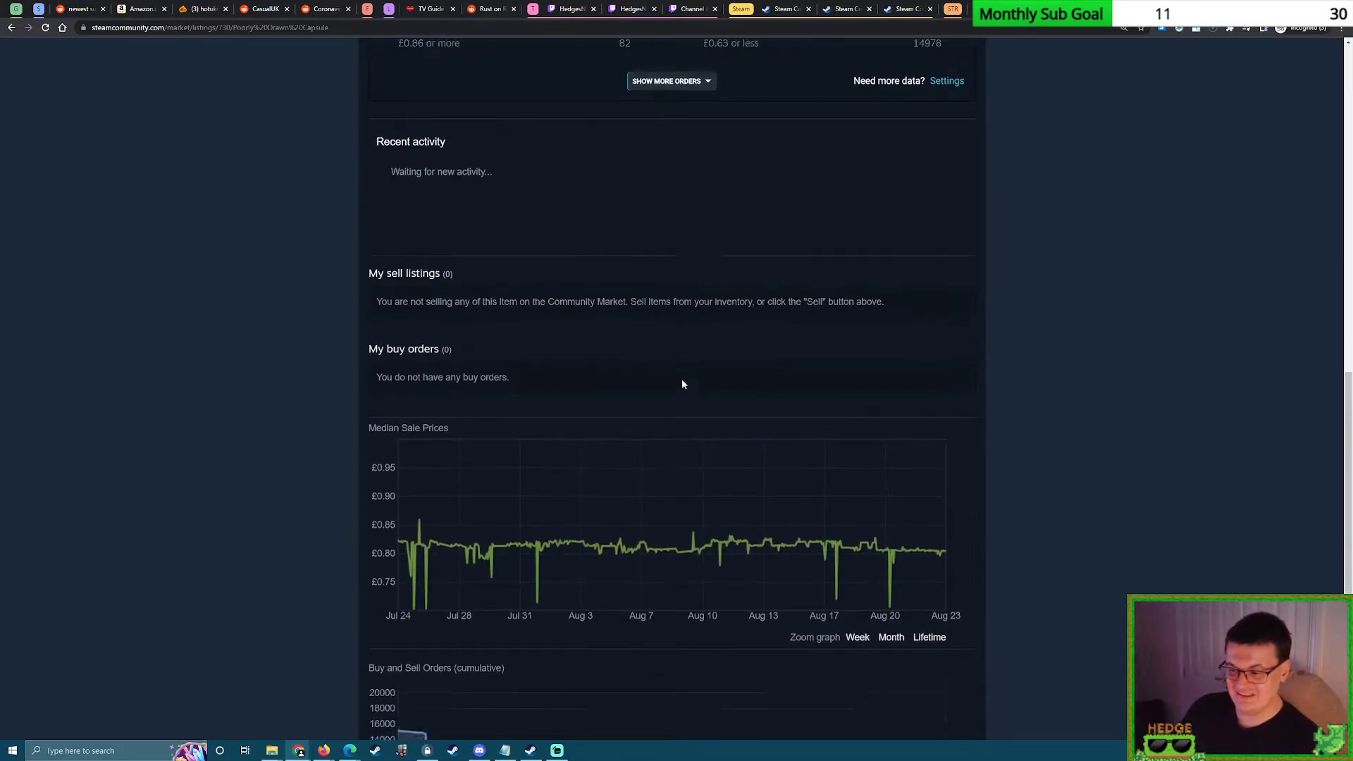
scroll("down", 3)
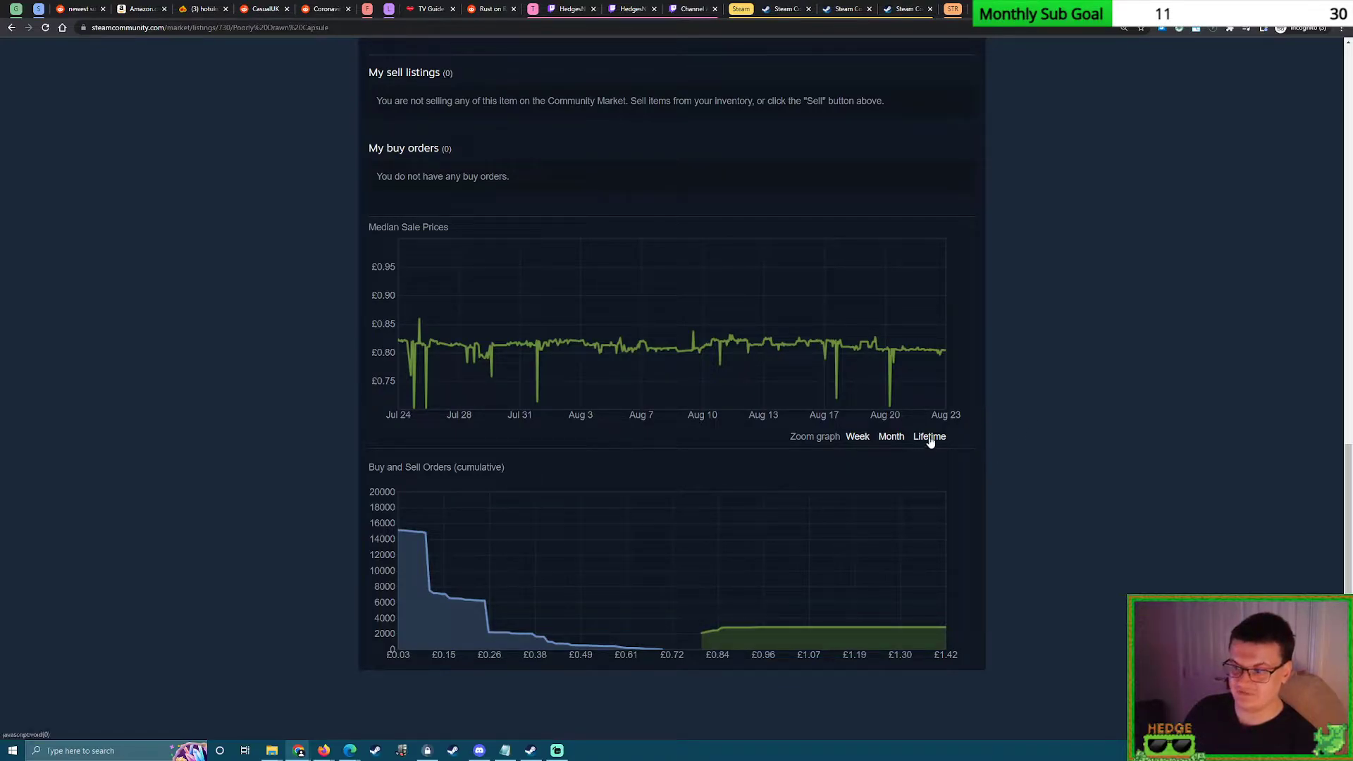
left_click(928, 435)
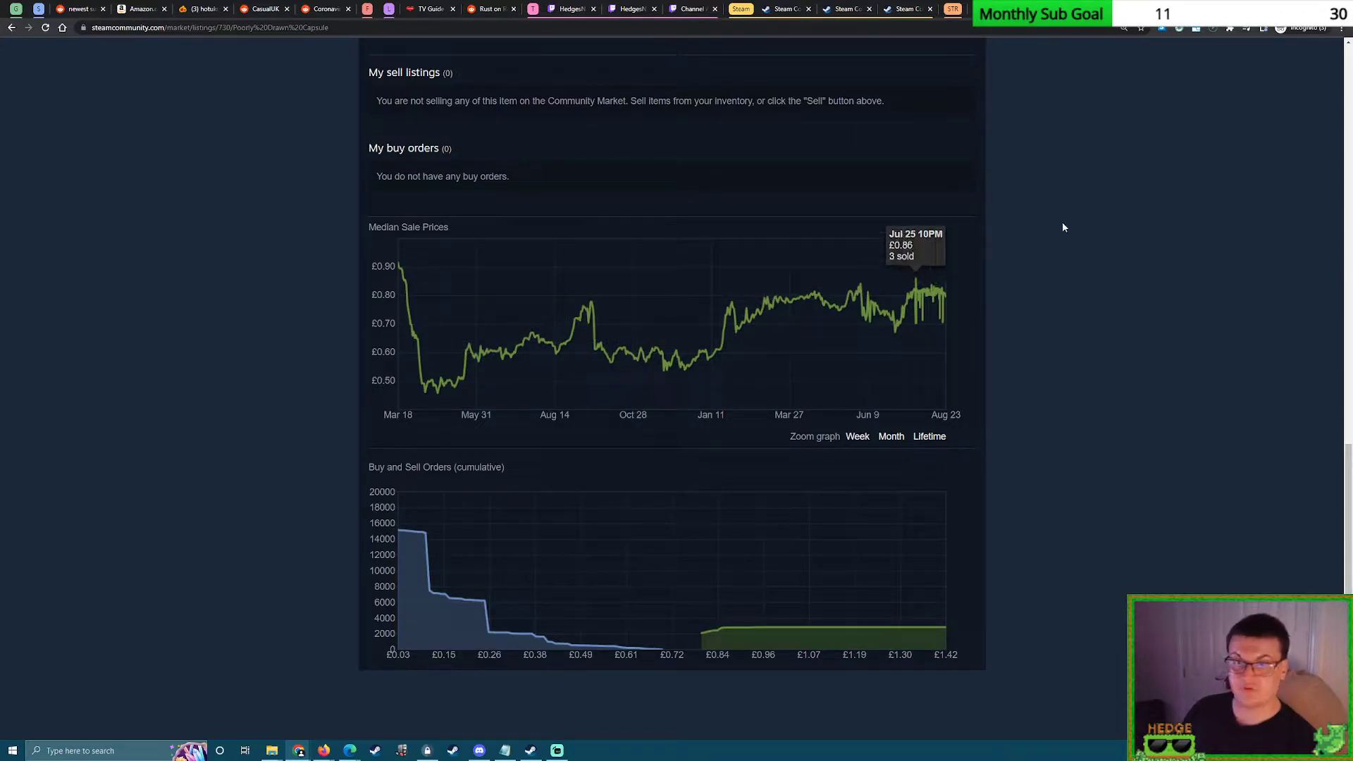
Scroll back up to the Poorly Drawn Capsule's buy and sell order tables.
scroll("up", 3)
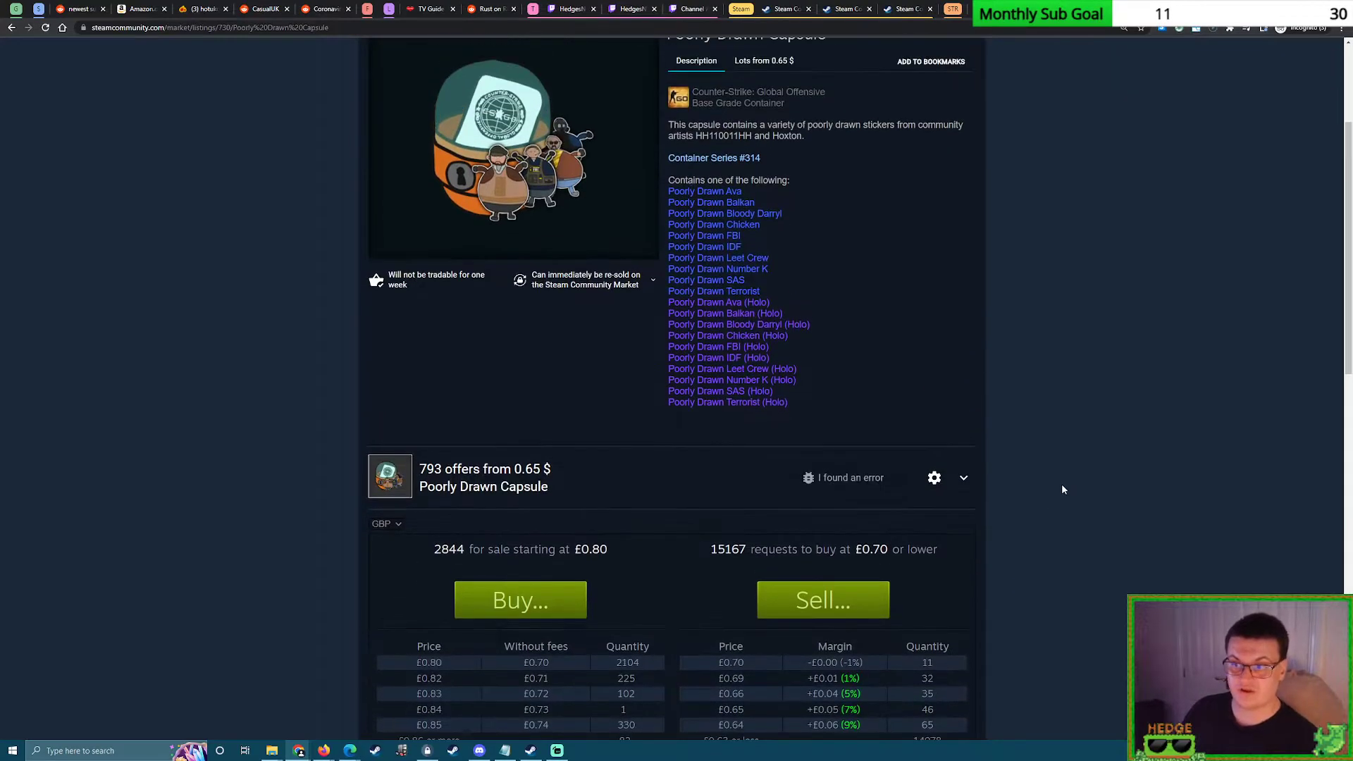
scroll("down", 3)
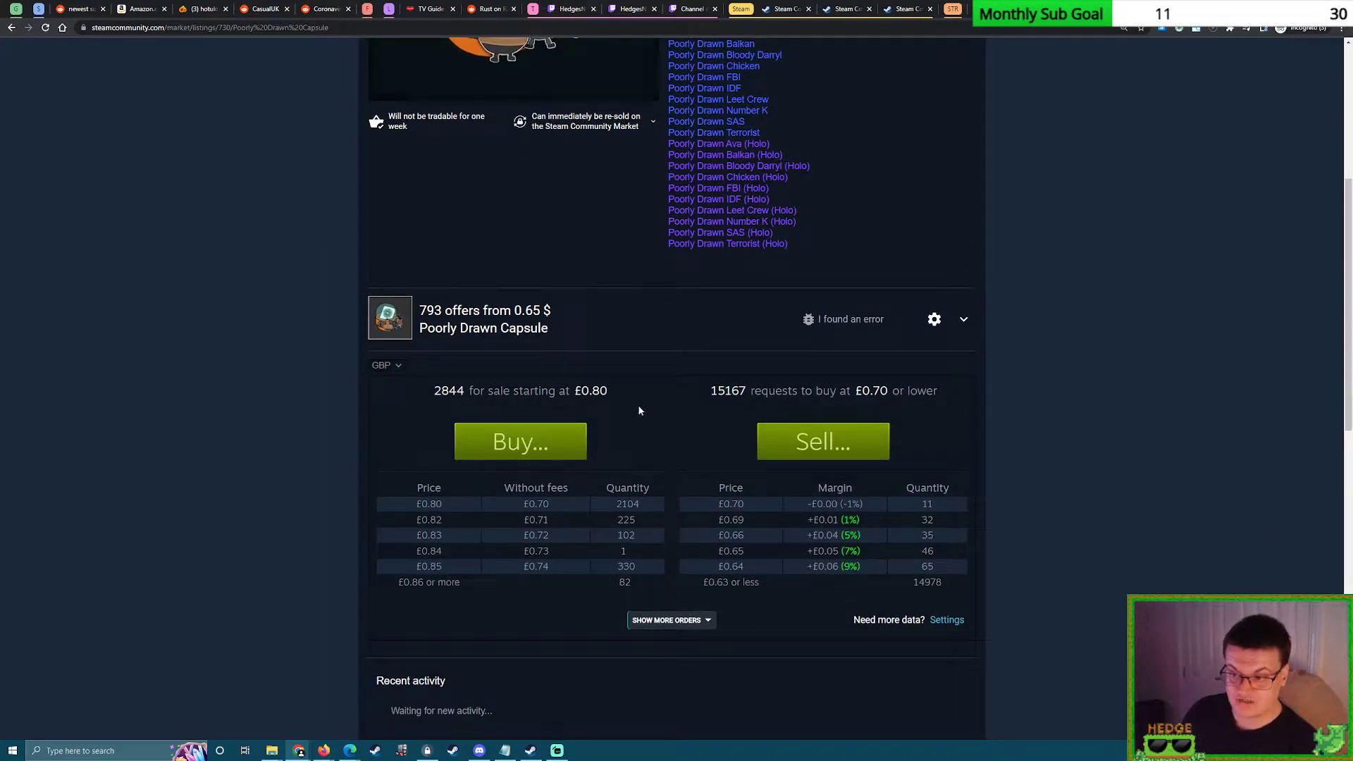
mouse_move(636, 428)
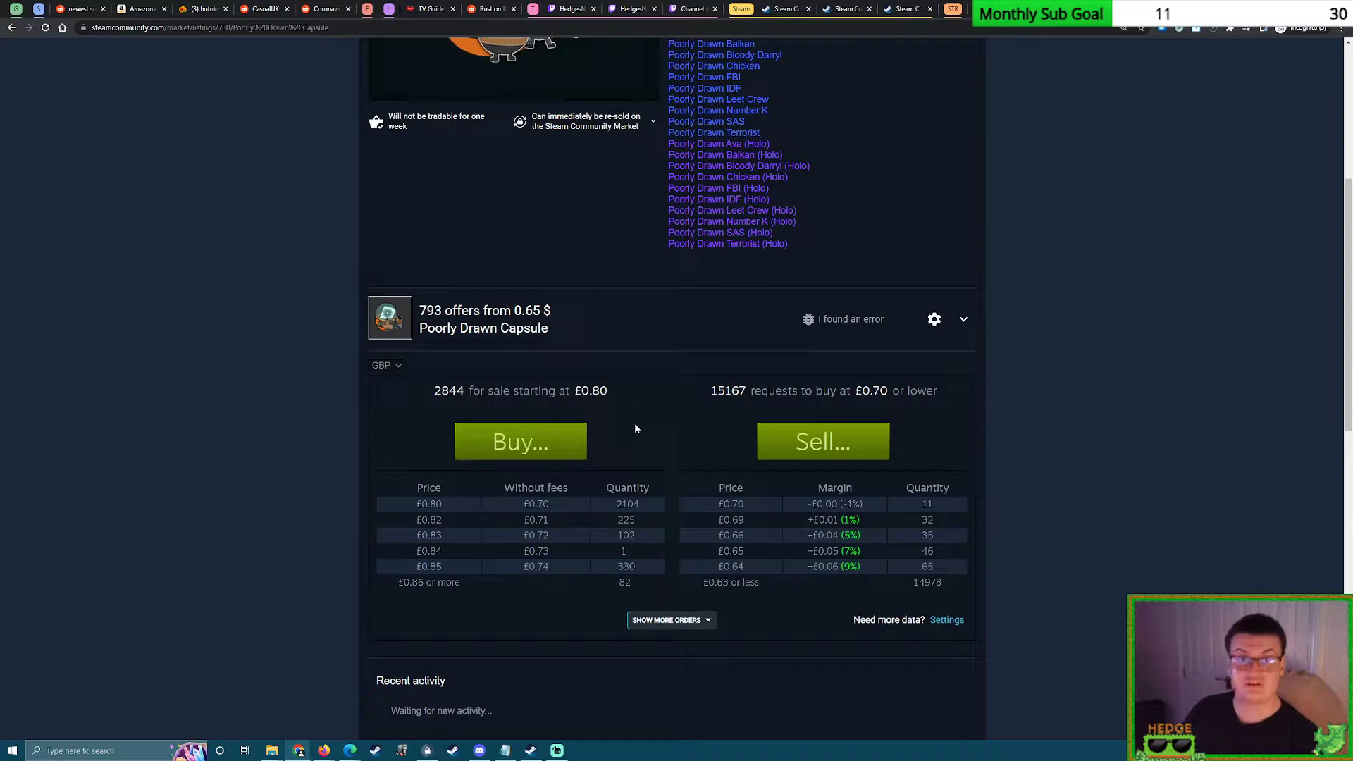
mouse_move(620, 410)
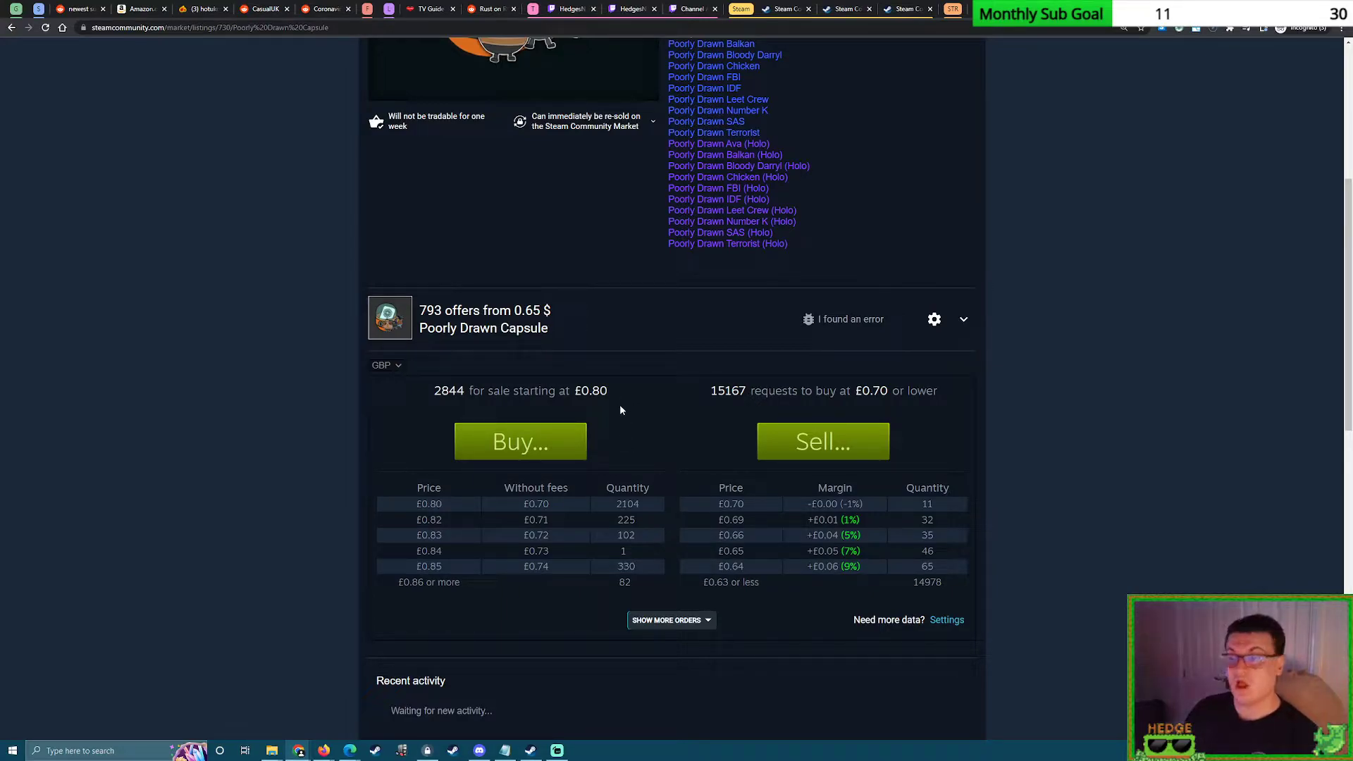
mouse_move(638, 429)
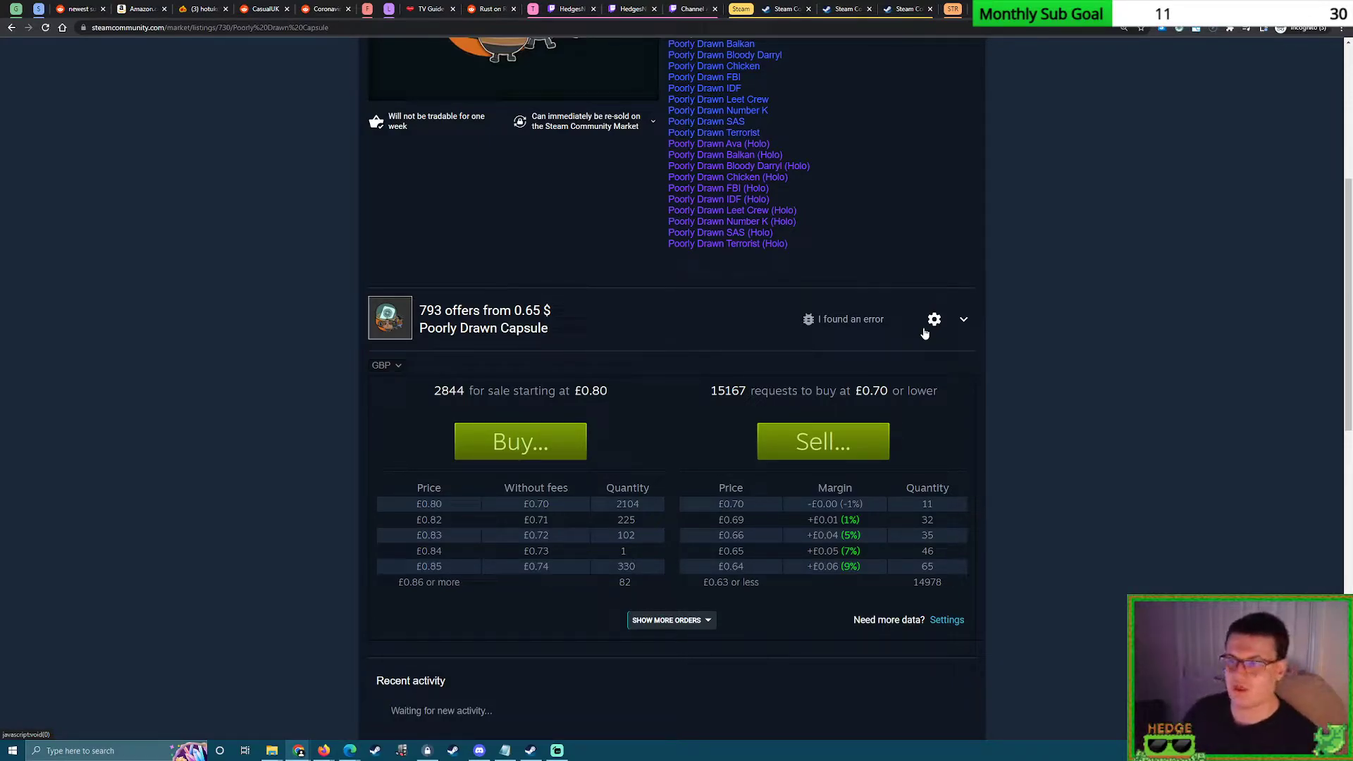
scroll("up", 3)
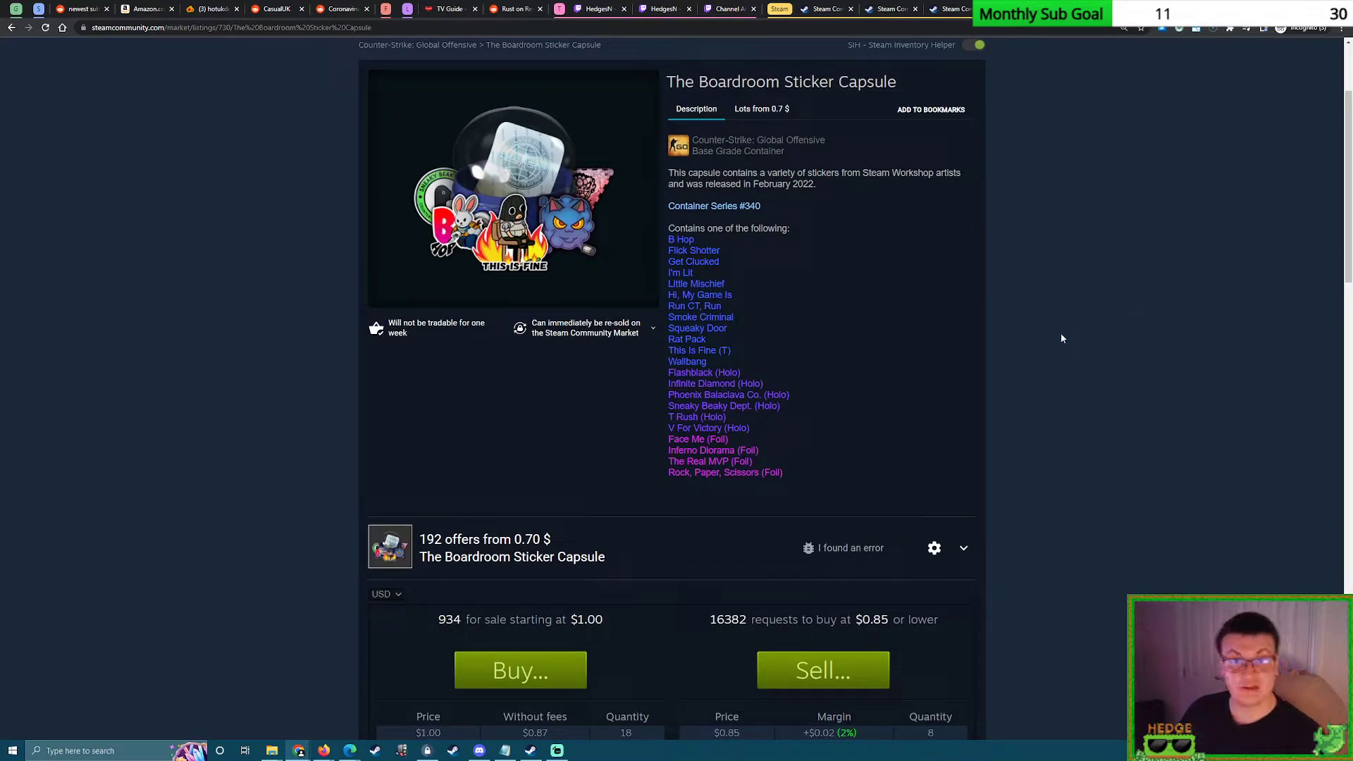
mouse_move(1068, 458)
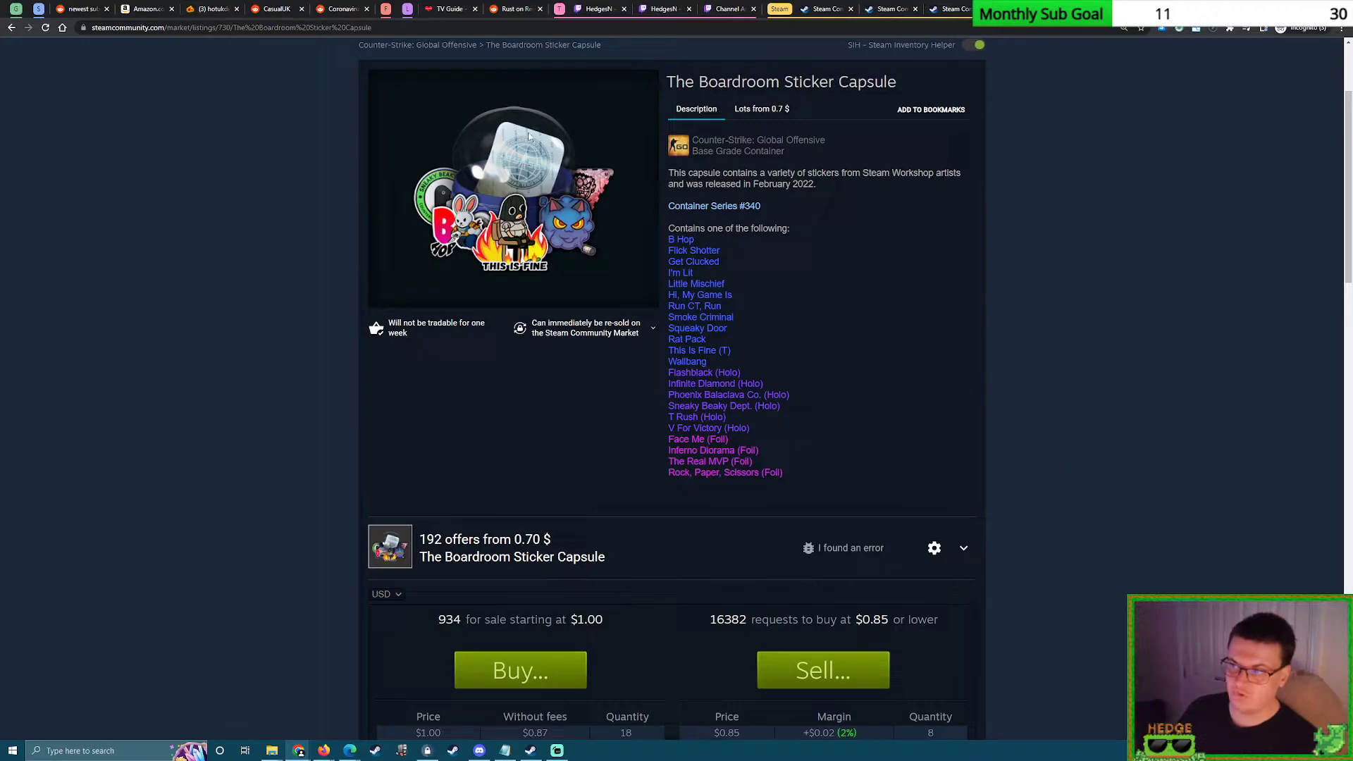
Scroll down to the Boardroom capsule's full sell list up to $1.68 and buy orders at $0.17.
scroll("down", 3)
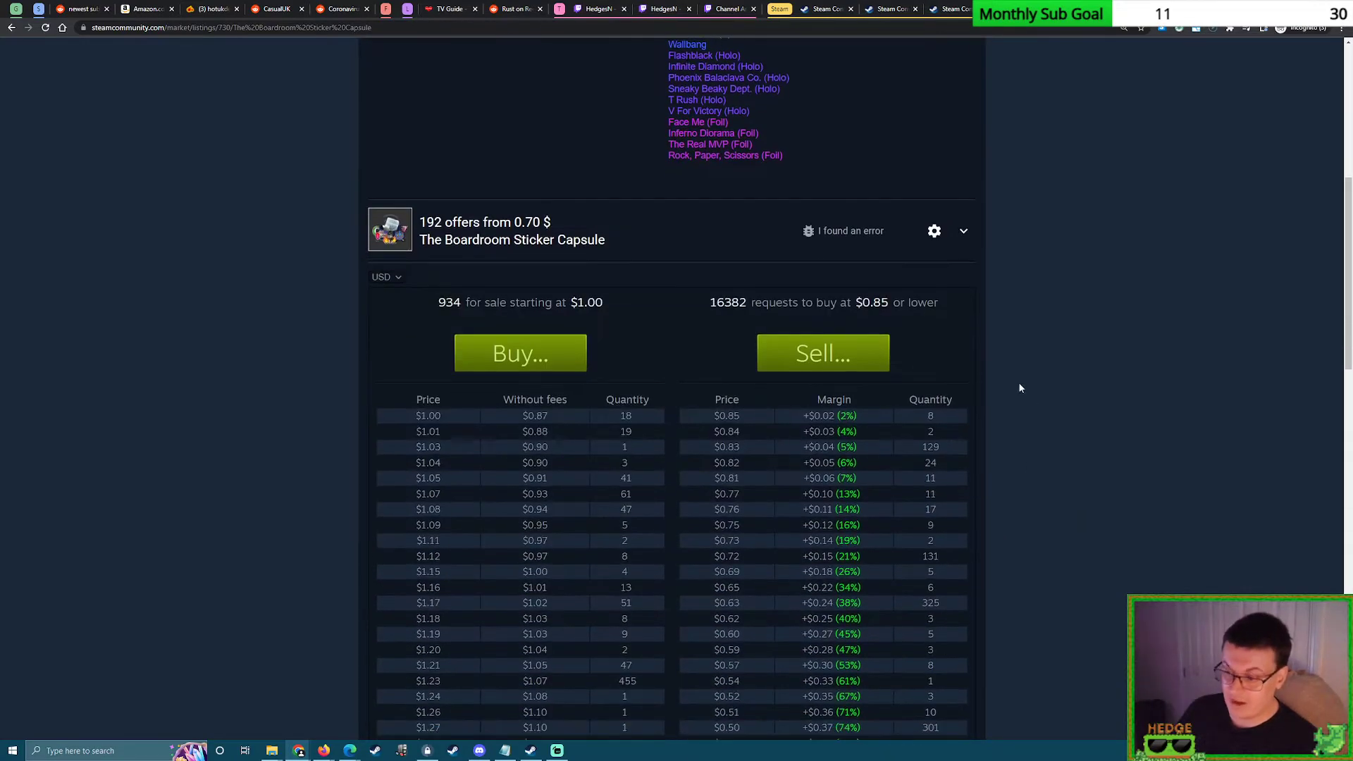
scroll("down", 3)
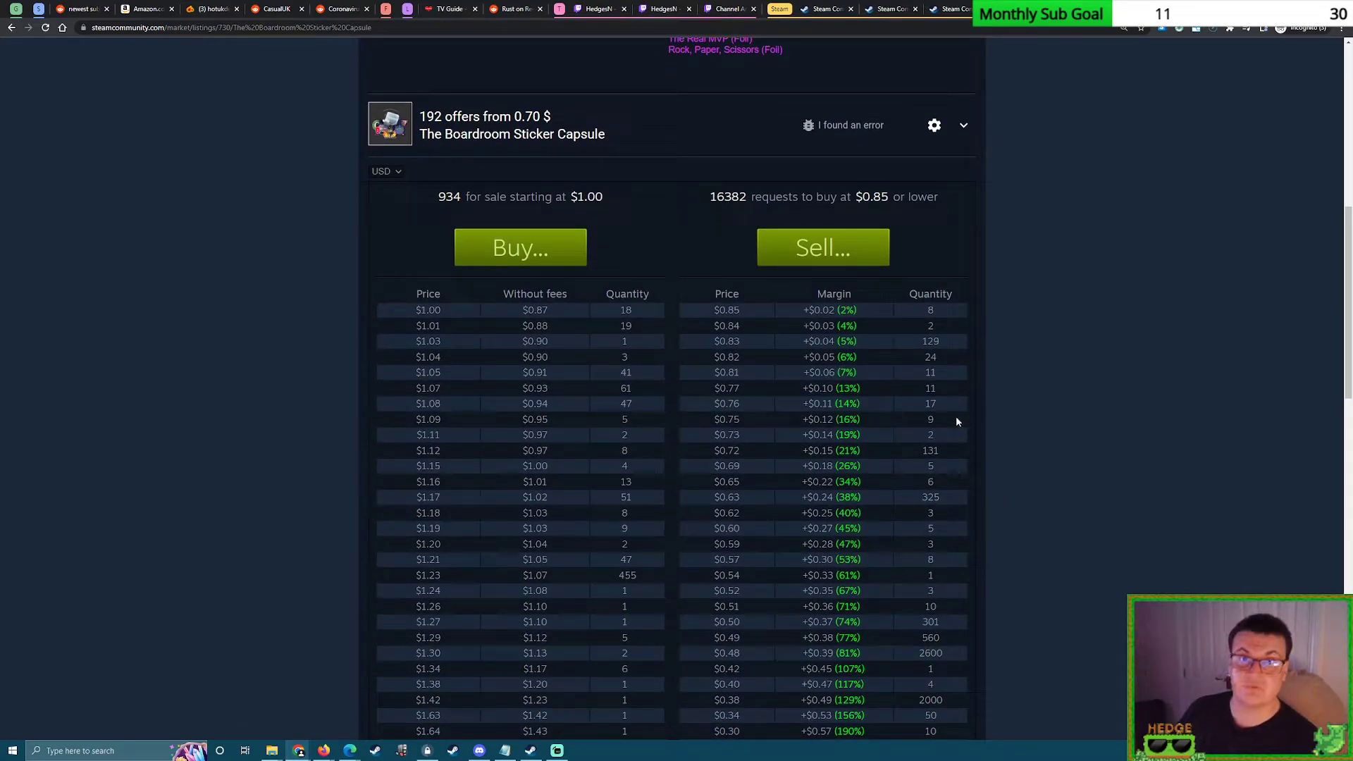
mouse_move(1041, 518)
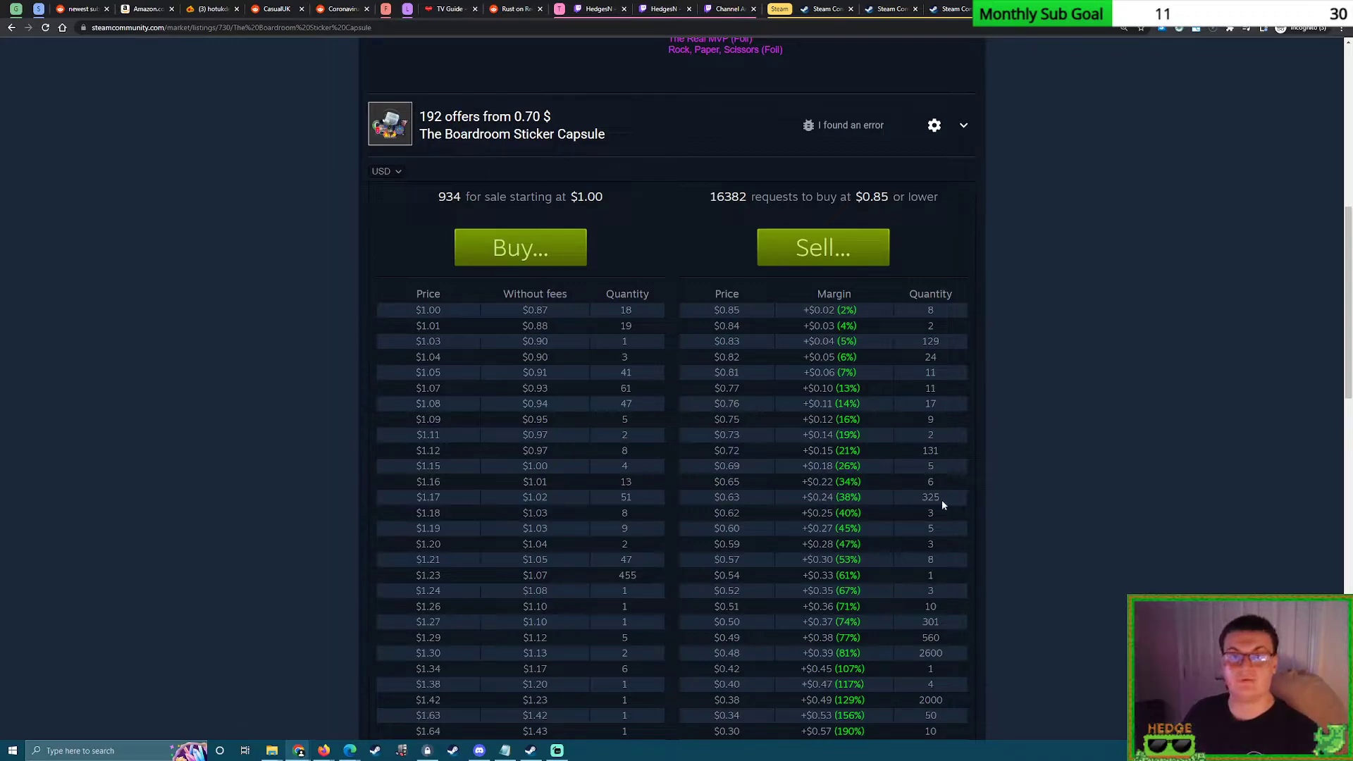
scroll("down", 3)
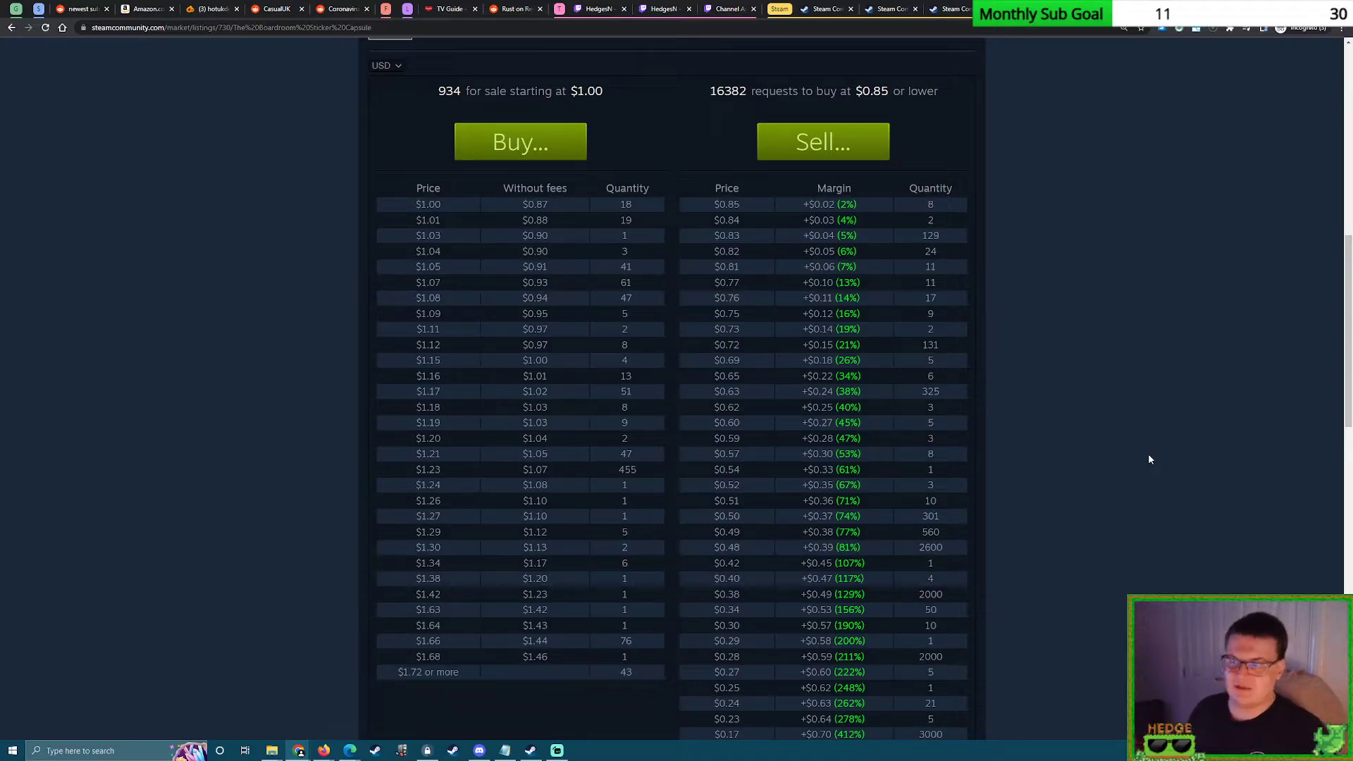
Scroll to the bottom of the buy orders, reaching $0.04 and '$0.03 or less'.
scroll("down", 3)
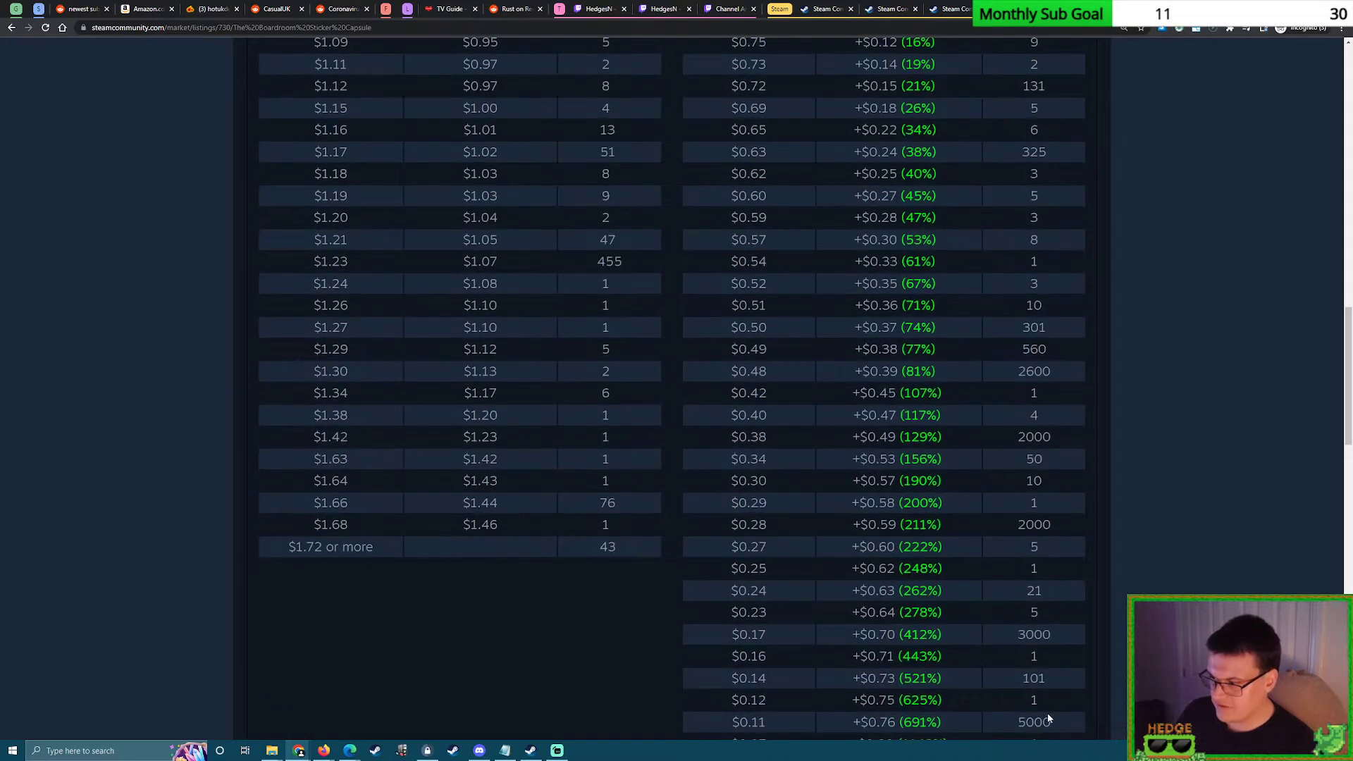
scroll("down", 3)
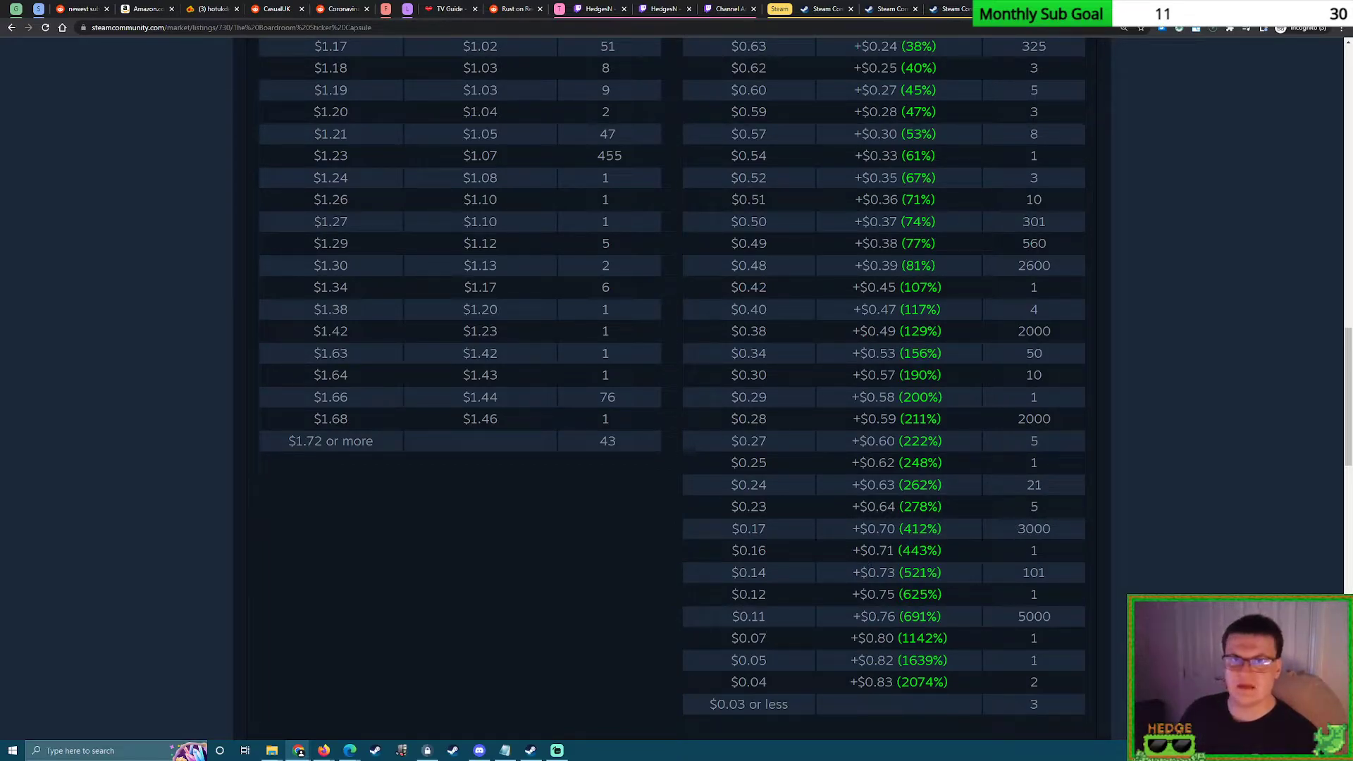
mouse_move(1058, 524)
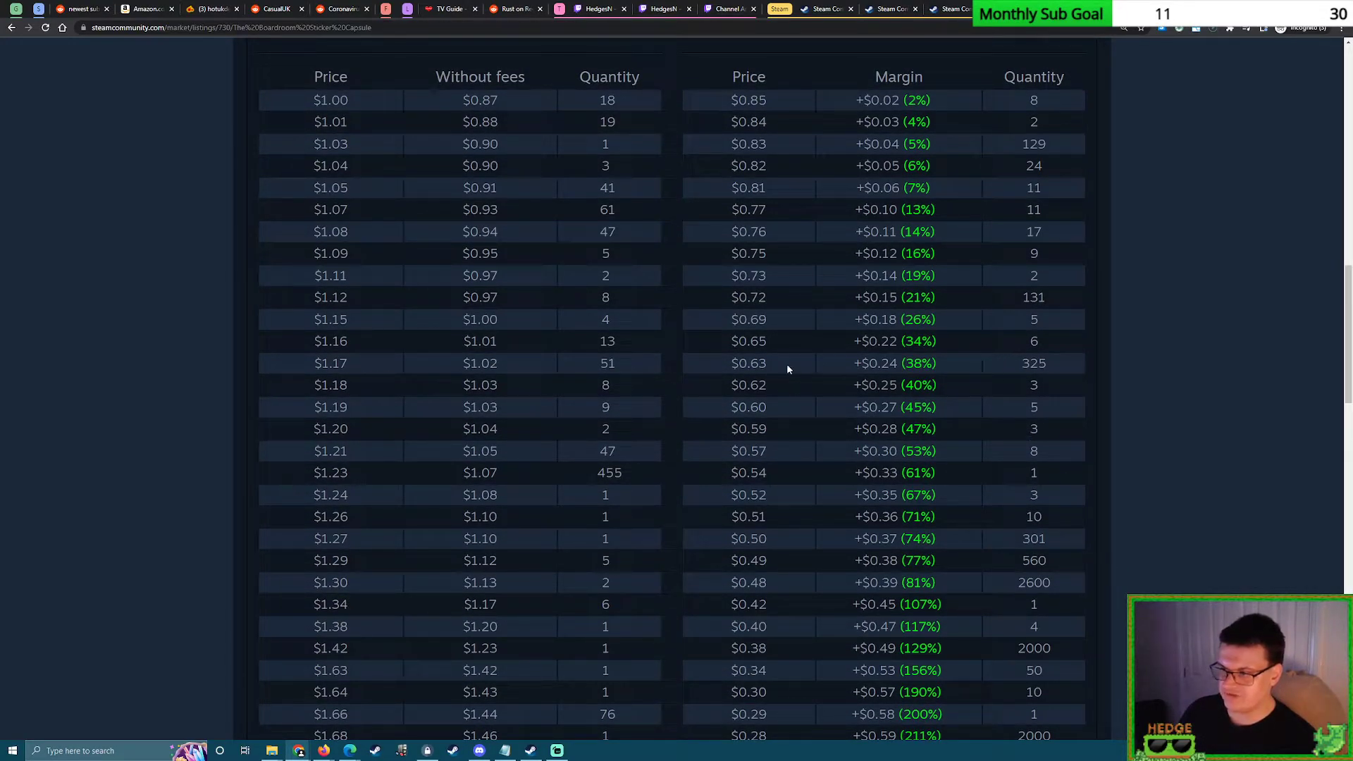
mouse_move(1211, 312)
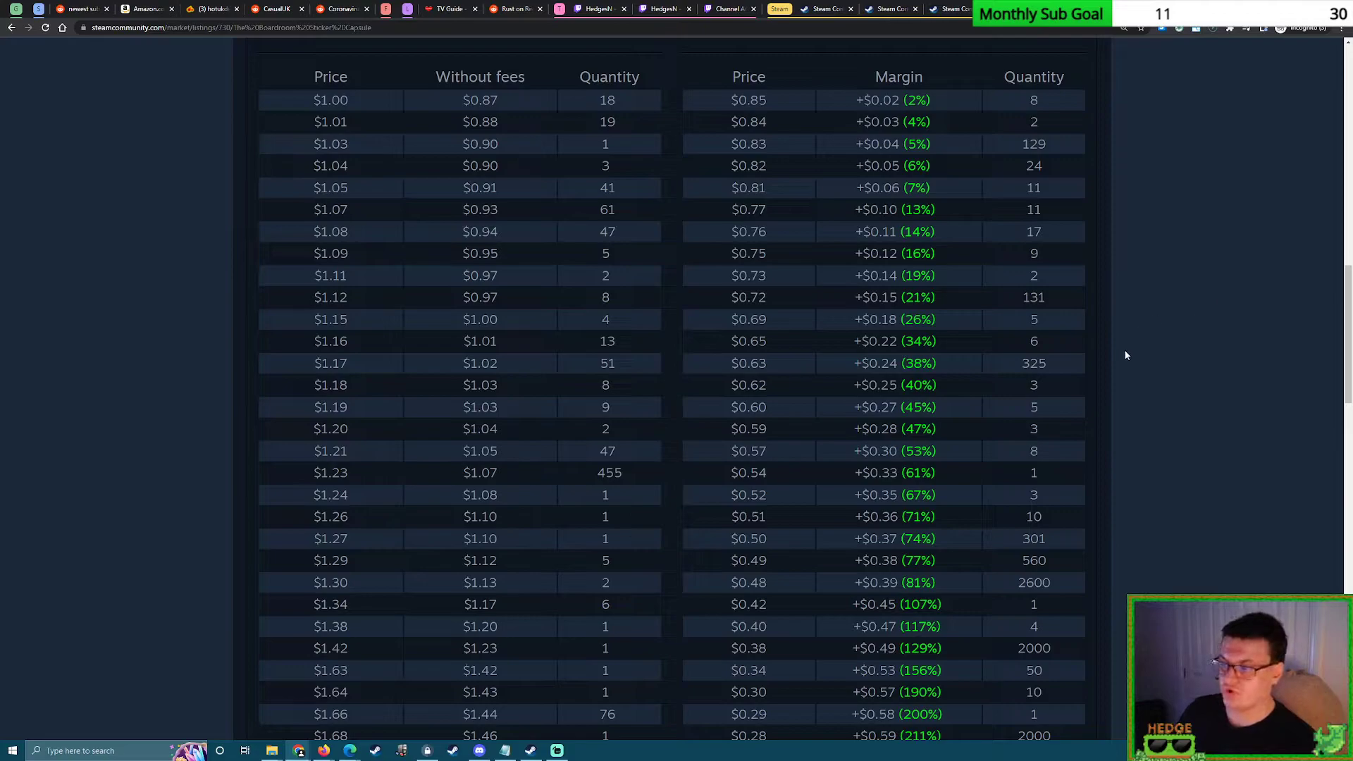
mouse_move(1122, 340)
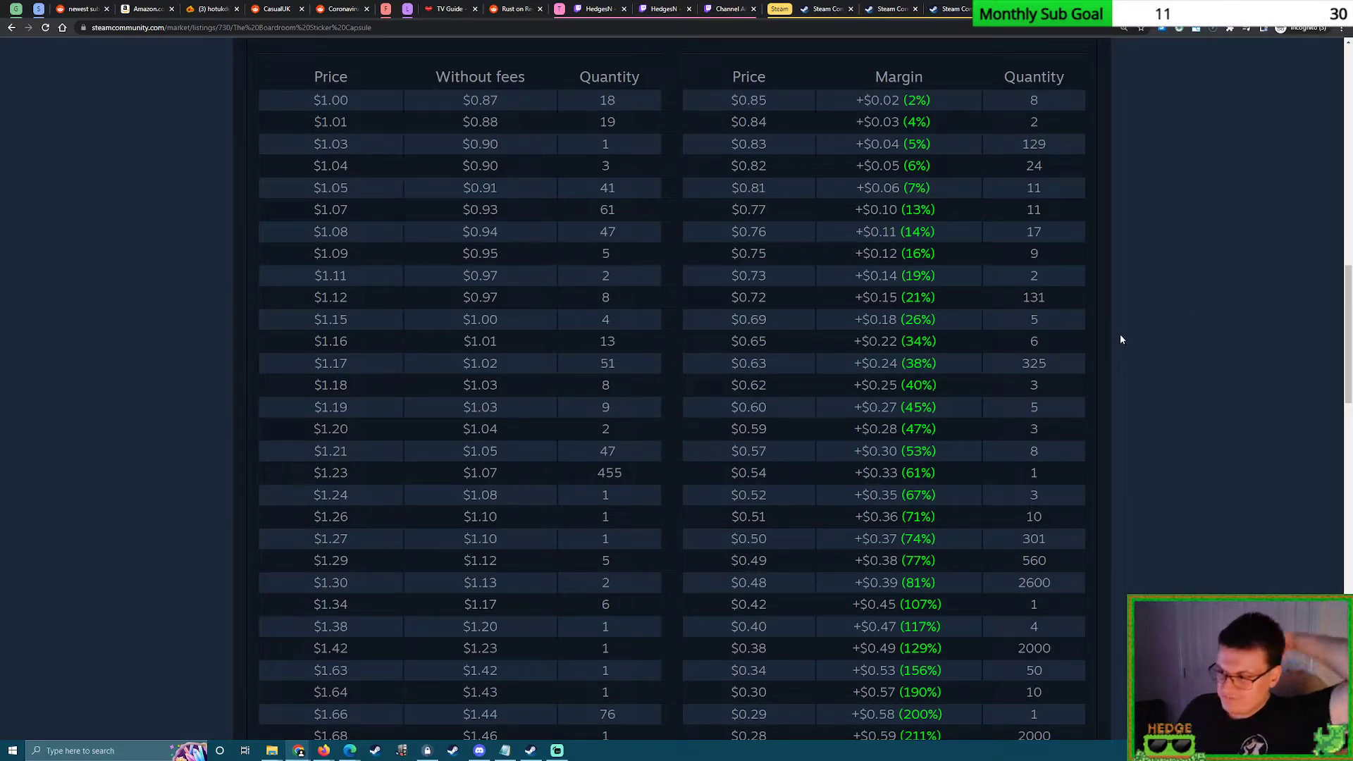
mouse_move(776, 406)
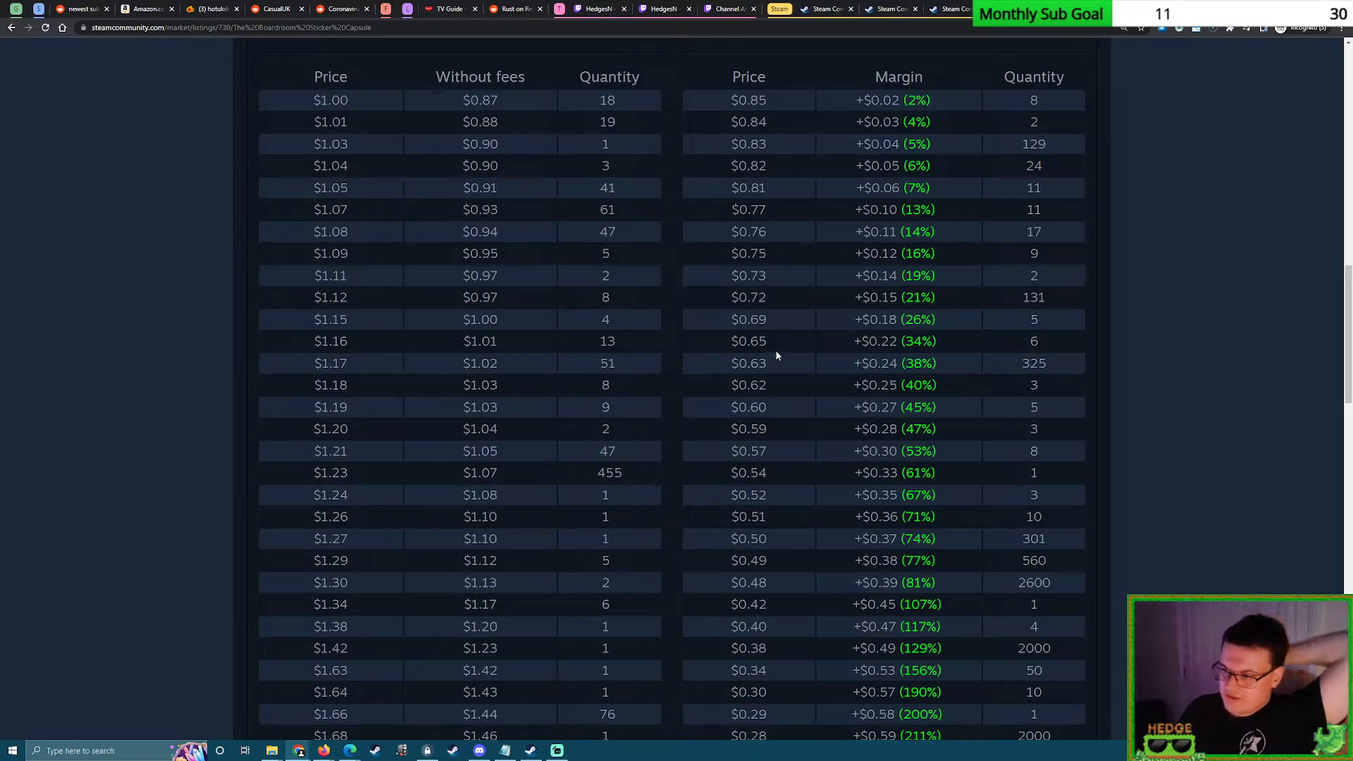
mouse_move(1016, 384)
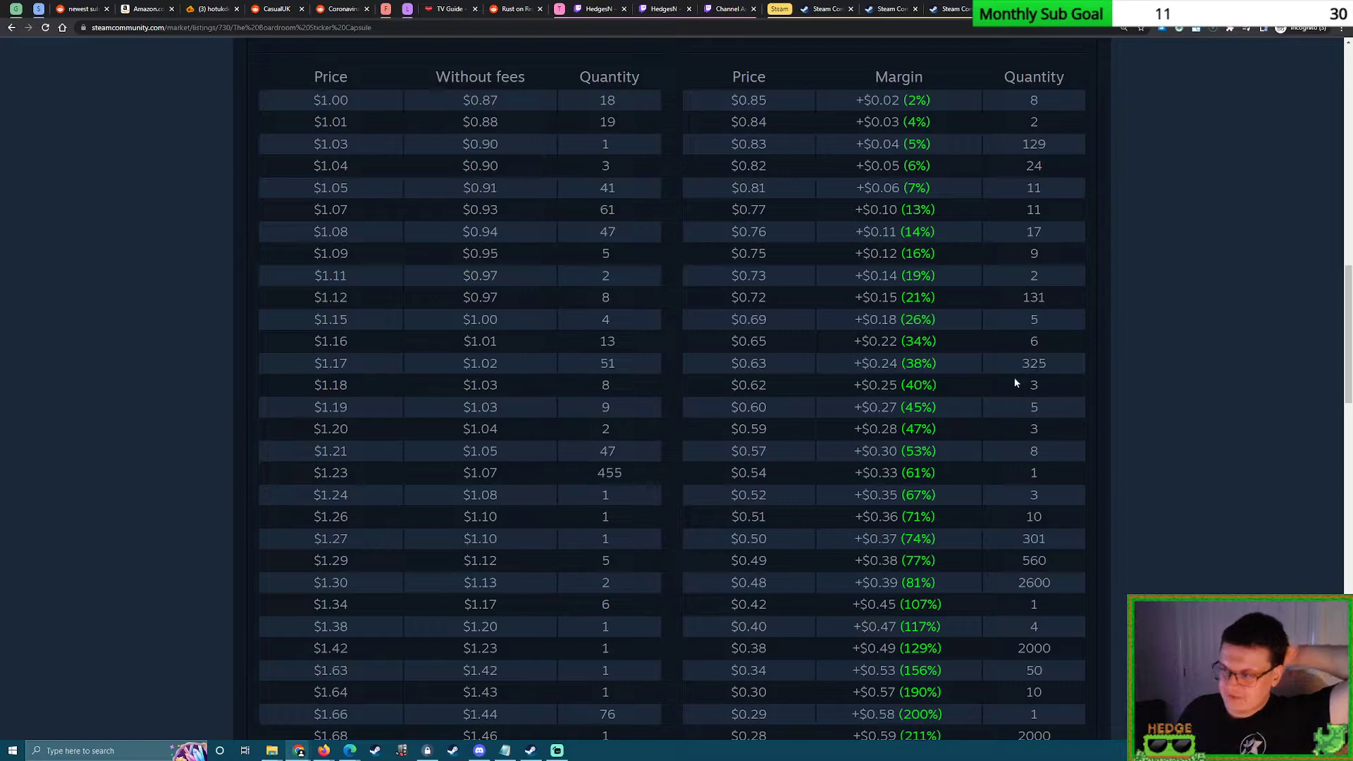
mouse_move(1140, 475)
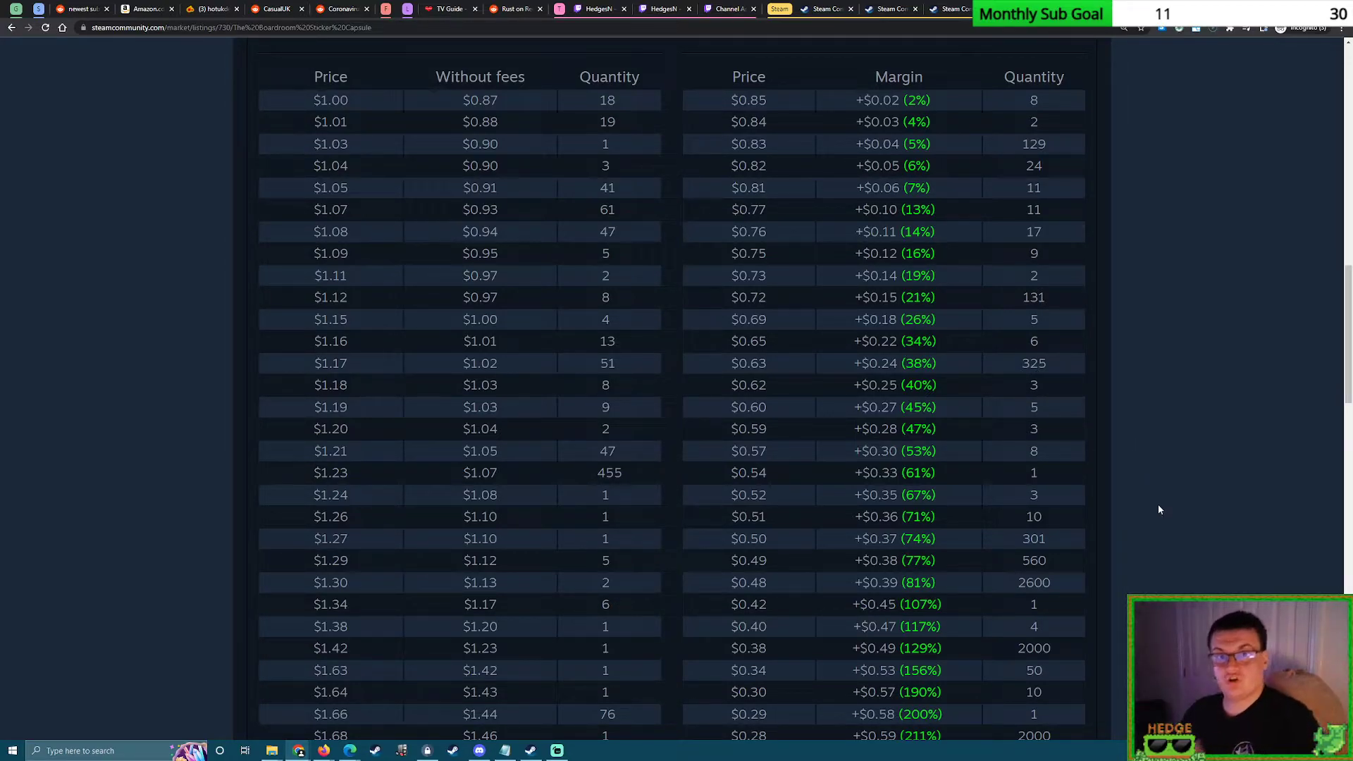
mouse_move(835, 305)
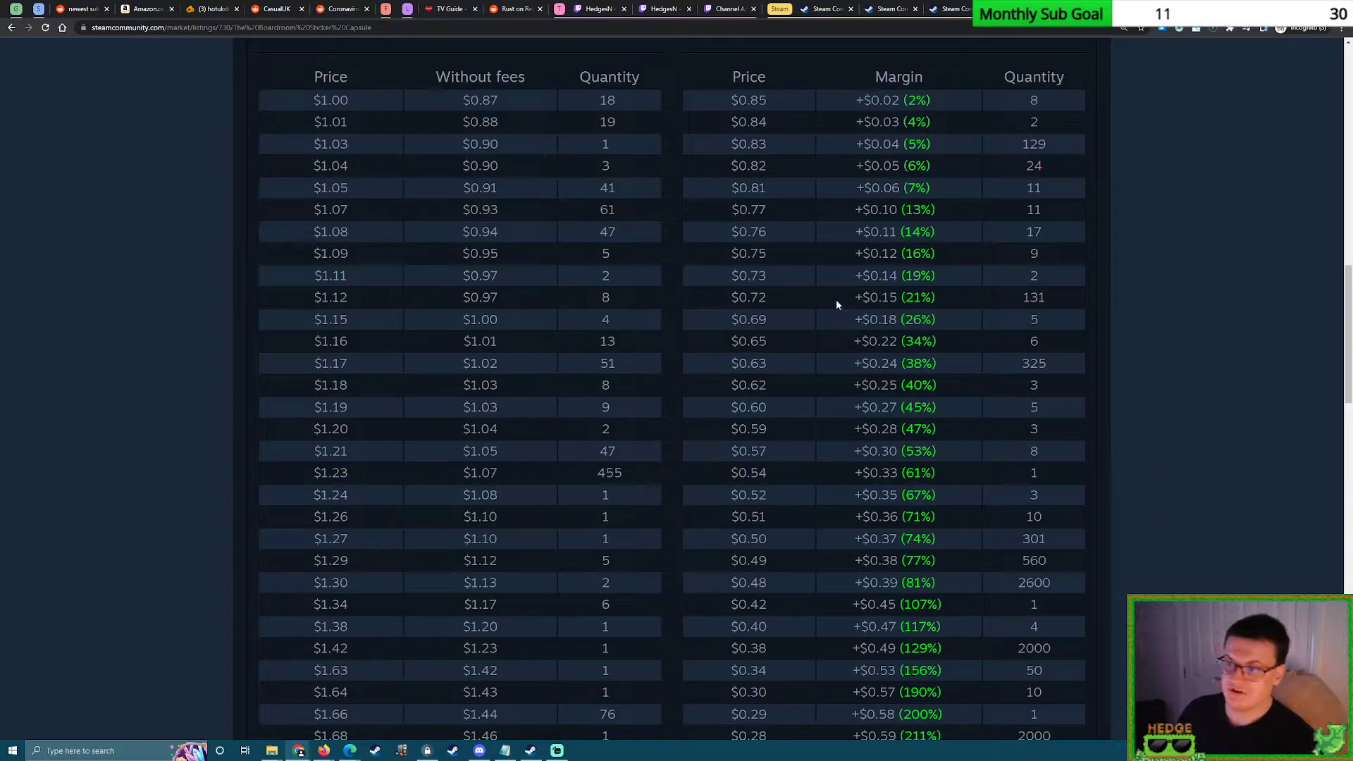
mouse_move(774, 424)
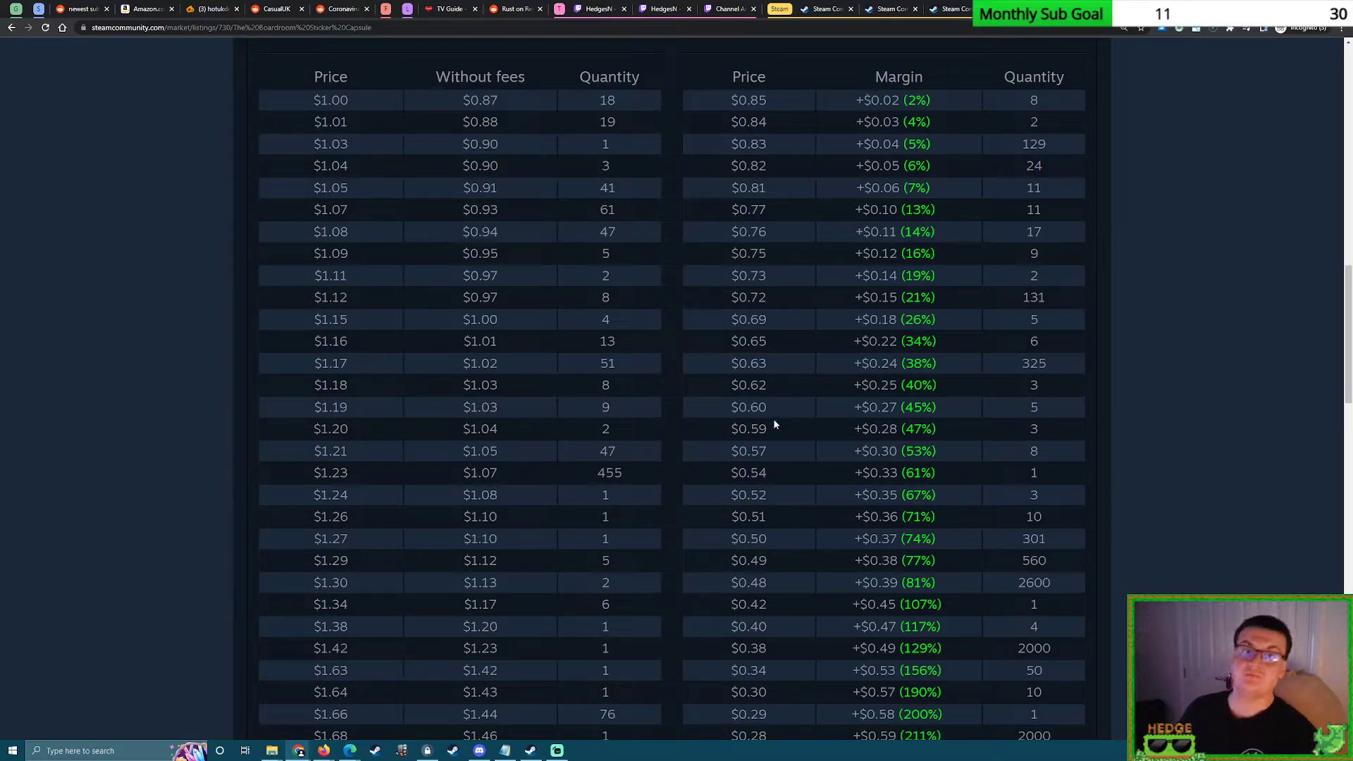
mouse_move(836, 455)
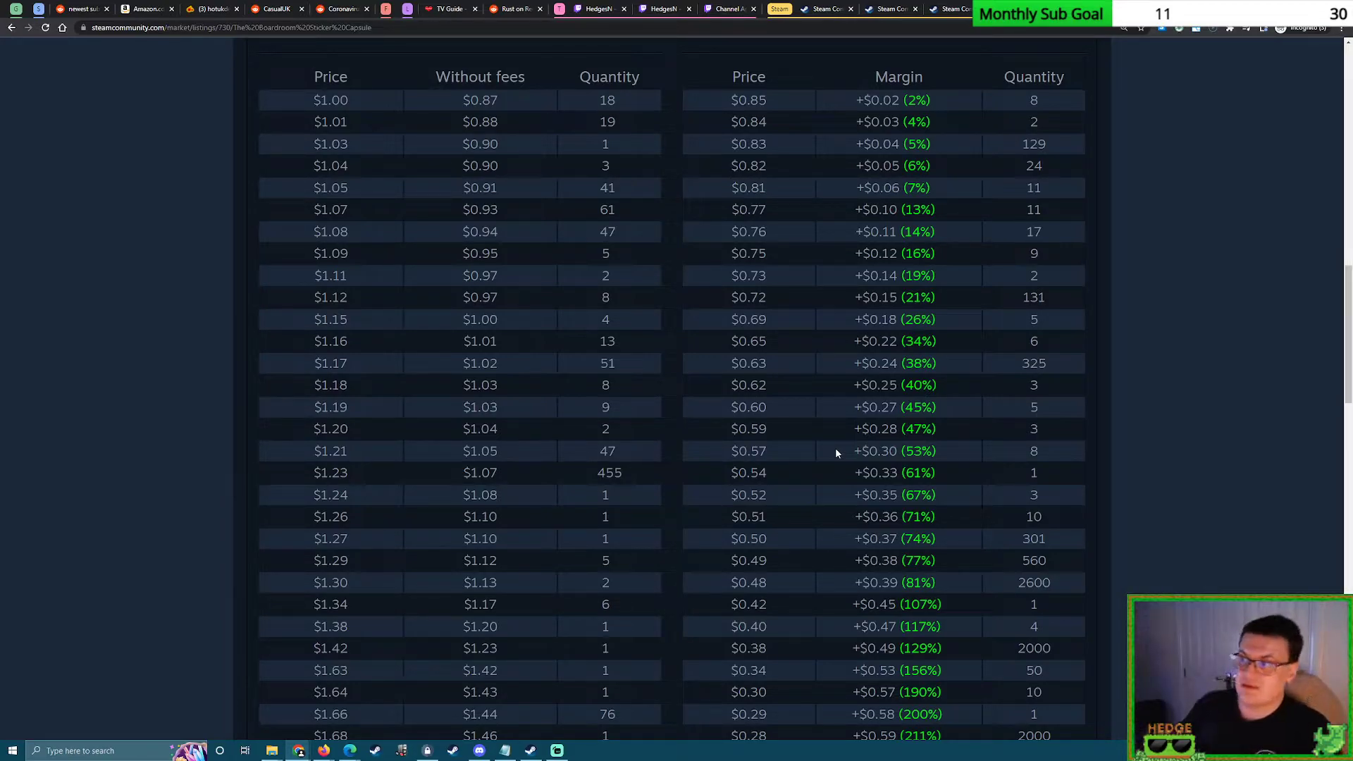
mouse_move(1089, 348)
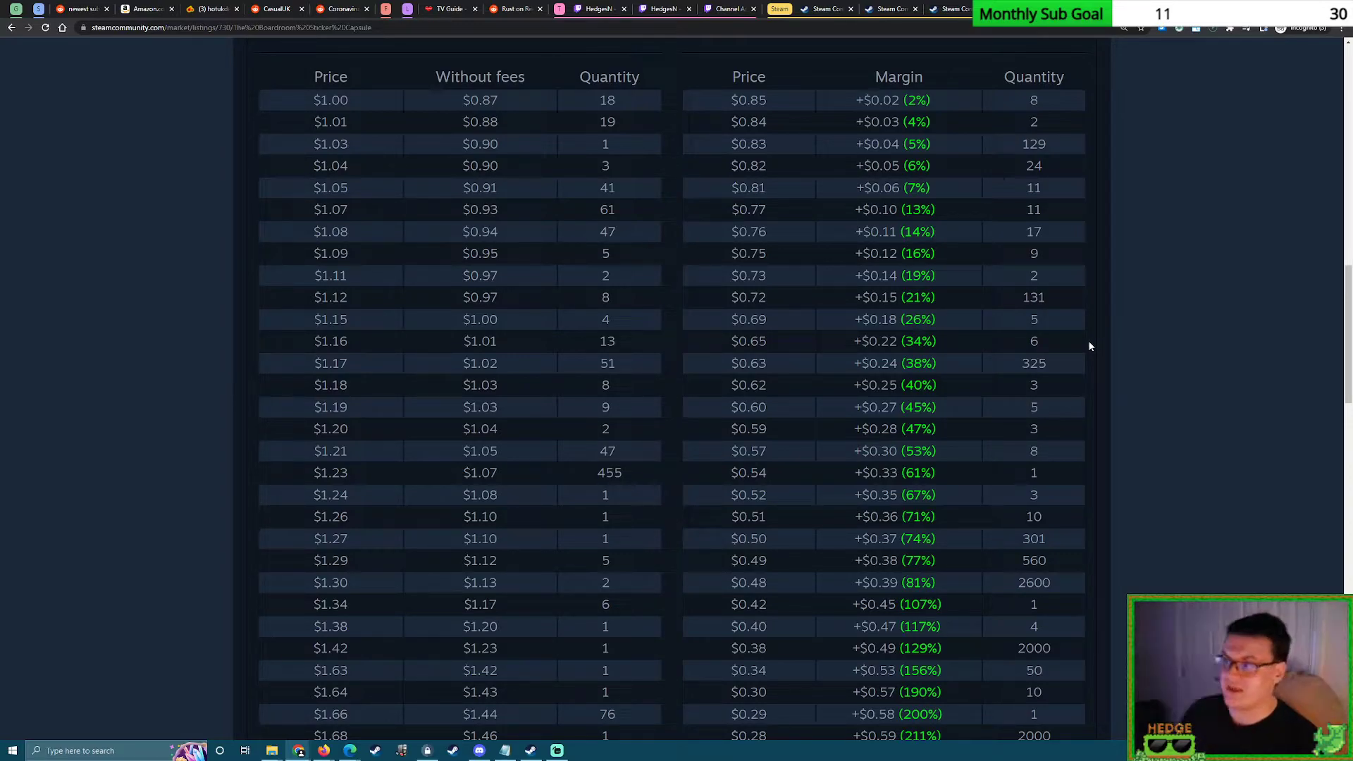
mouse_move(980, 193)
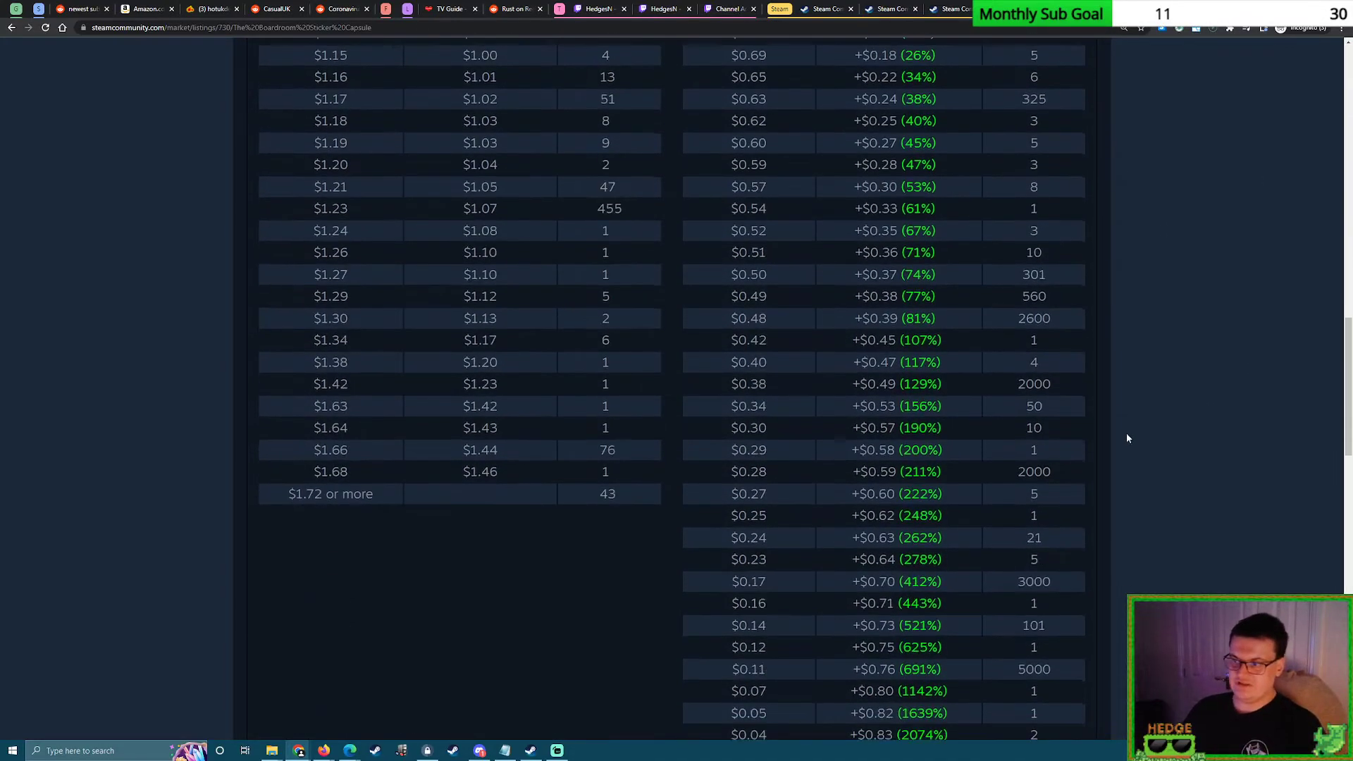
scroll("down", 3)
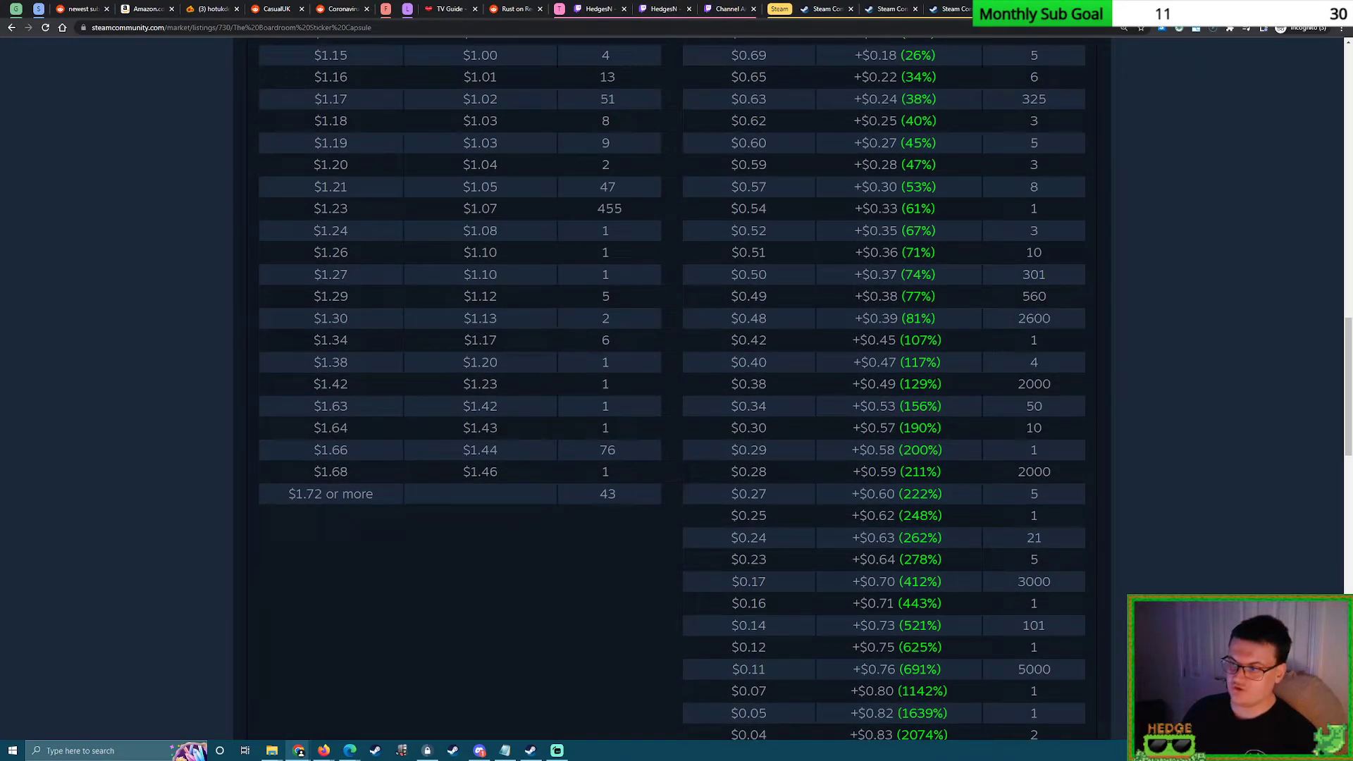
scroll("down", 3)
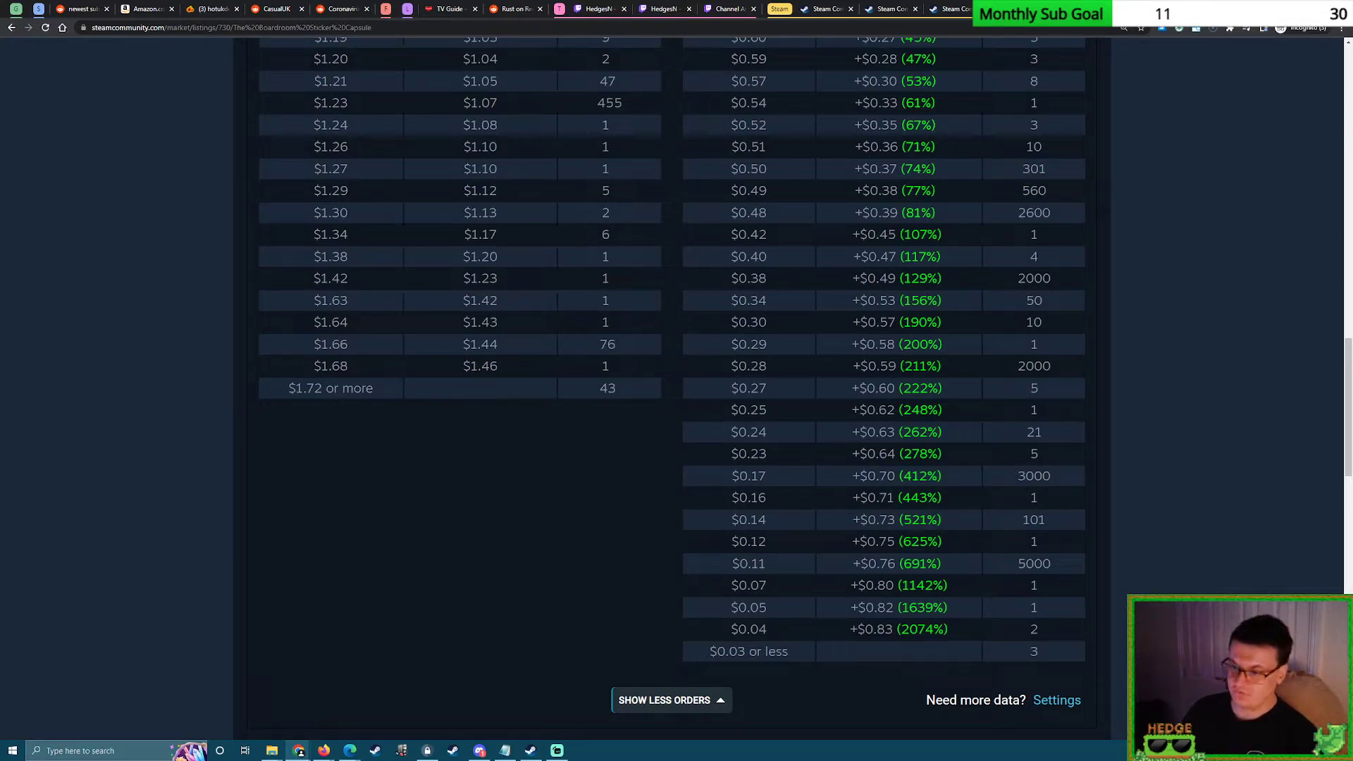
scroll("up", 3)
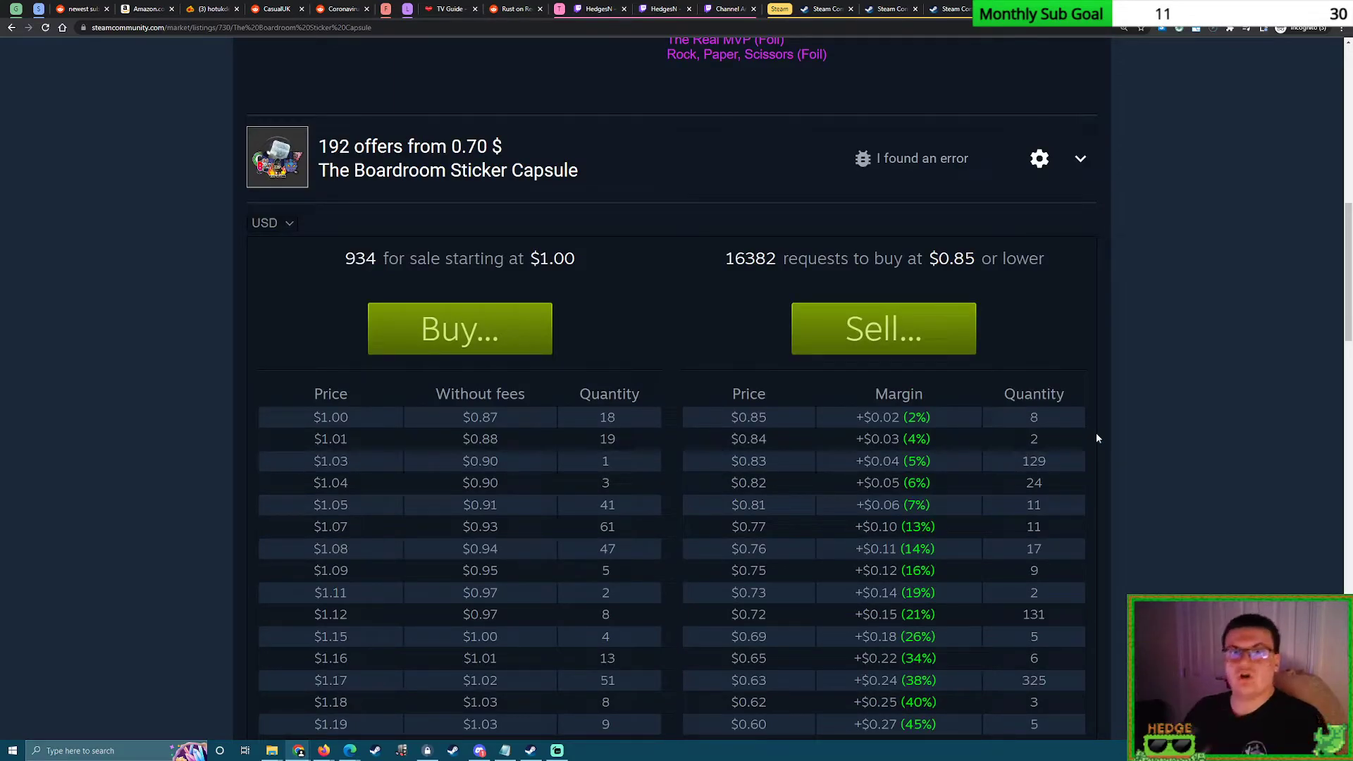
scroll("down", 3)
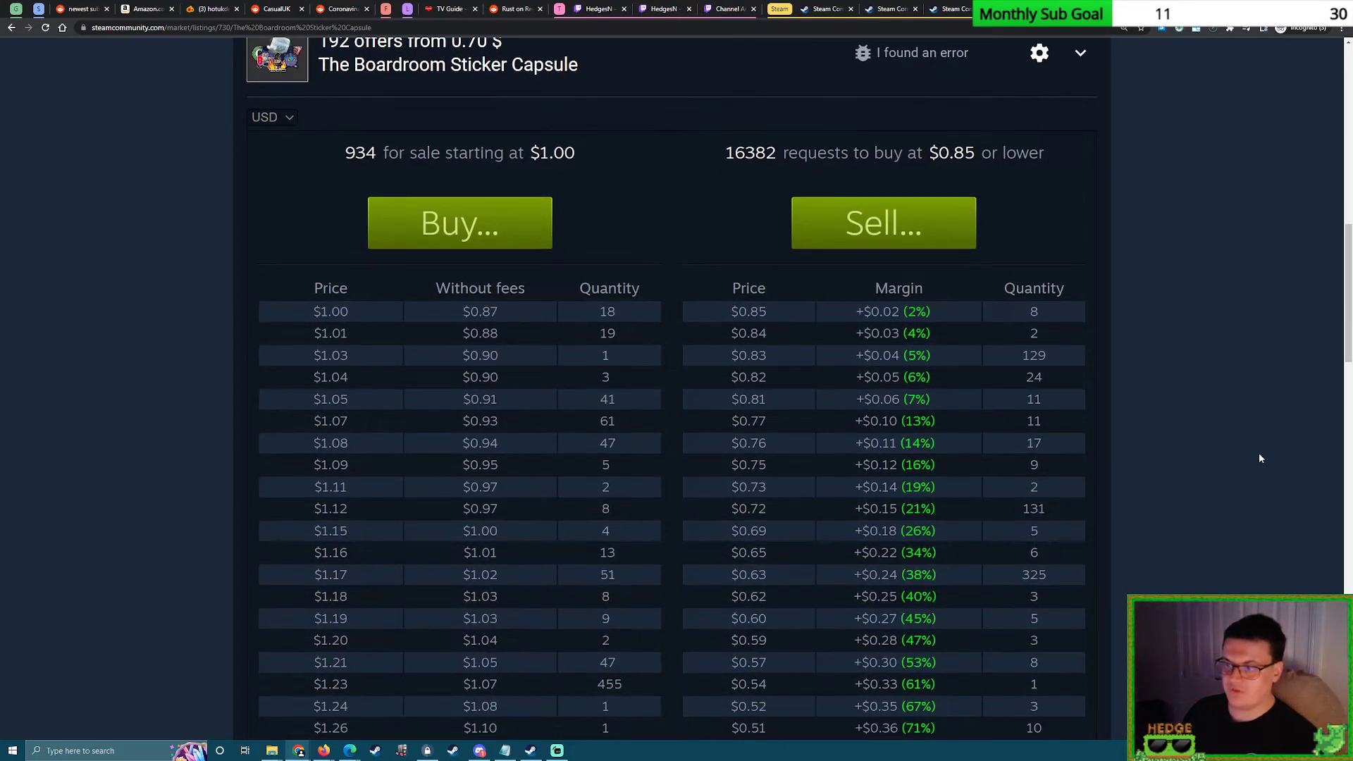
mouse_move(1052, 376)
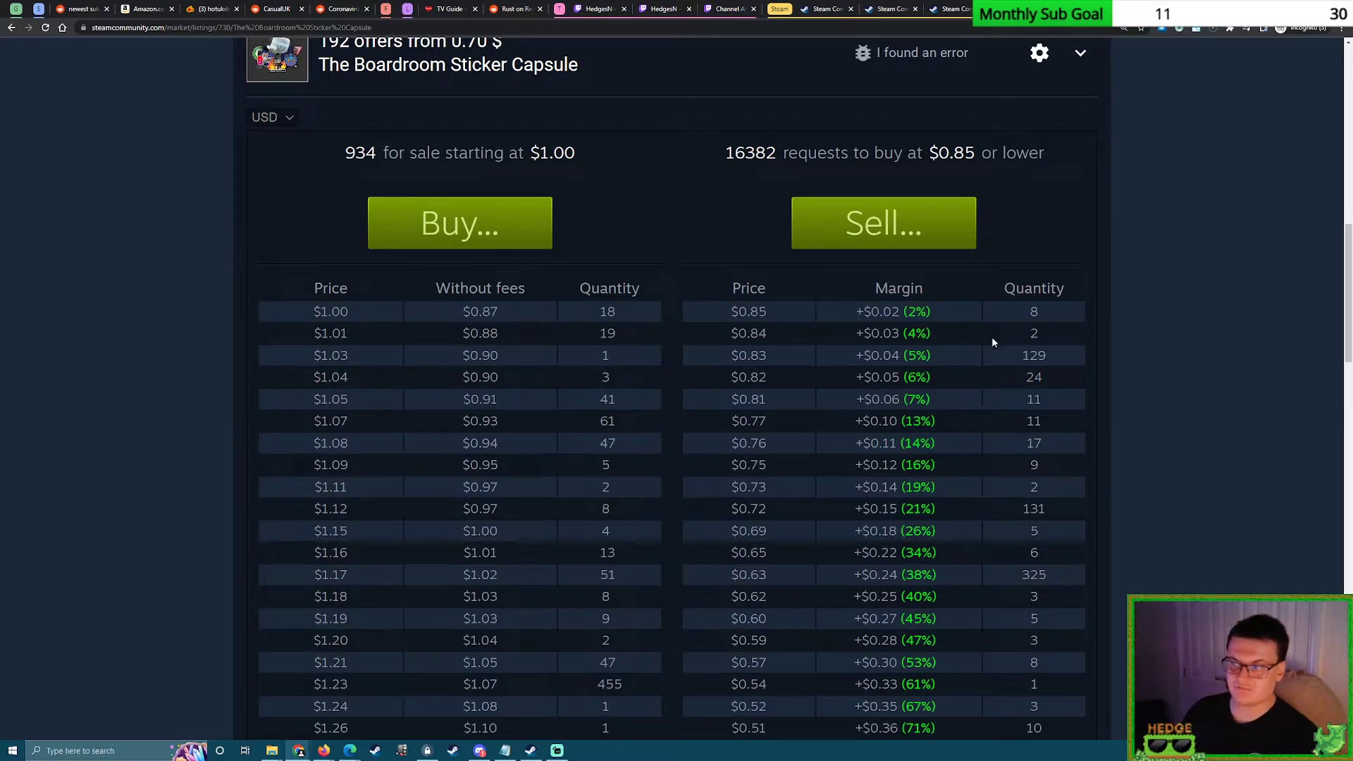
mouse_move(762, 306)
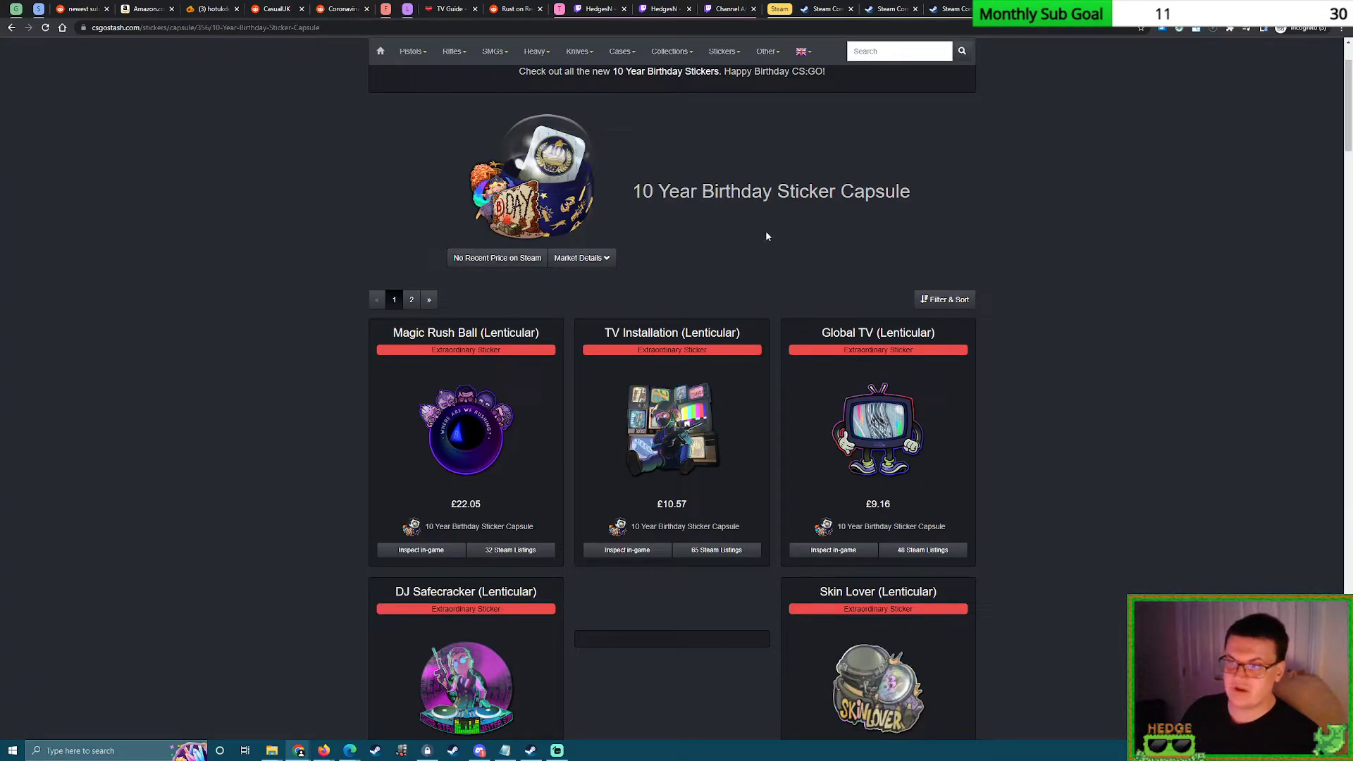
mouse_move(1144, 238)
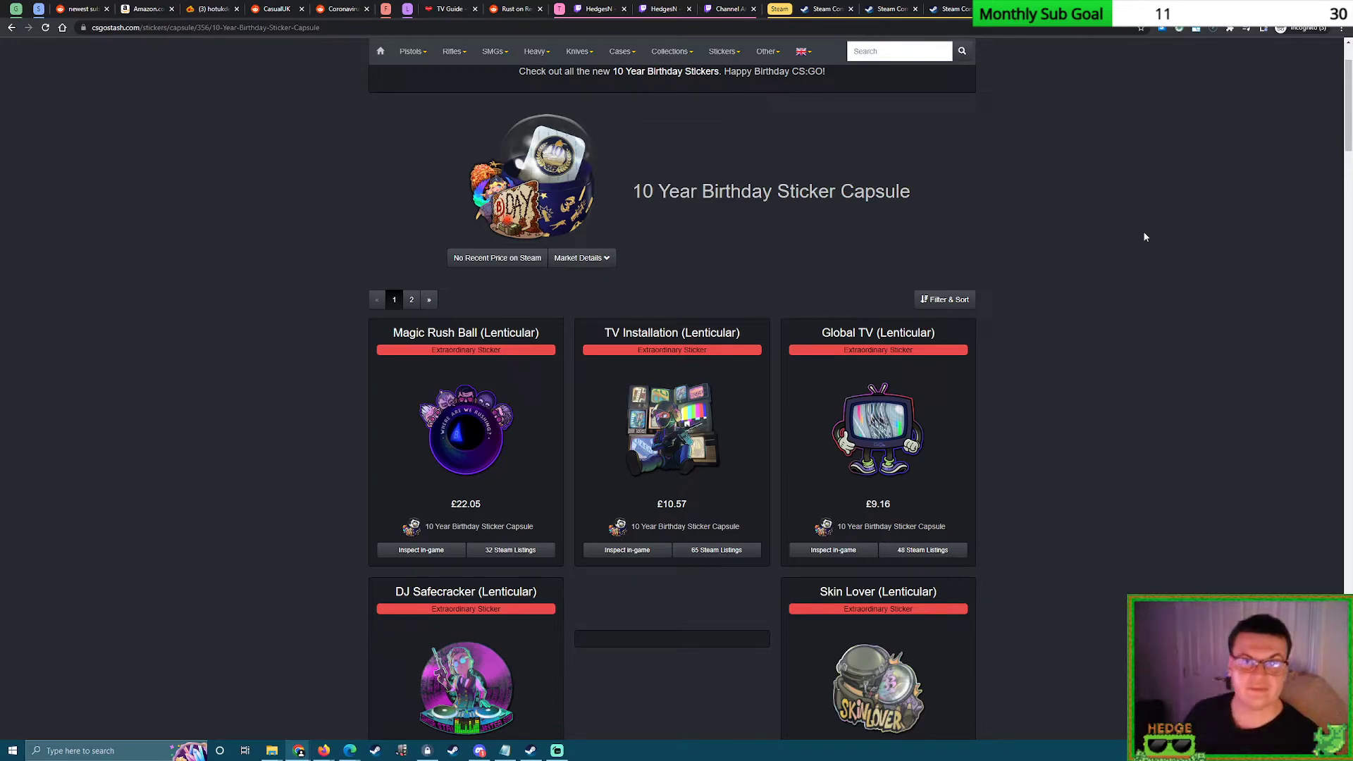
mouse_move(1116, 241)
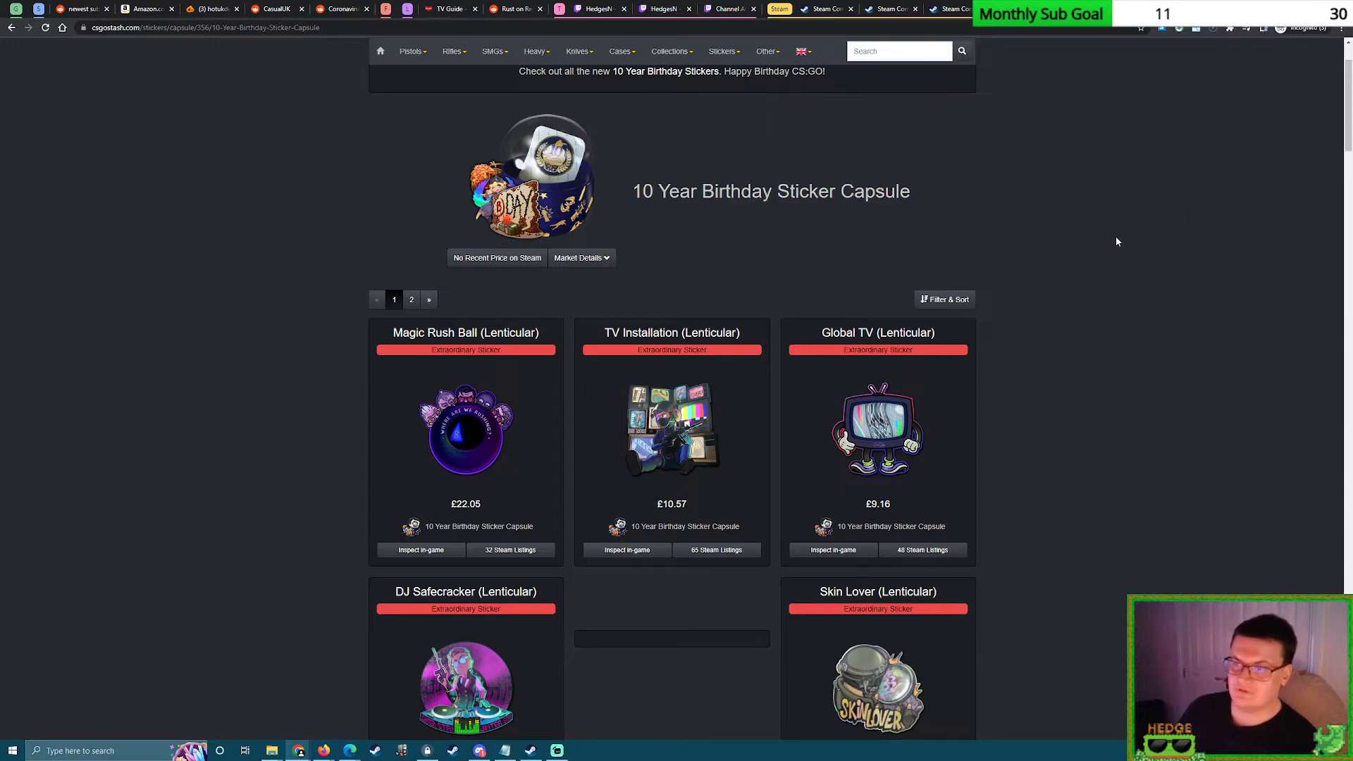
mouse_move(603, 143)
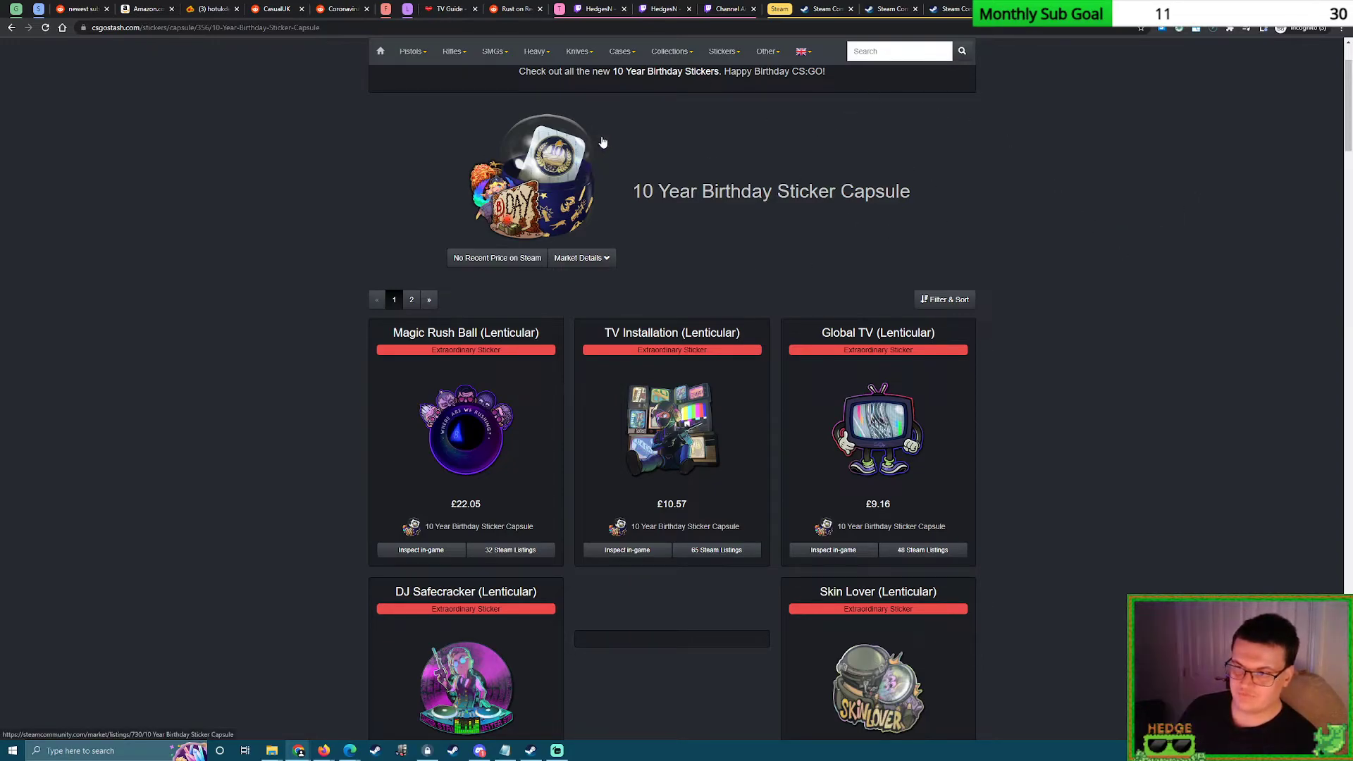
mouse_move(1109, 390)
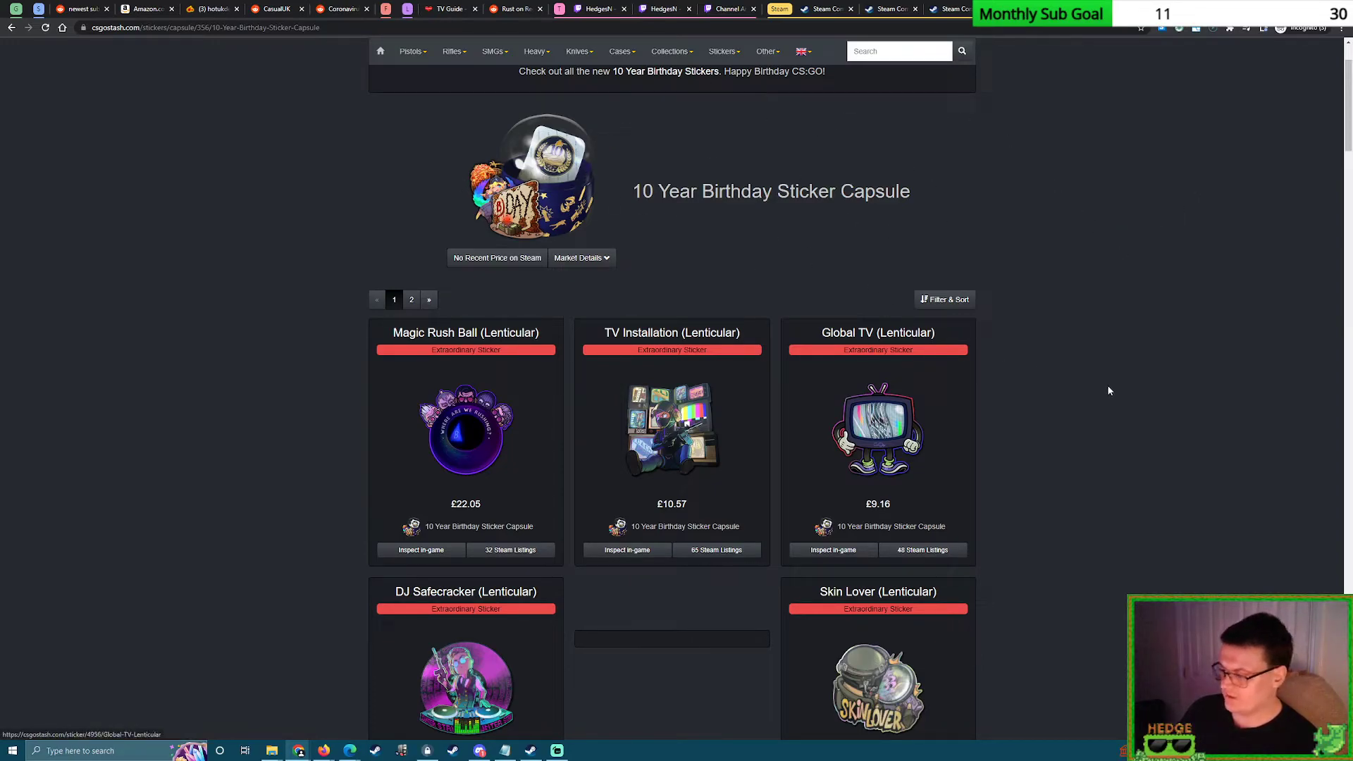
Check the current date and time on the taskbar clock while viewing the capsule's sticker prices.
left_click(1320, 750)
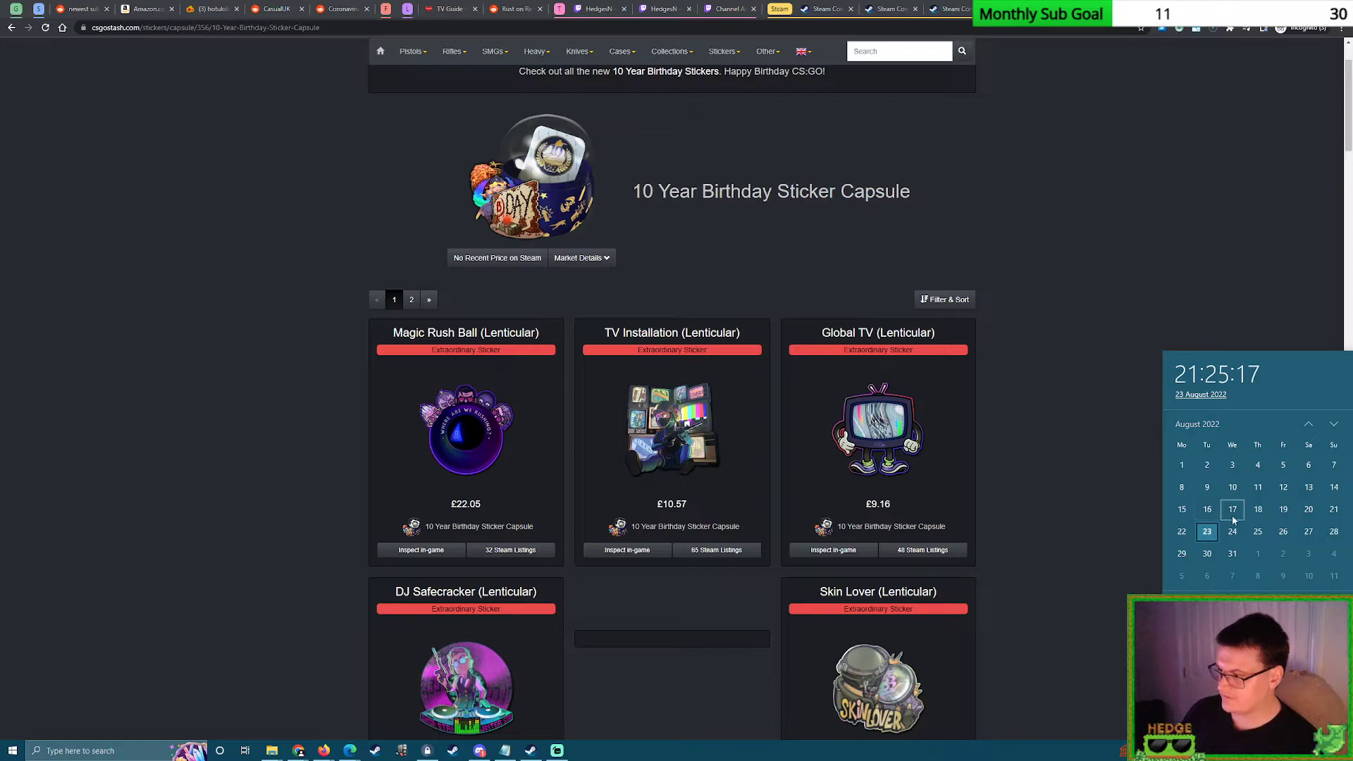
mouse_move(1250, 266)
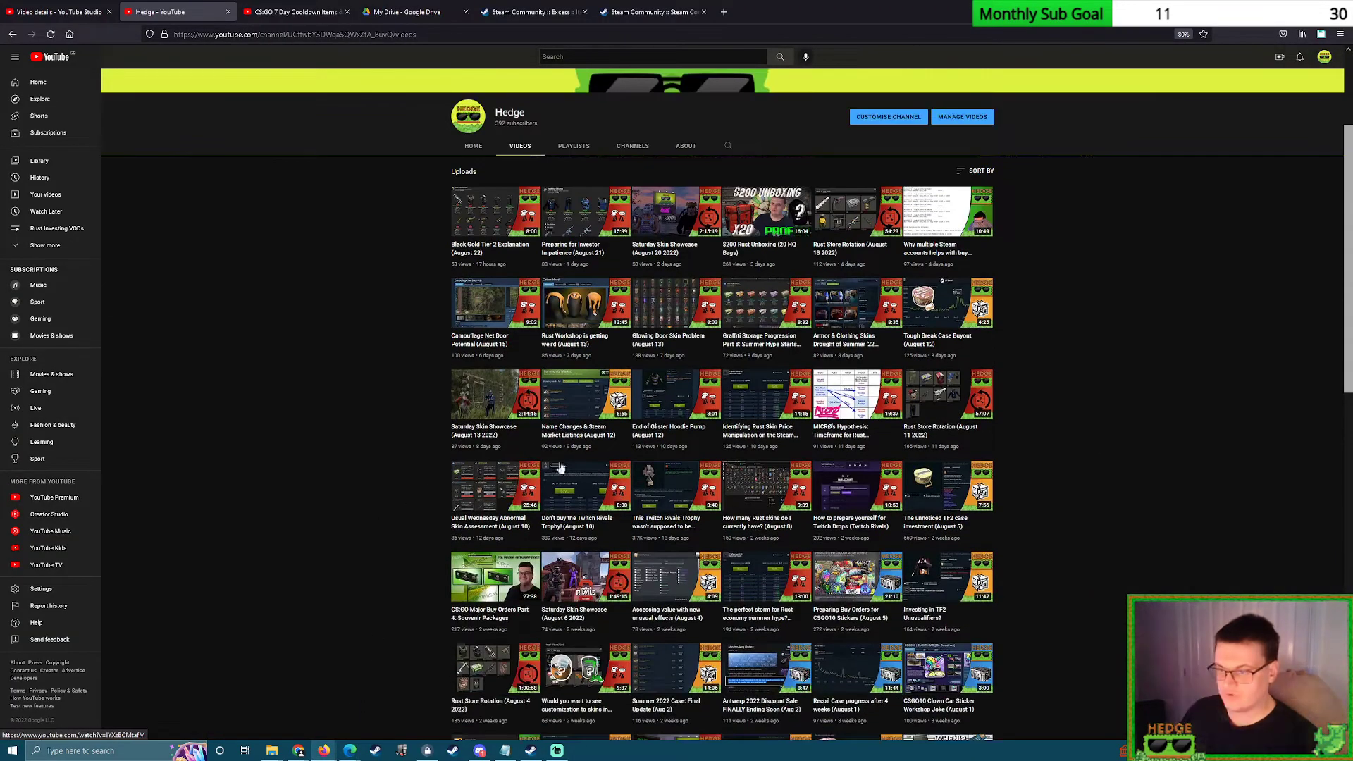
Browse down the channel's uploaded videos list.
scroll("down", 3)
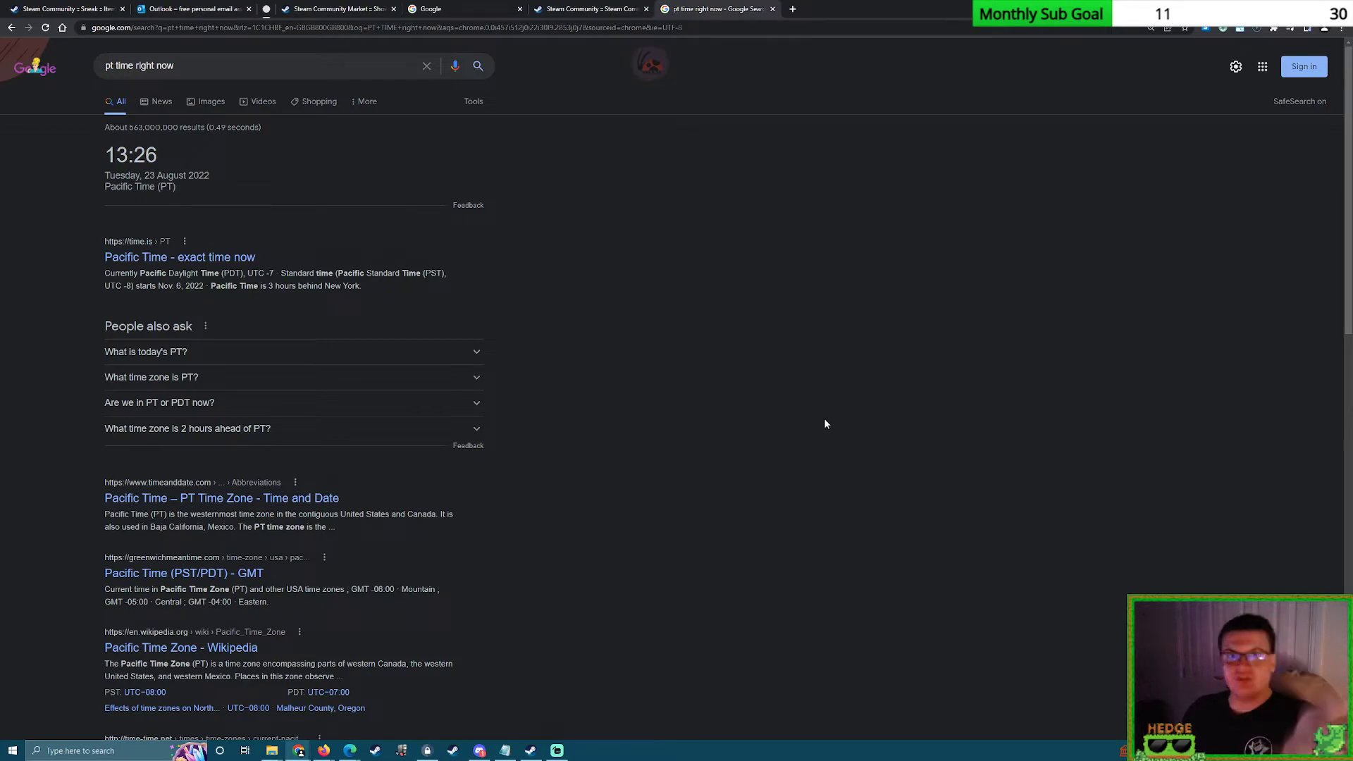
mouse_move(666, 103)
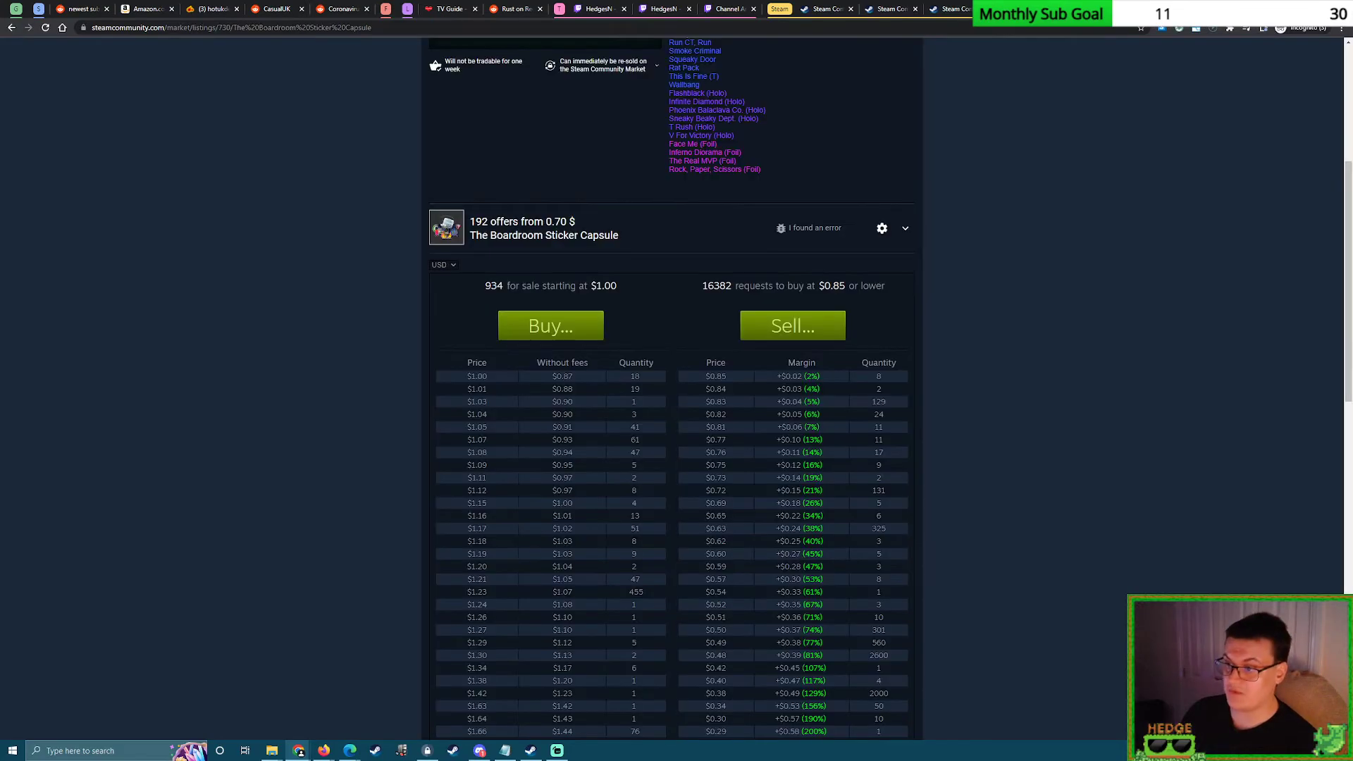
Scroll through the Boardroom capsule's order tables down to buy orders at $0.03 or less.
scroll("down", 3)
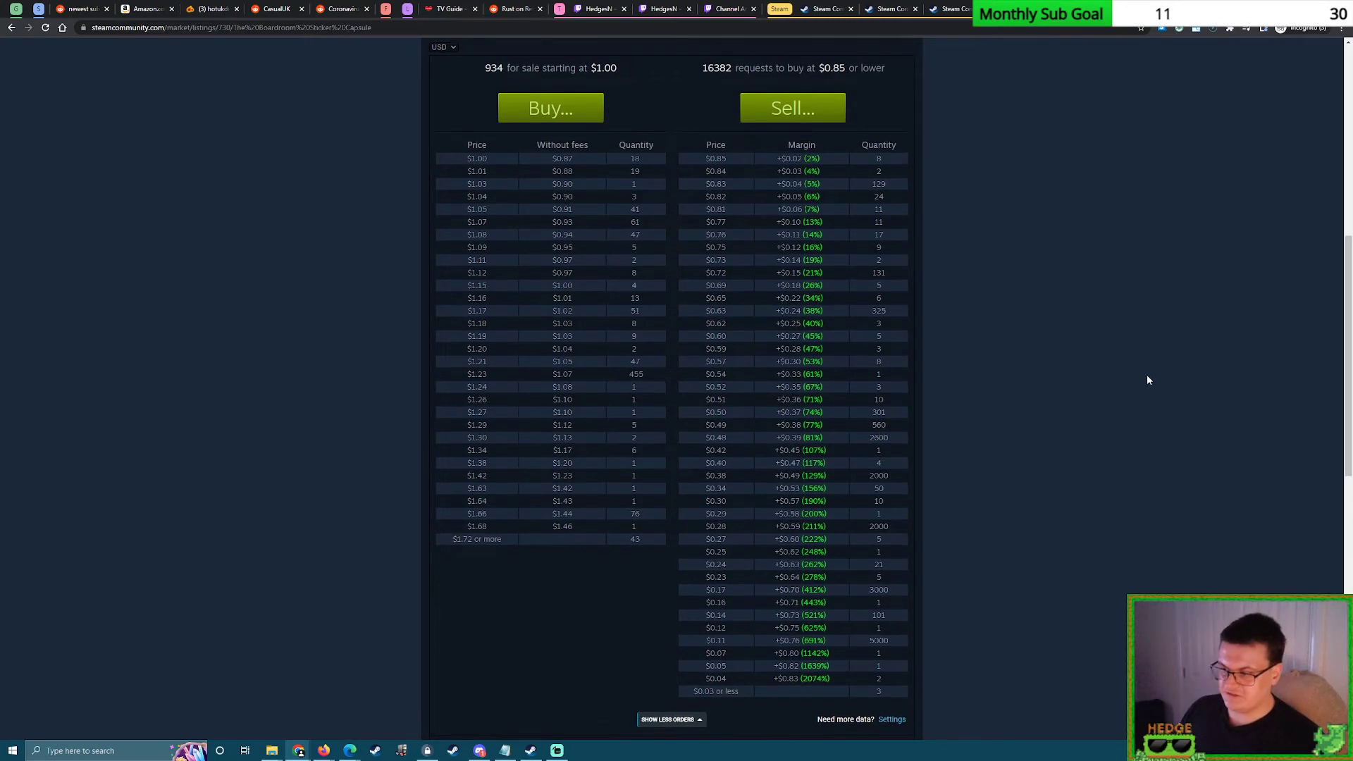
scroll("down", 3)
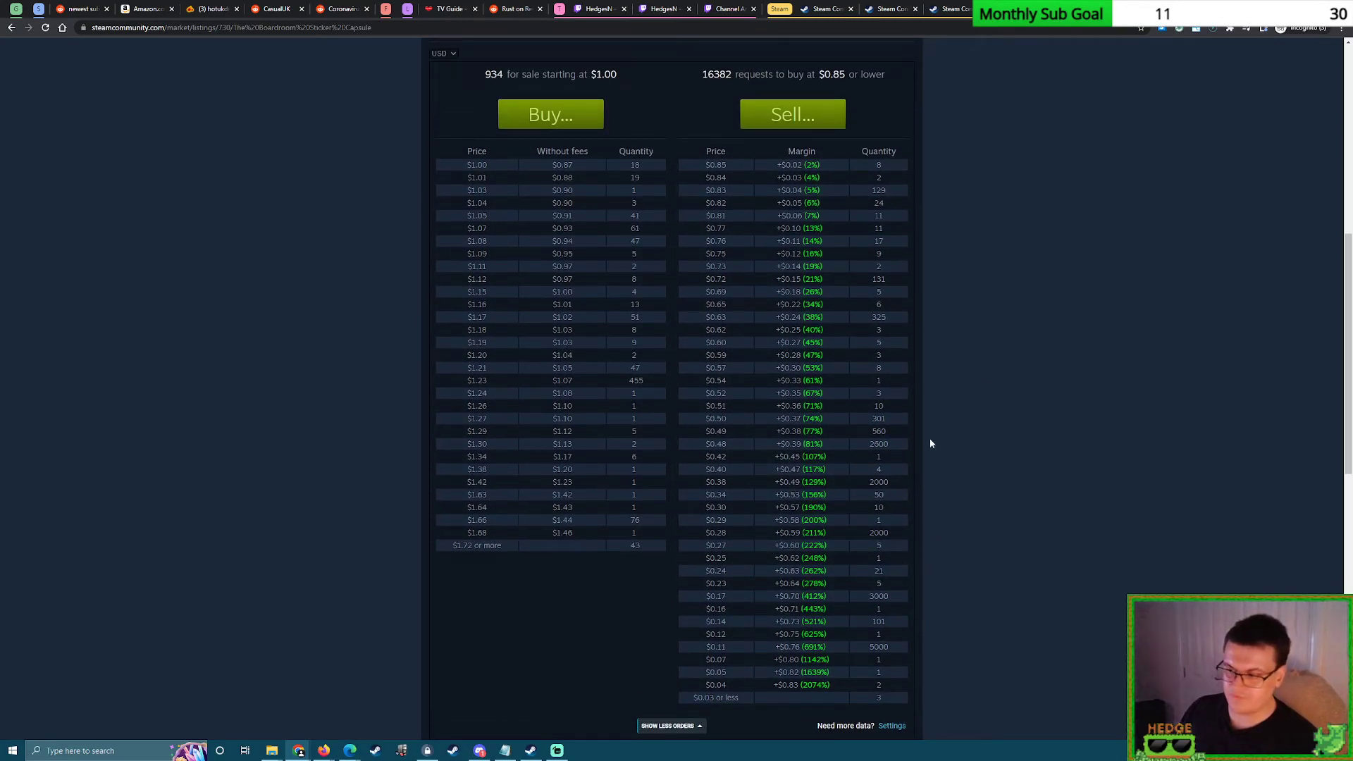
mouse_move(957, 336)
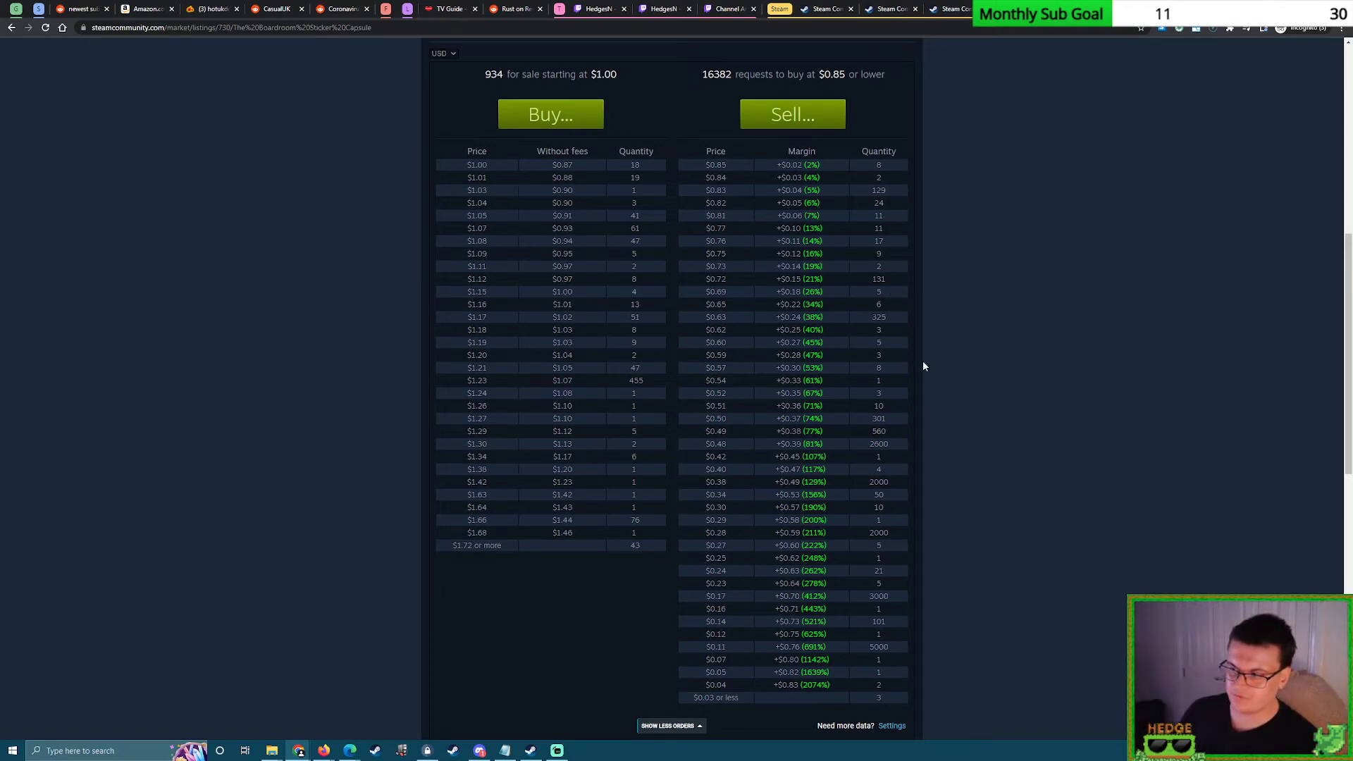
mouse_move(1047, 337)
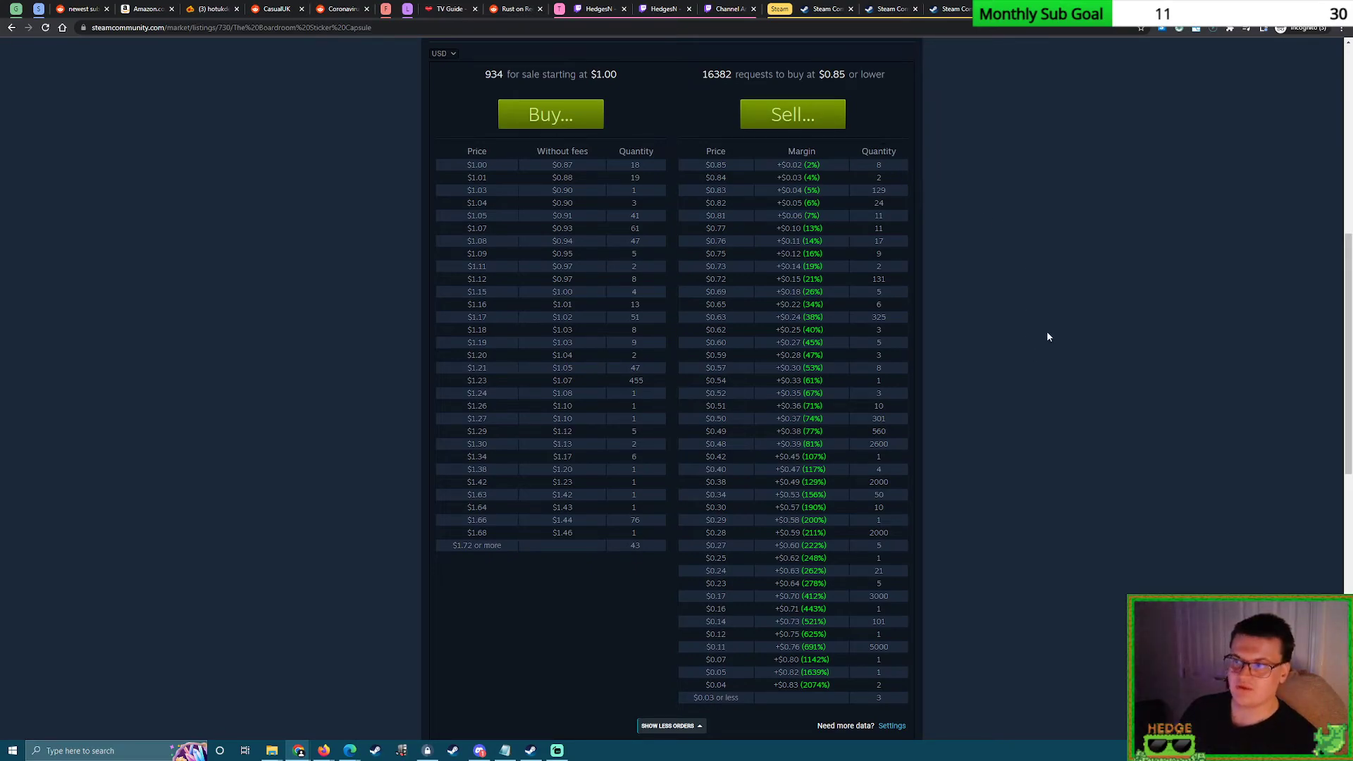
mouse_move(1077, 317)
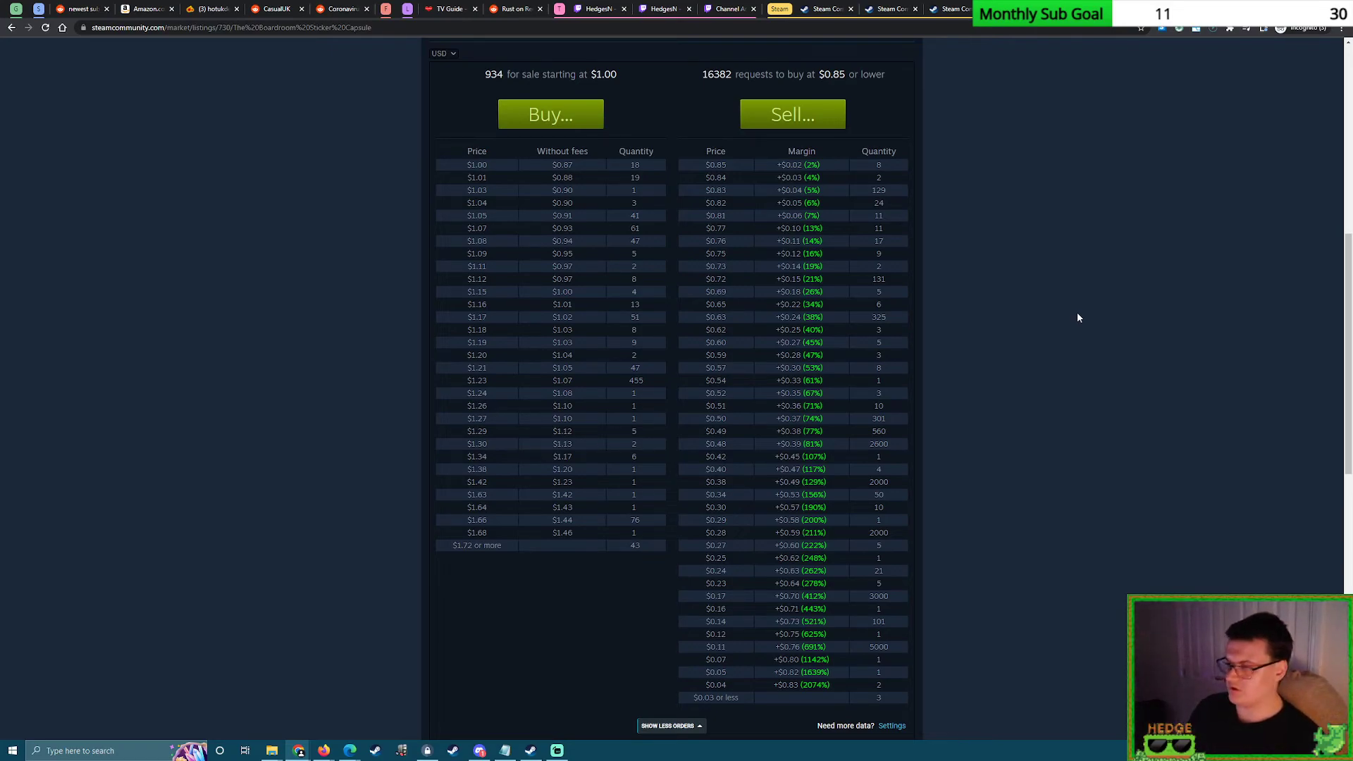
mouse_move(953, 117)
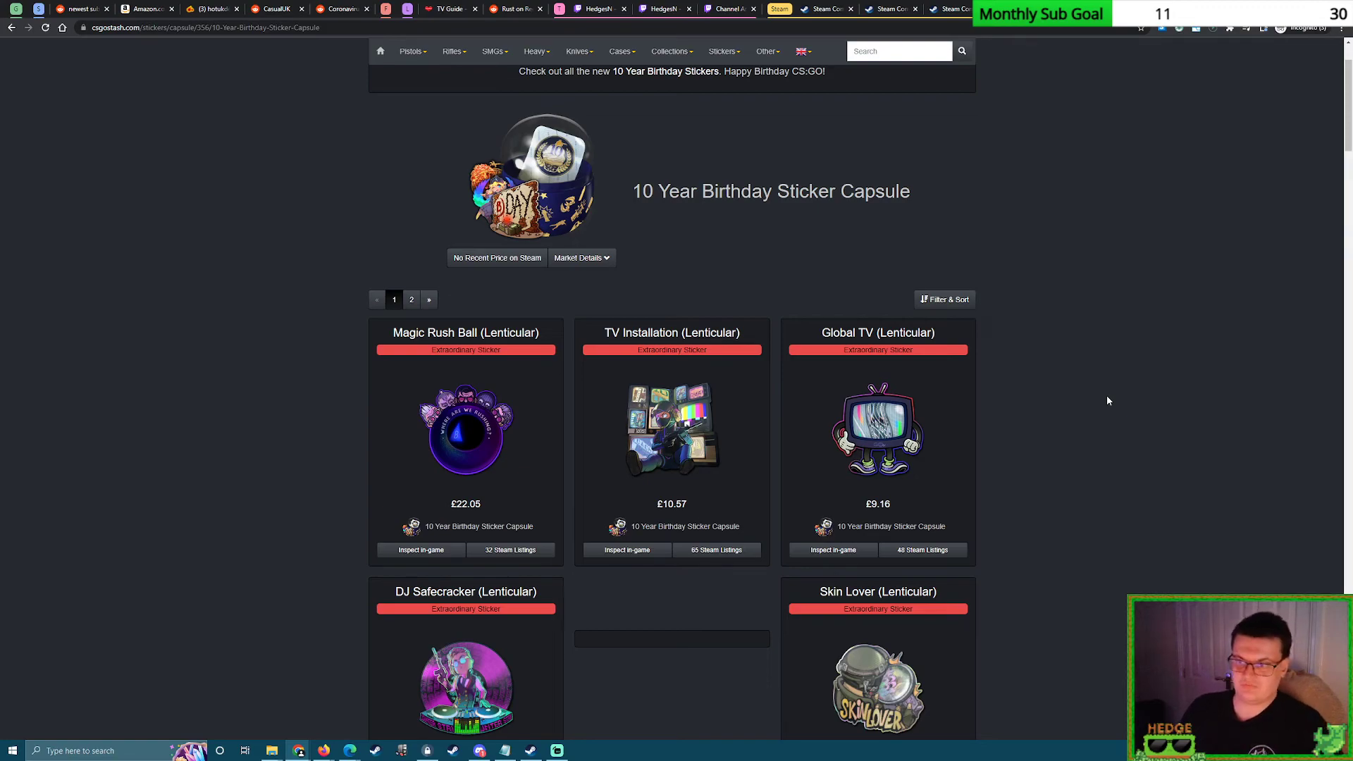
mouse_move(1064, 377)
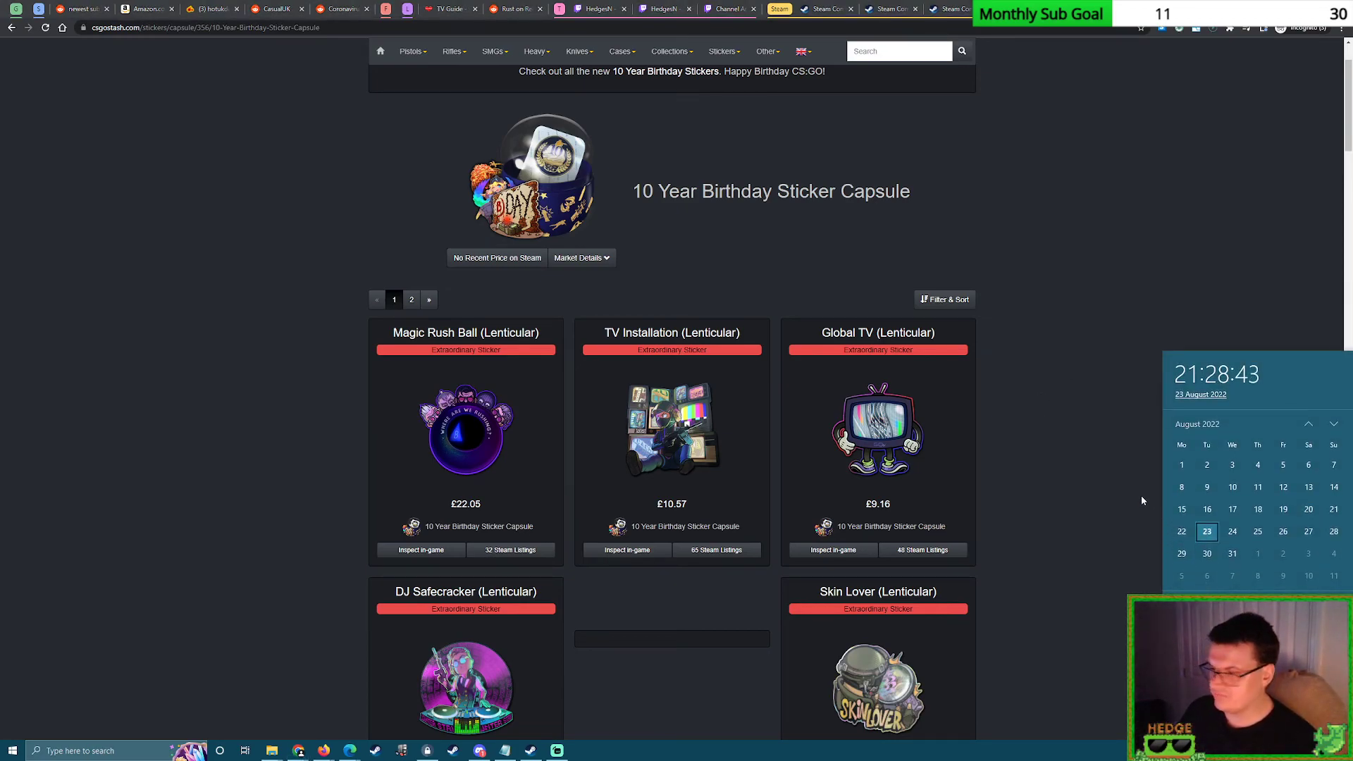
mouse_move(1127, 567)
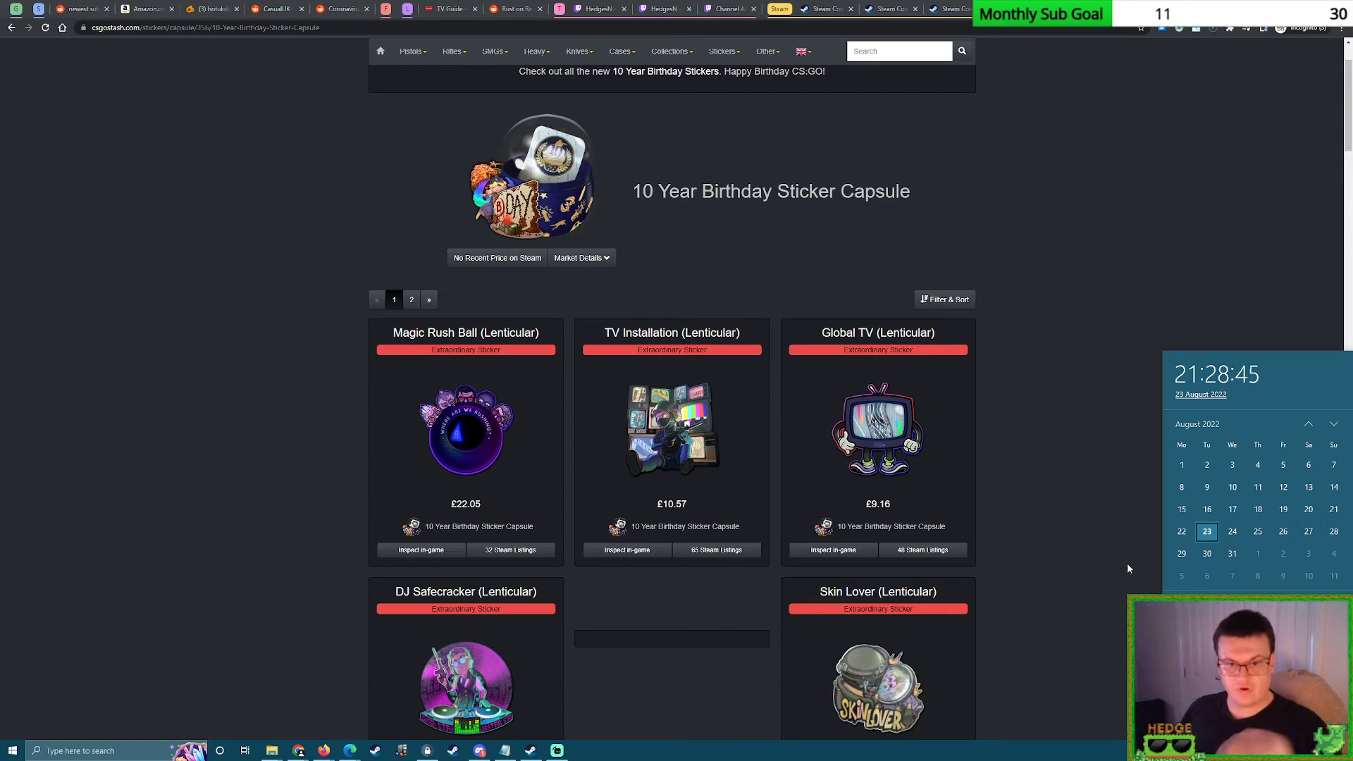
mouse_move(1155, 376)
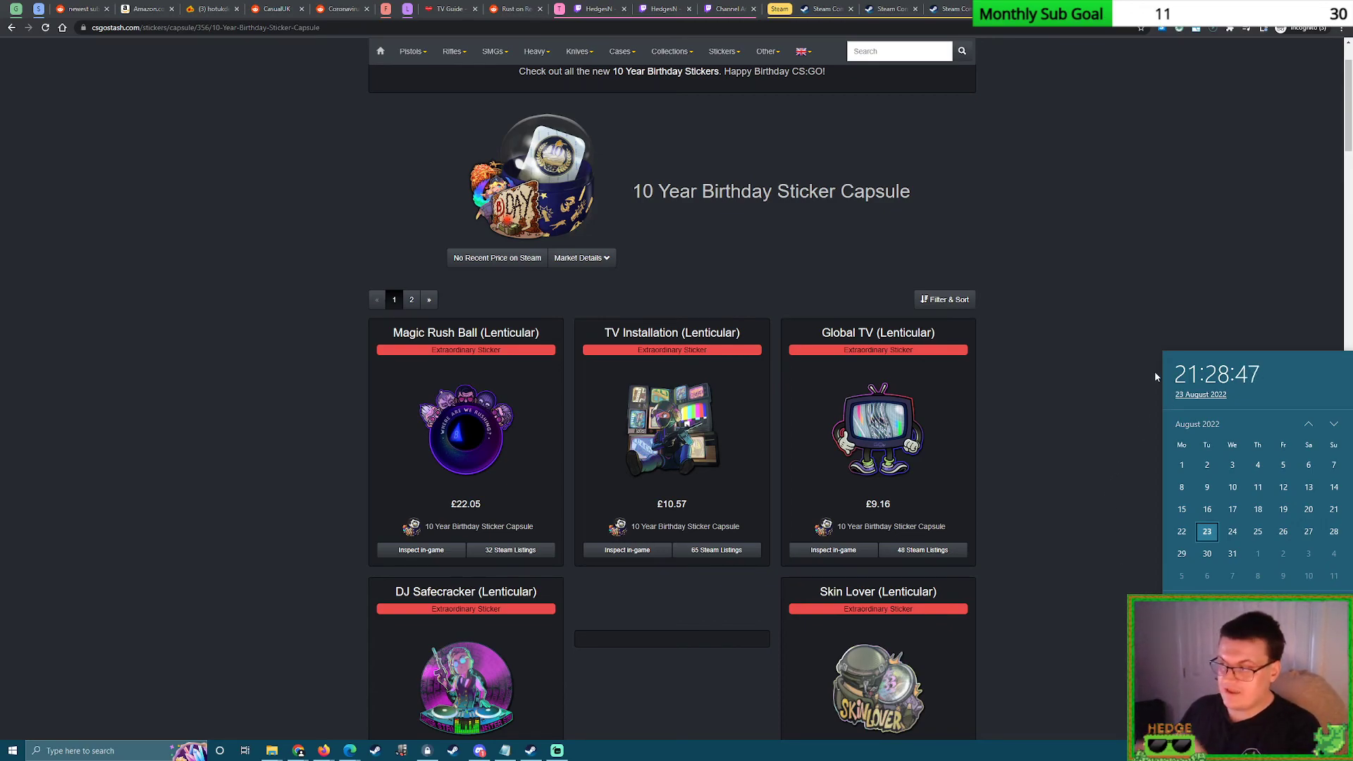
mouse_move(1094, 406)
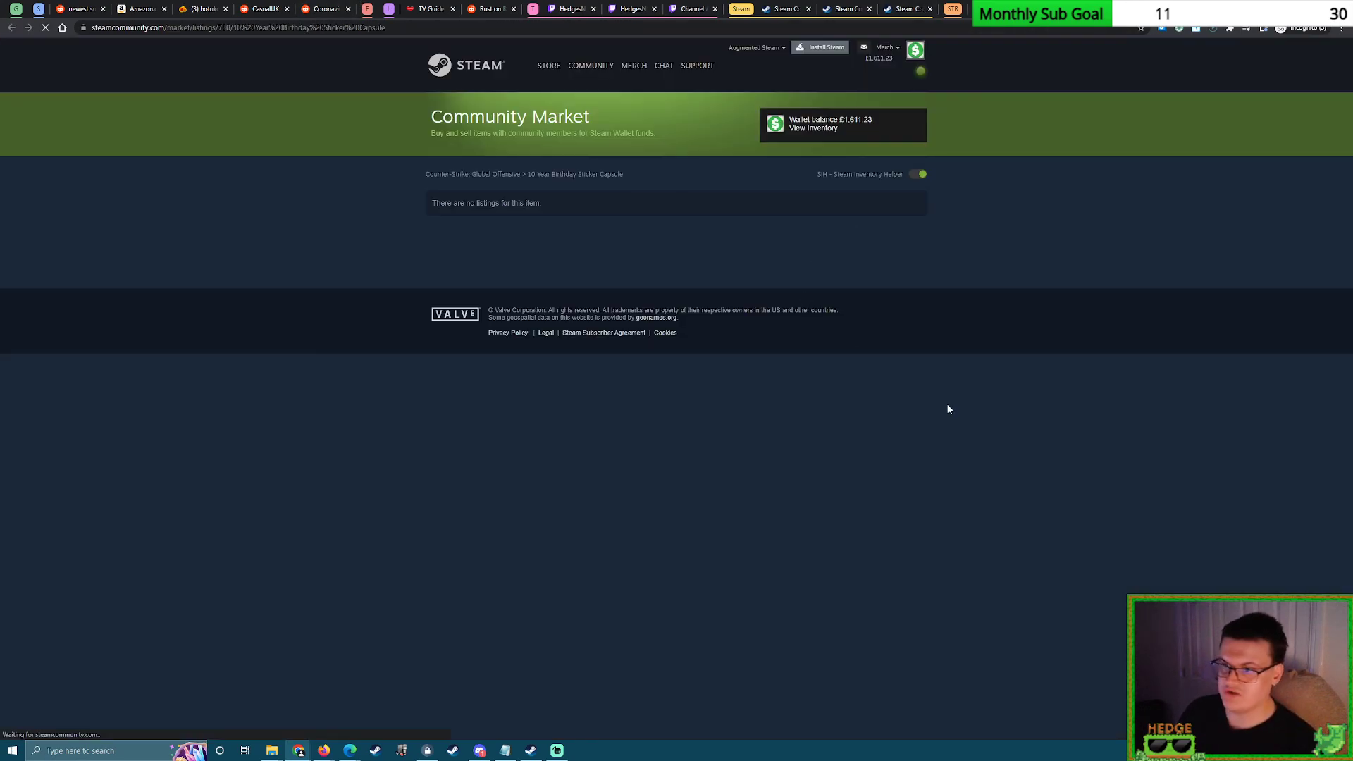
mouse_move(866, 425)
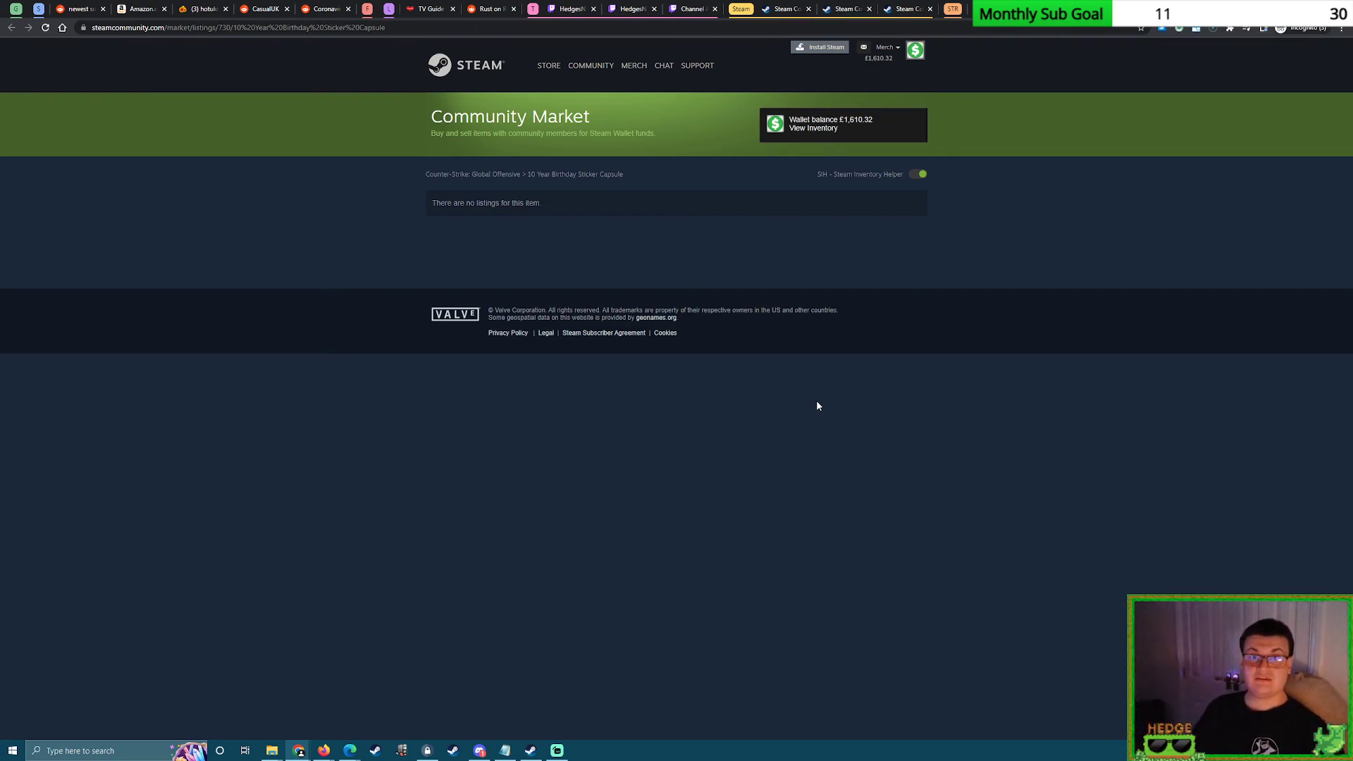
mouse_move(1193, 521)
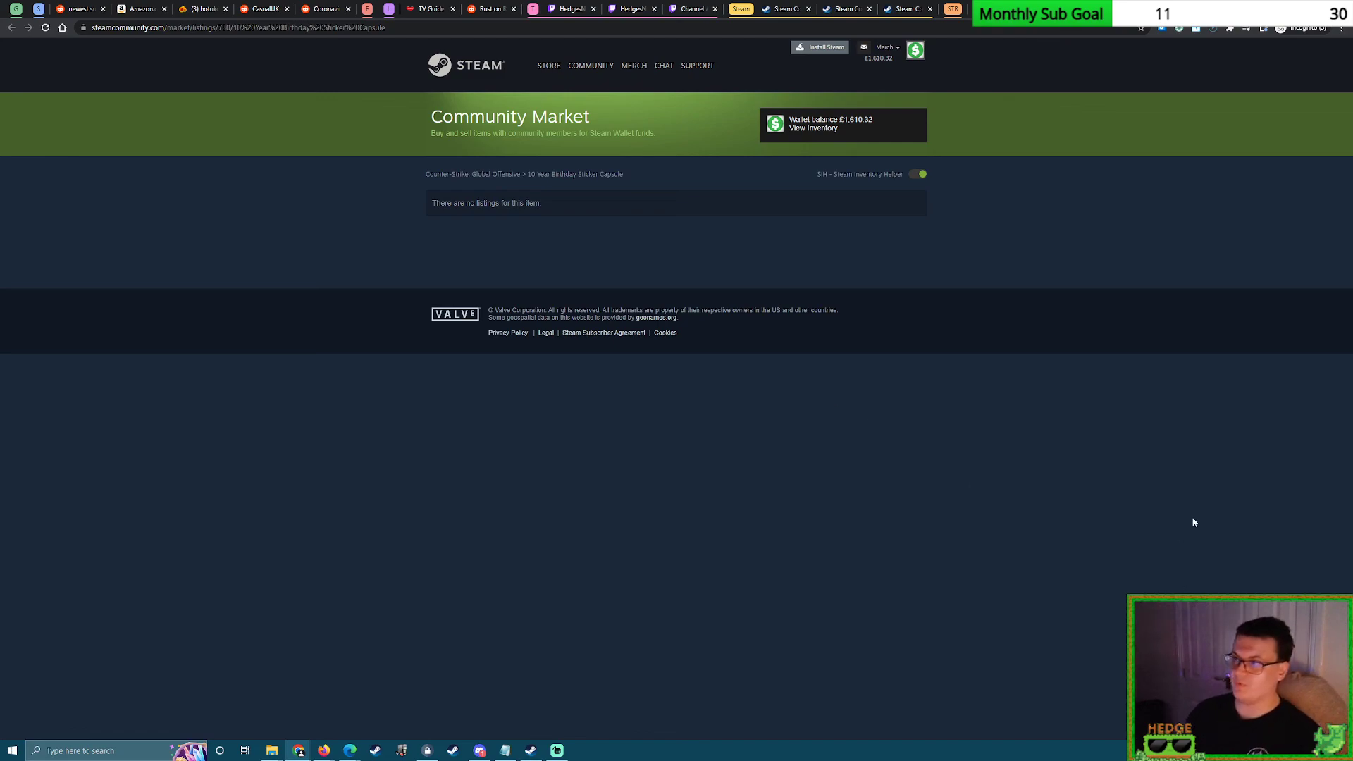